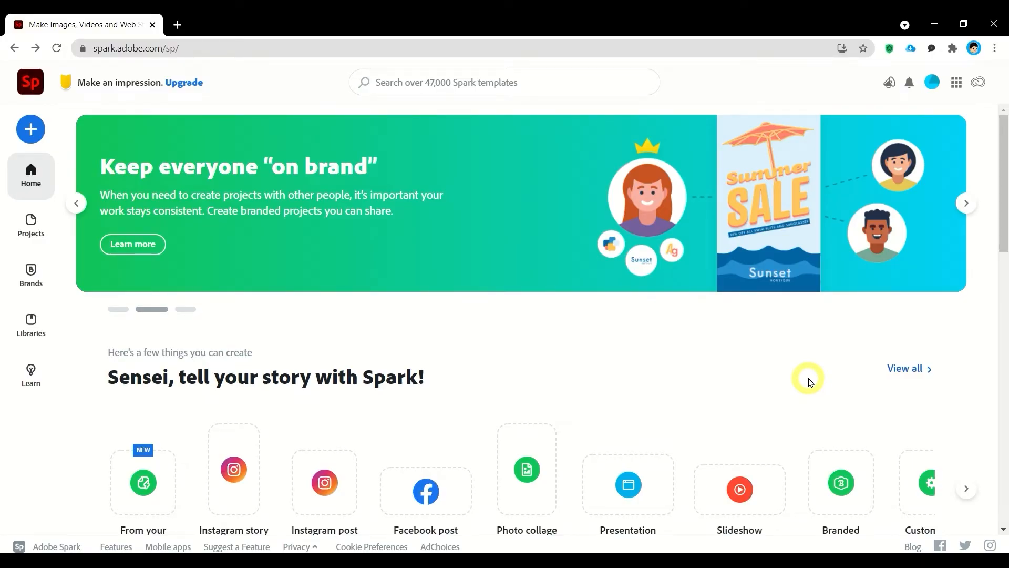
Start a blank Instagram post from the 'tell your story with Spark' section
left_click(966, 203)
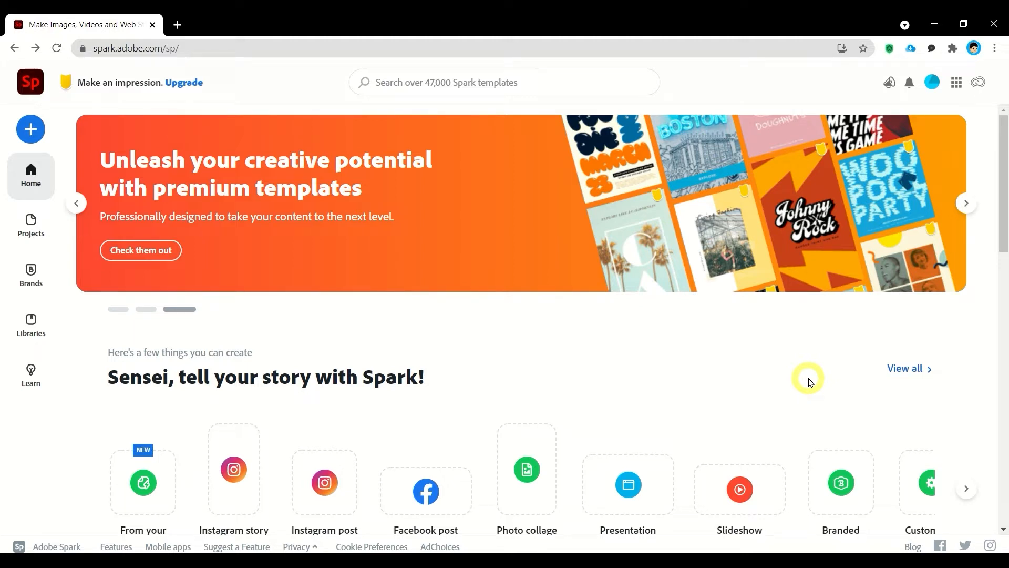
scroll("down", 3)
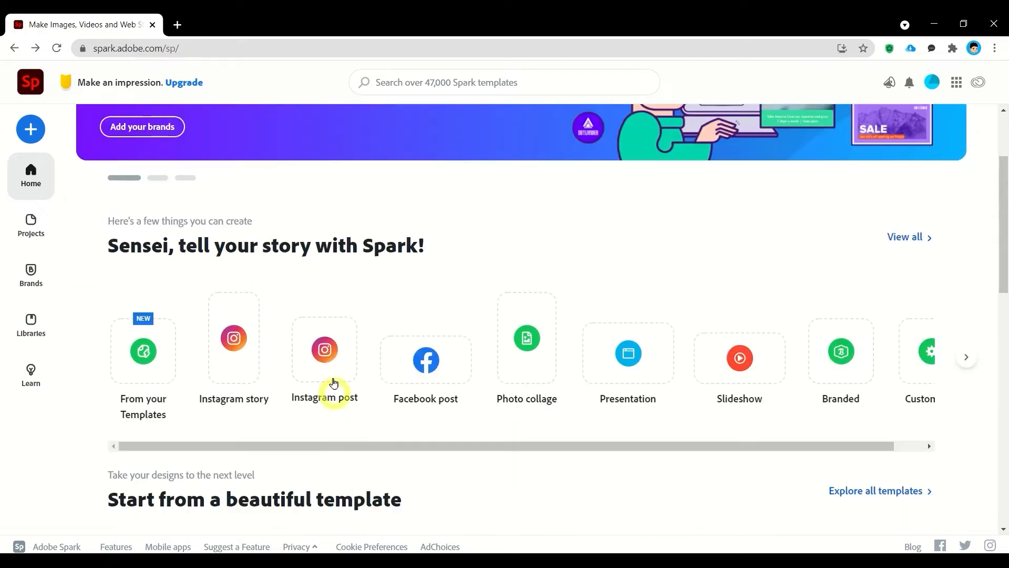
left_click(324, 349)
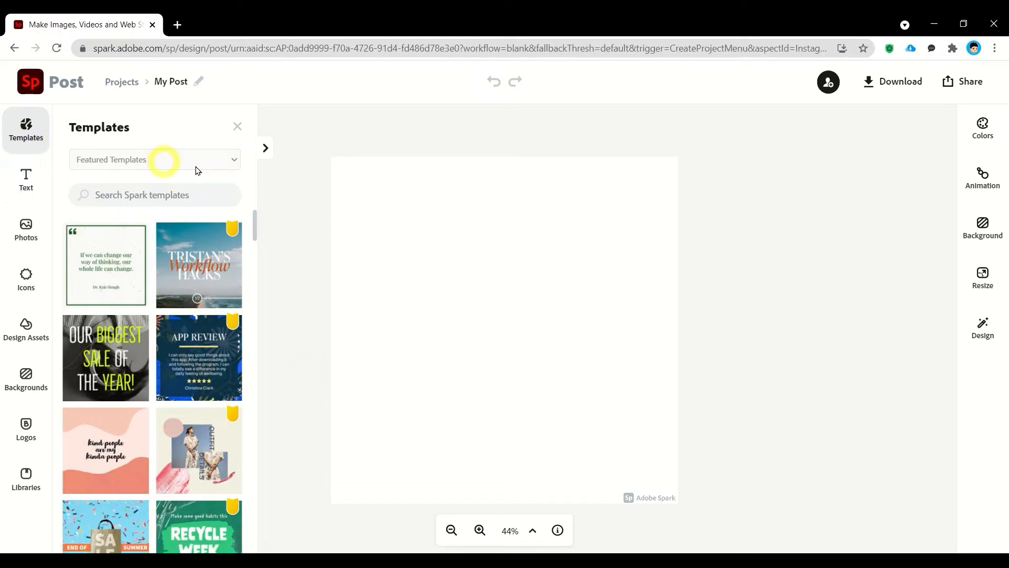
mouse_move(259, 297)
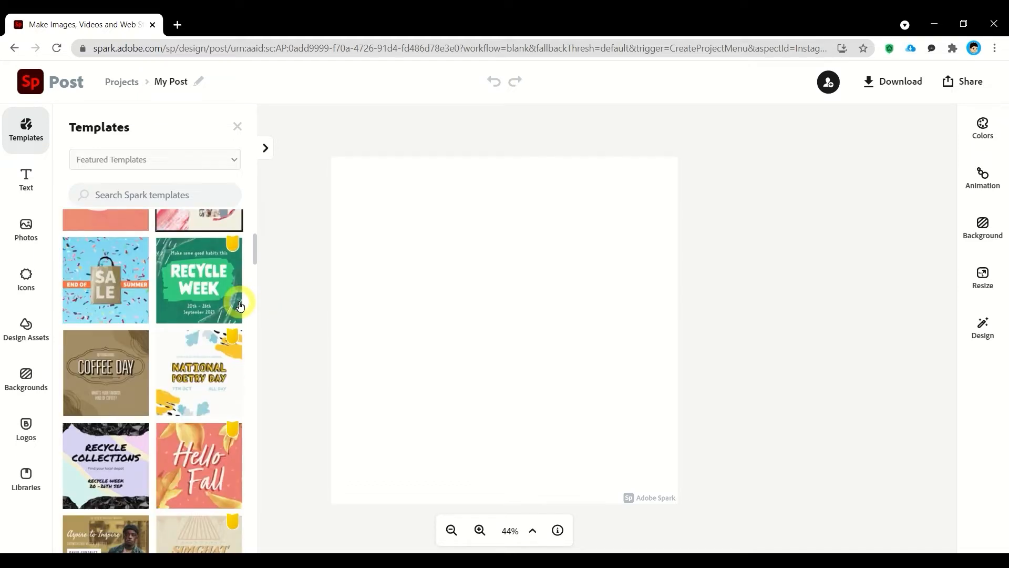
Scroll the Featured Templates, then show the Text panel's ready-made text styles
scroll("down", 3)
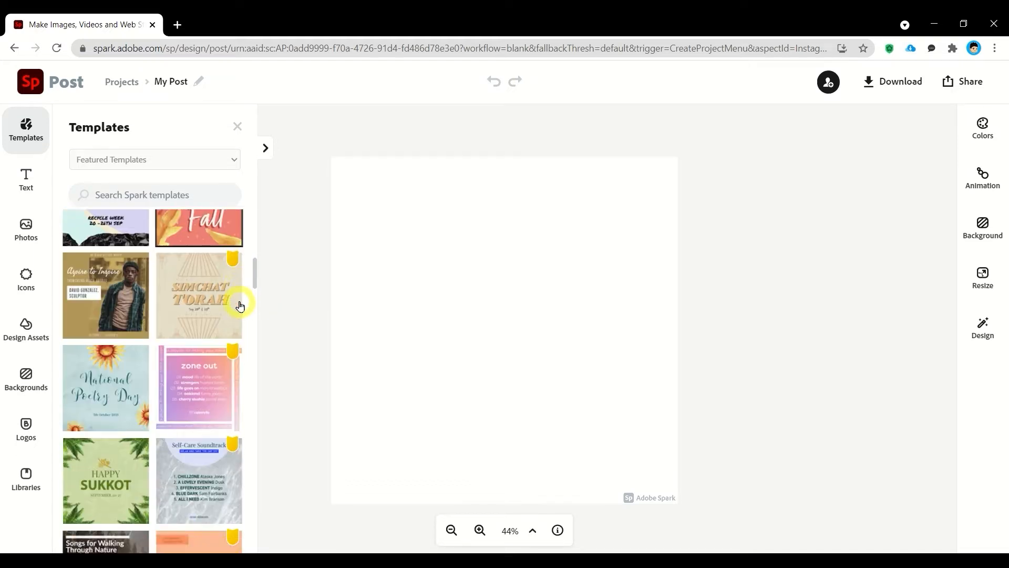
left_click(26, 179)
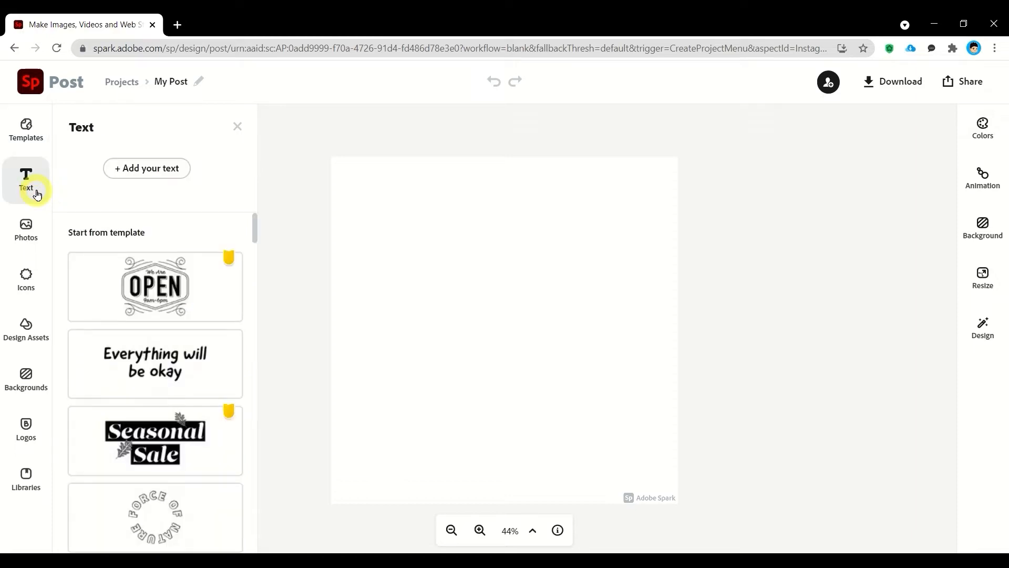
mouse_move(121, 195)
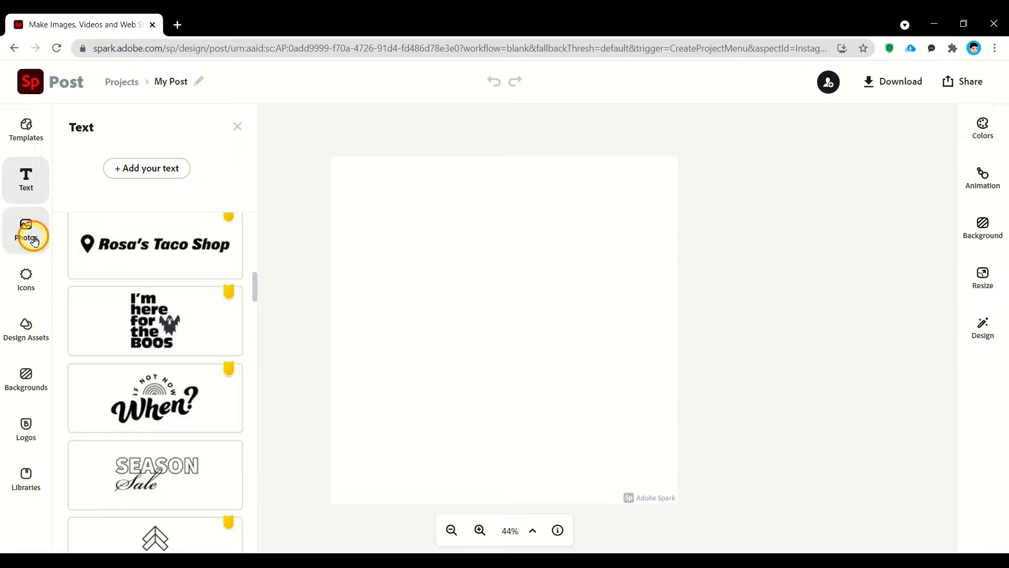
Browse free photos for 'DOG', then search Adobe Stock for 'cat'
left_click(26, 230)
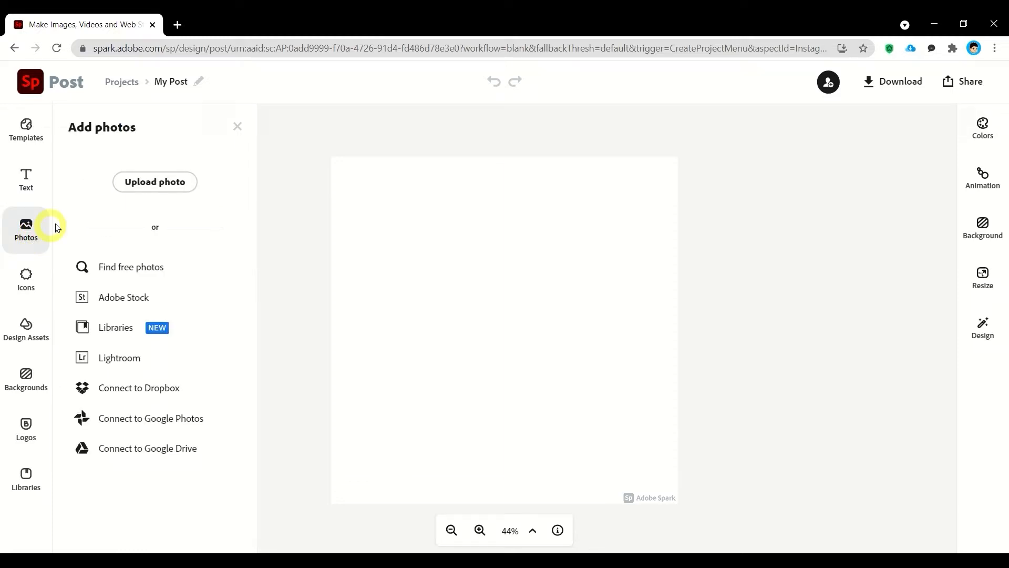
mouse_move(154, 181)
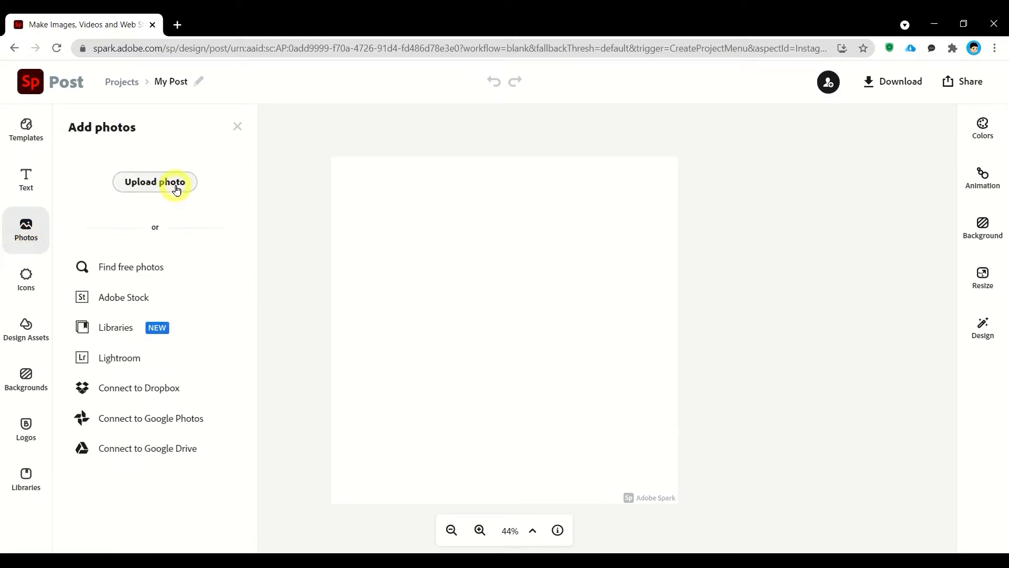
mouse_move(185, 267)
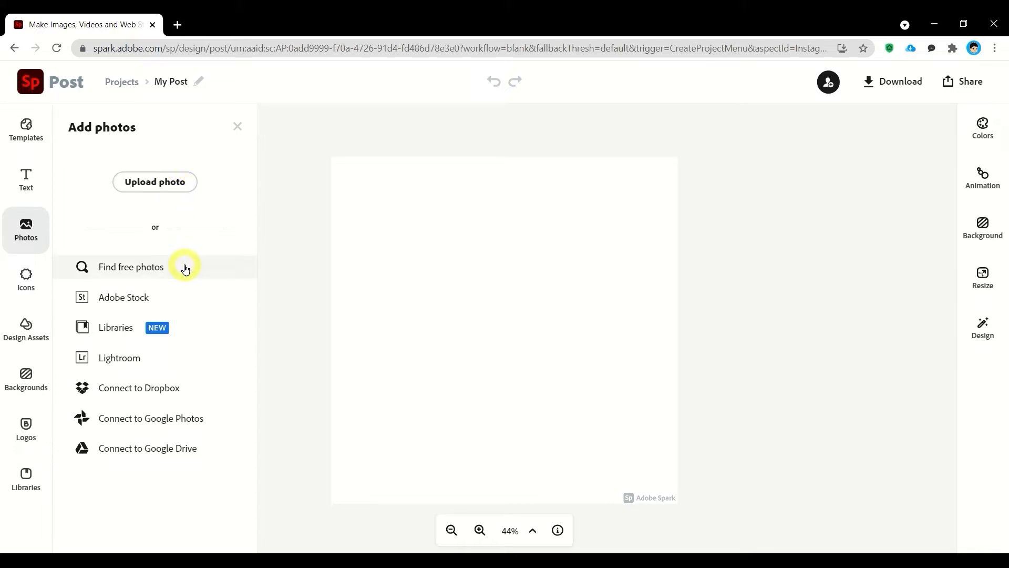
type("DOG")
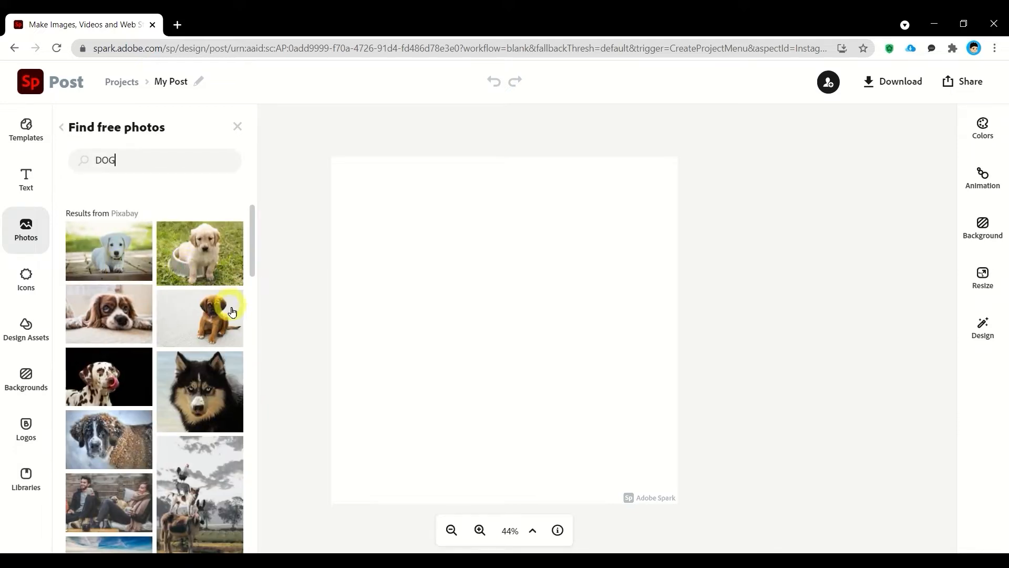
scroll("down", 3)
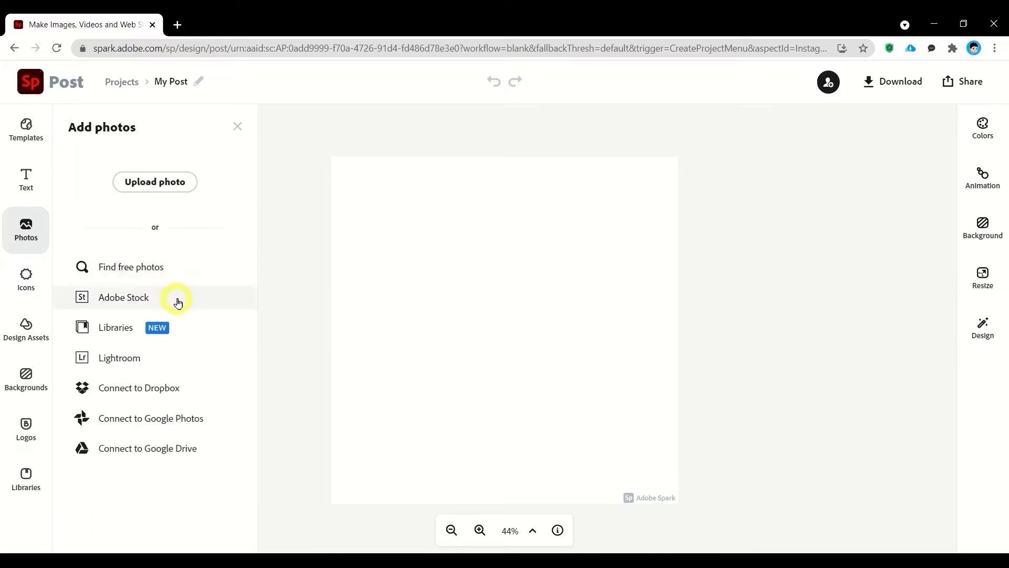
left_click(123, 297)
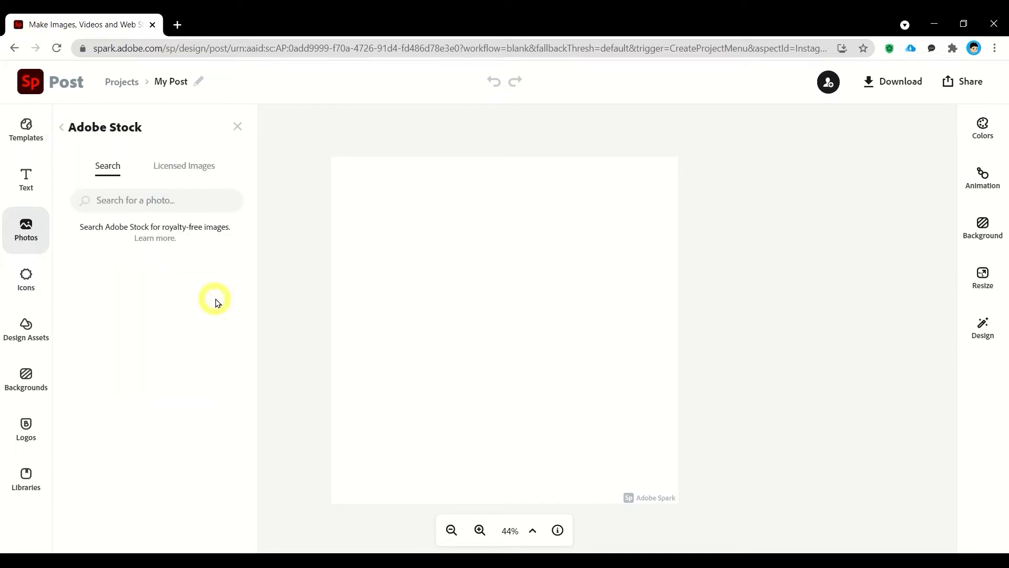
type("cat")
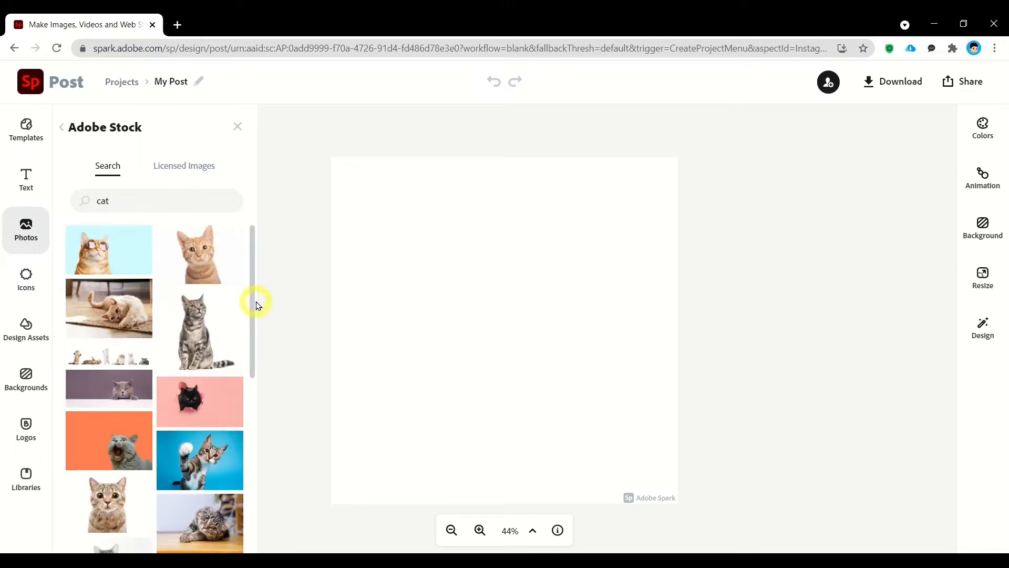
mouse_move(236, 297)
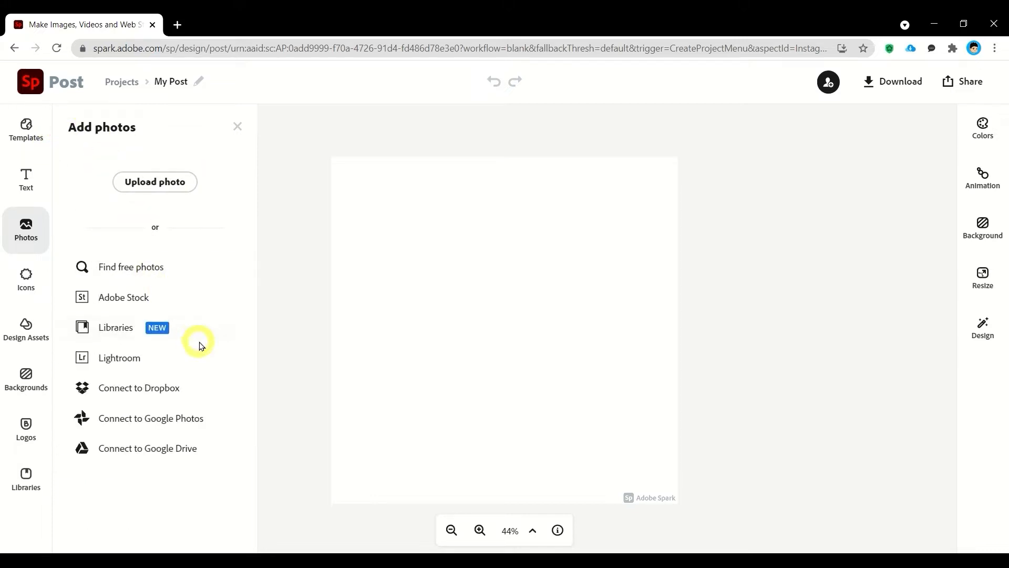
mouse_move(200, 361)
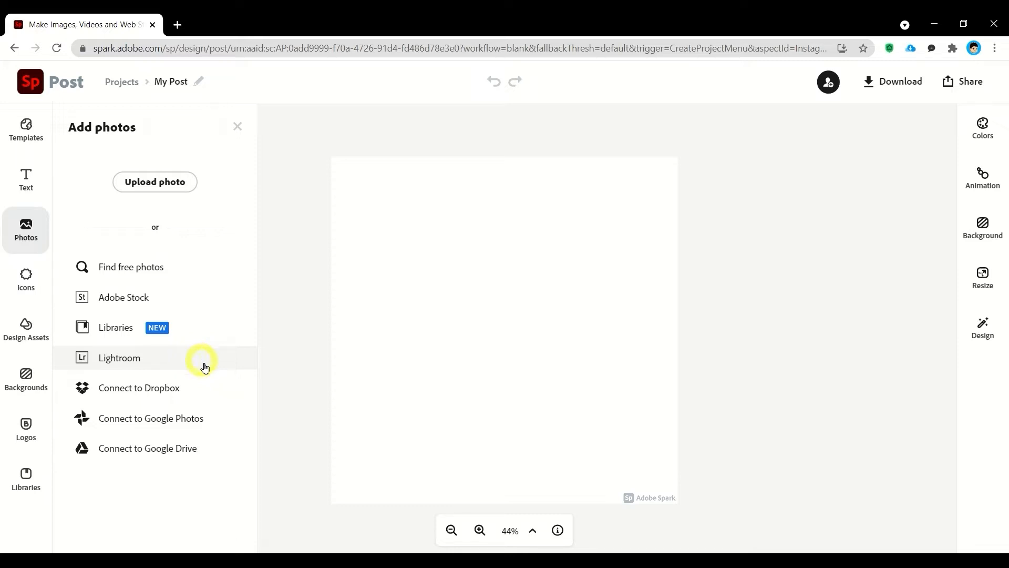
mouse_move(230, 413)
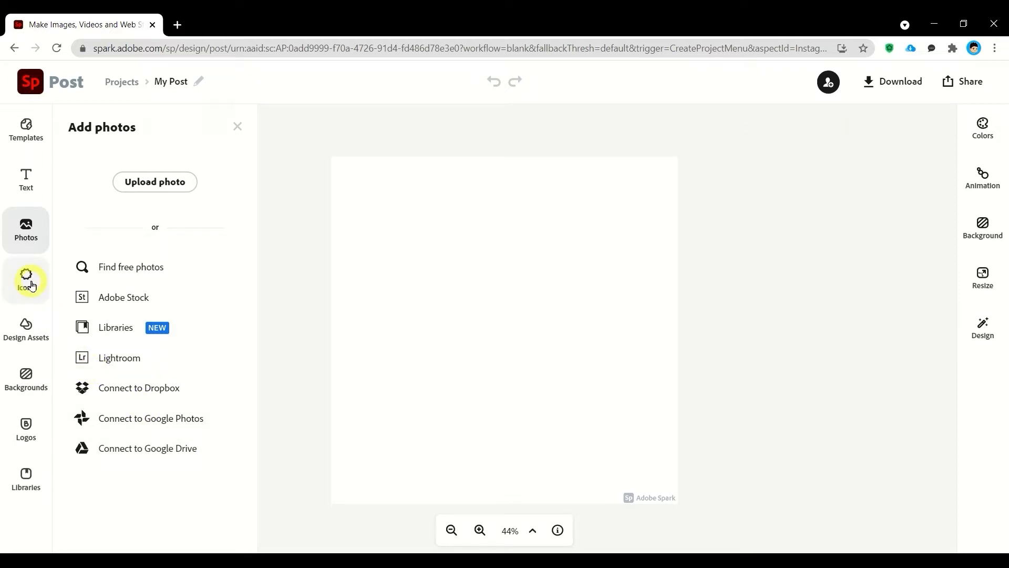
Search icons for circles and diamonds, then browse Design Assets and Backgrounds
left_click(26, 280)
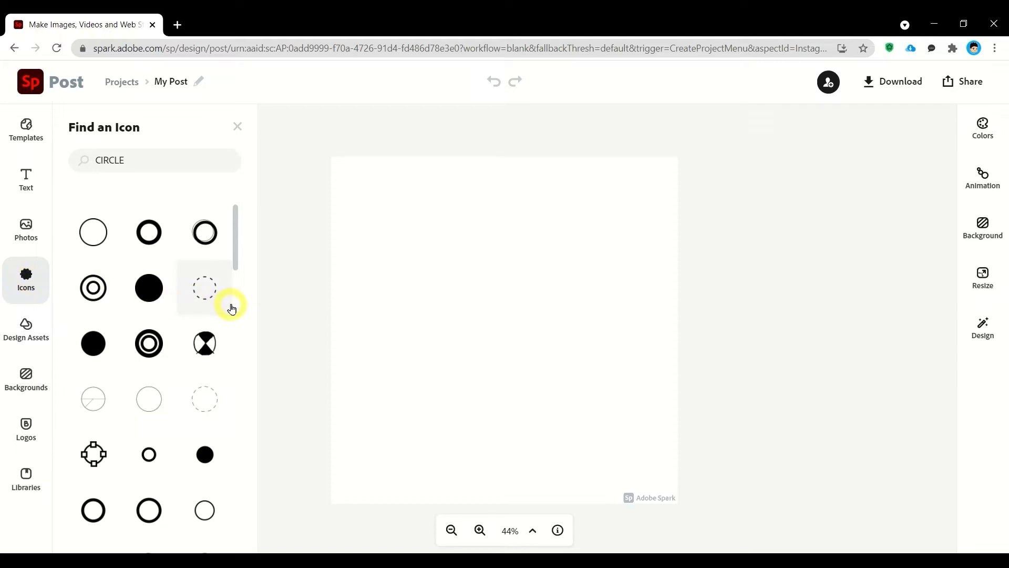
scroll("down", 3)
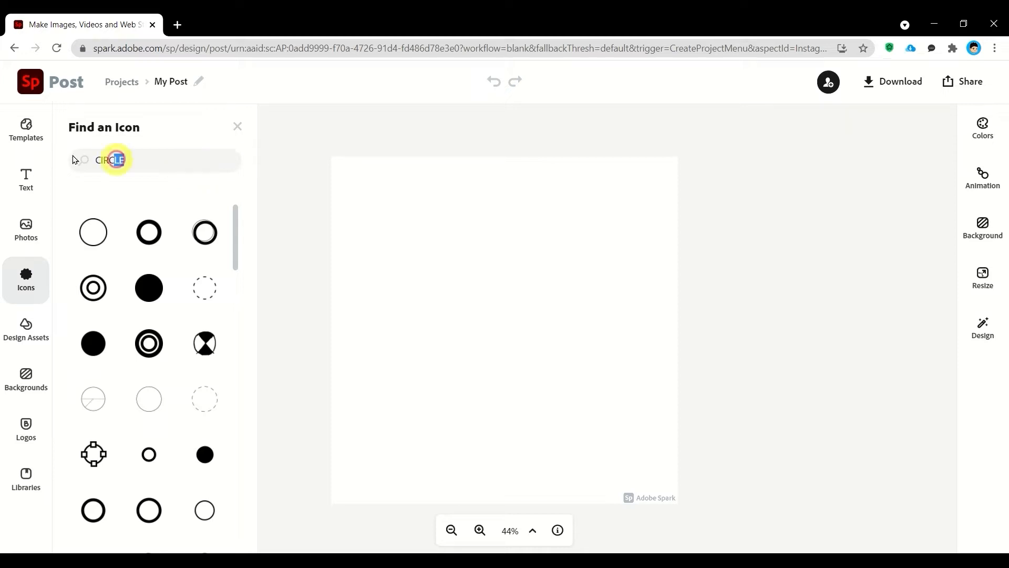
type("diamonds")
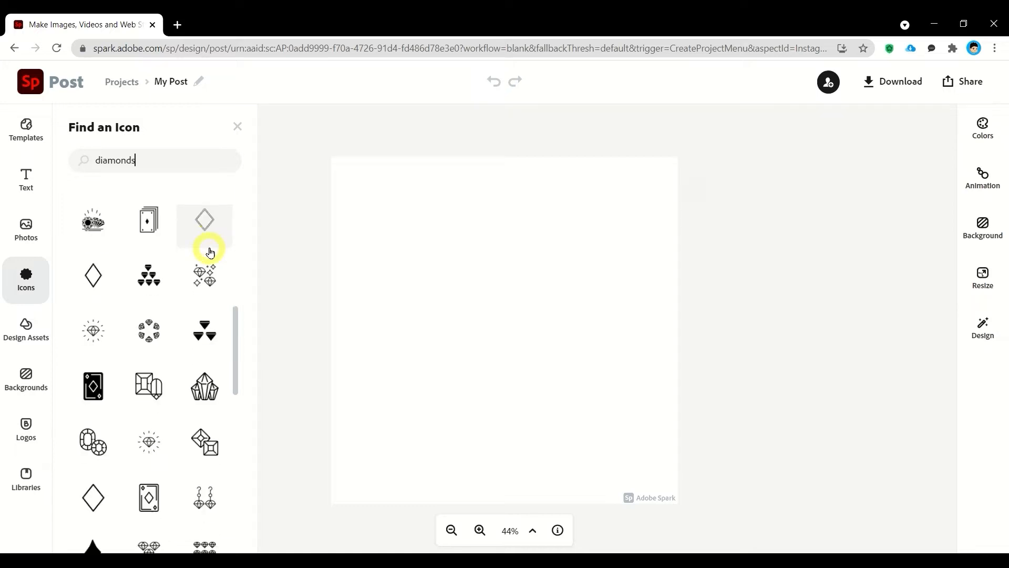
scroll("down", 3)
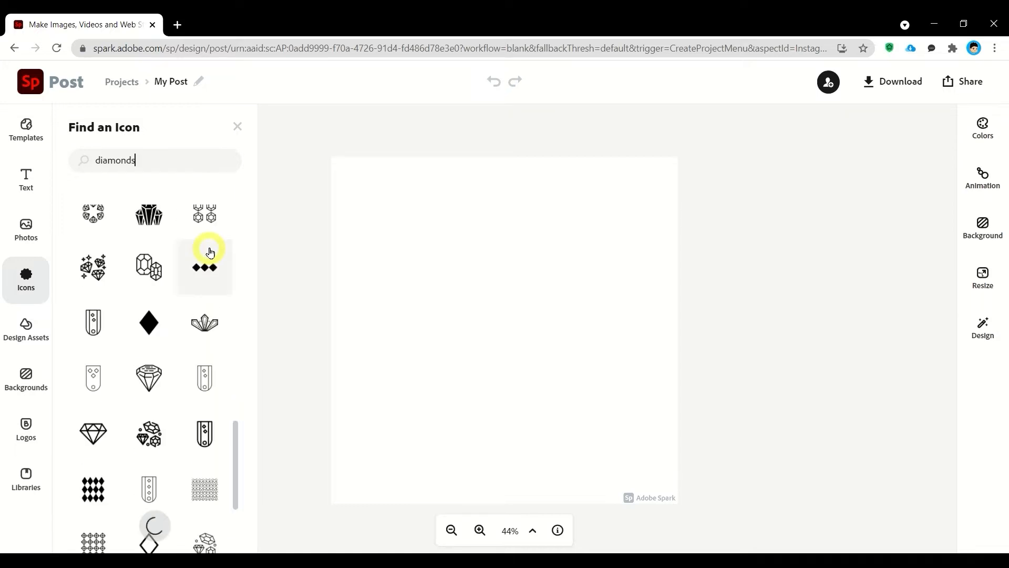
scroll("down", 3)
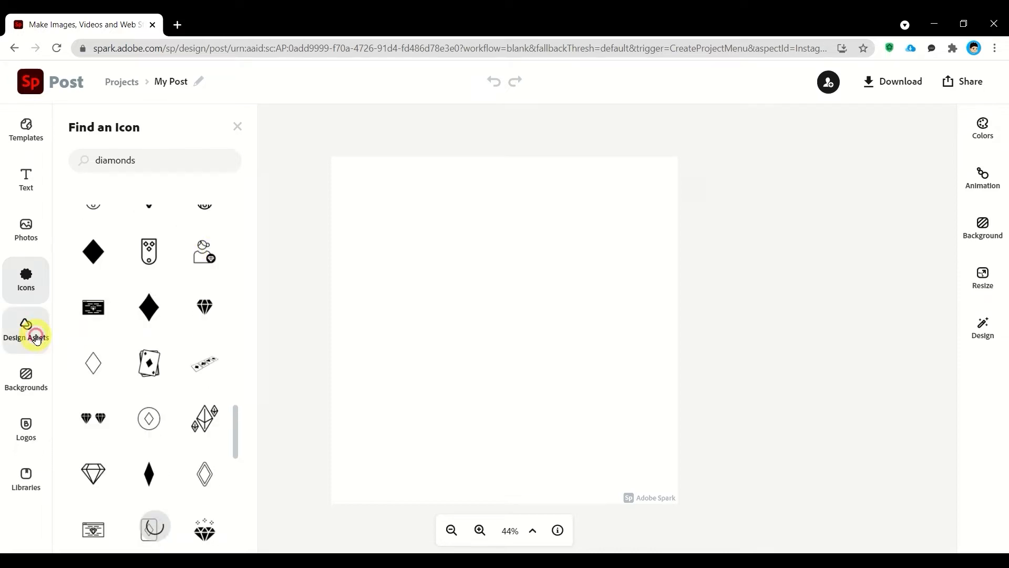
left_click(25, 330)
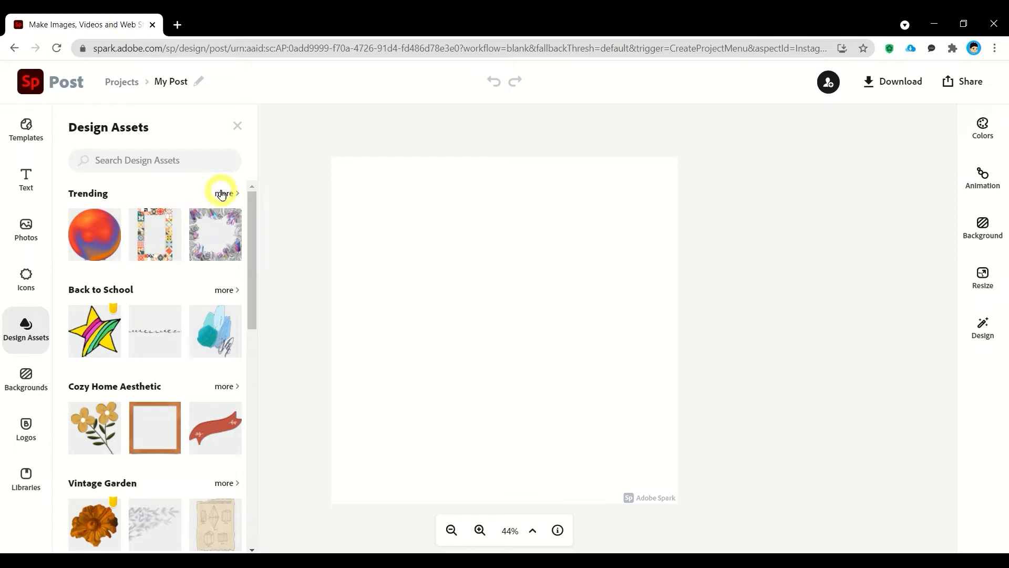
left_click(26, 378)
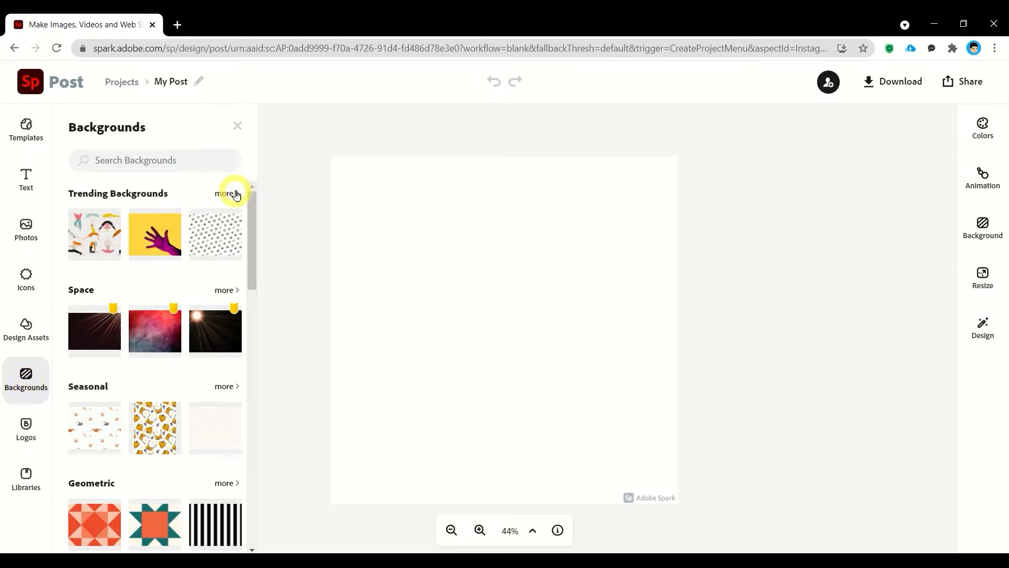
Close the Backgrounds panel
left_click(225, 194)
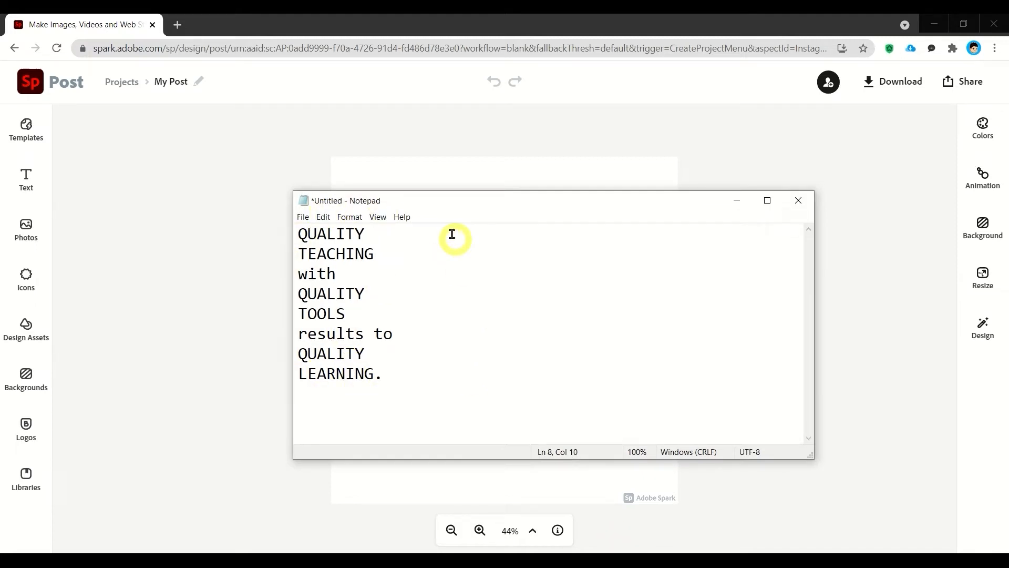
mouse_move(649, 231)
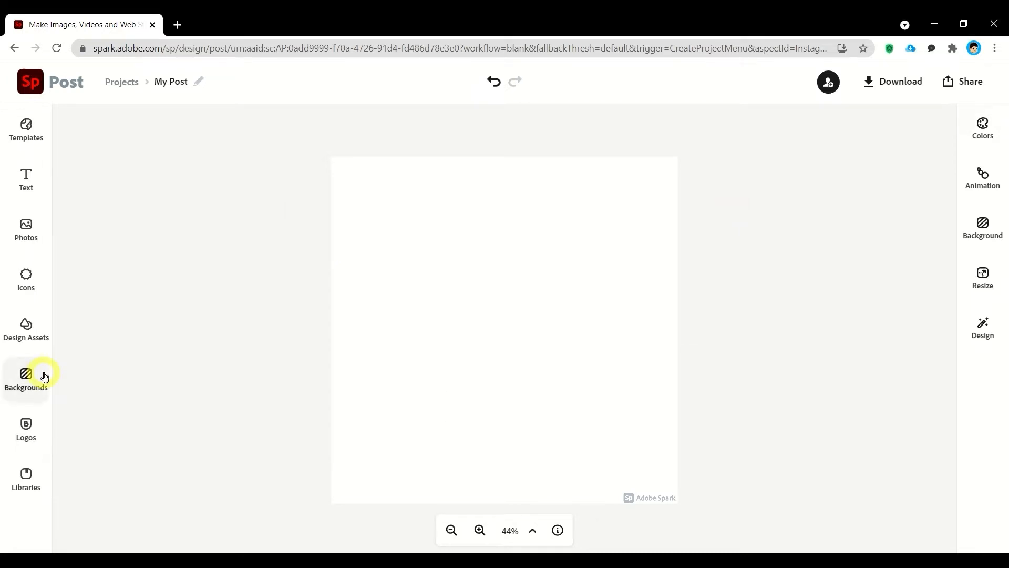
Apply the pale pink triangle pattern and switch on 'Add to background'
left_click(26, 379)
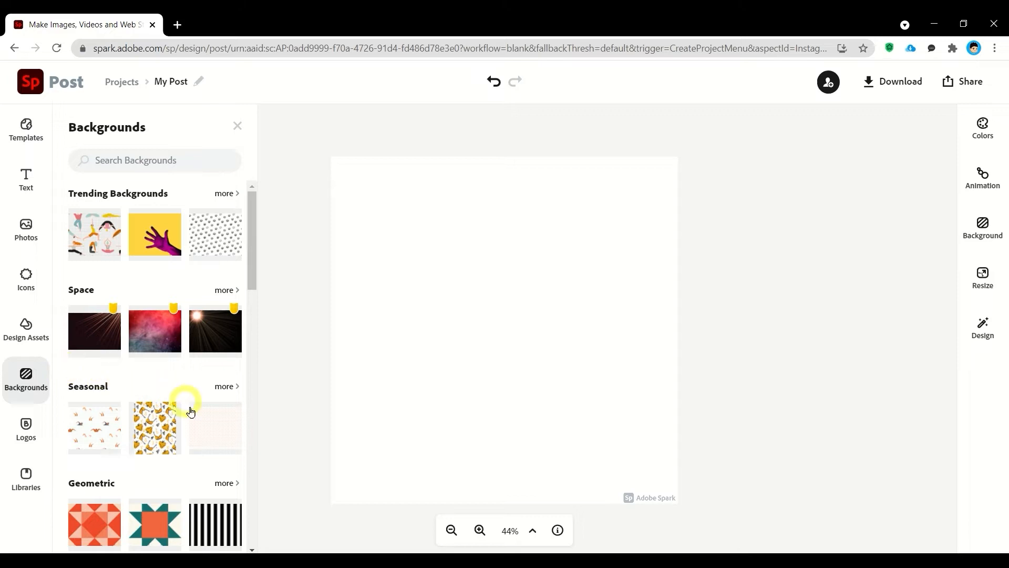
mouse_move(215, 424)
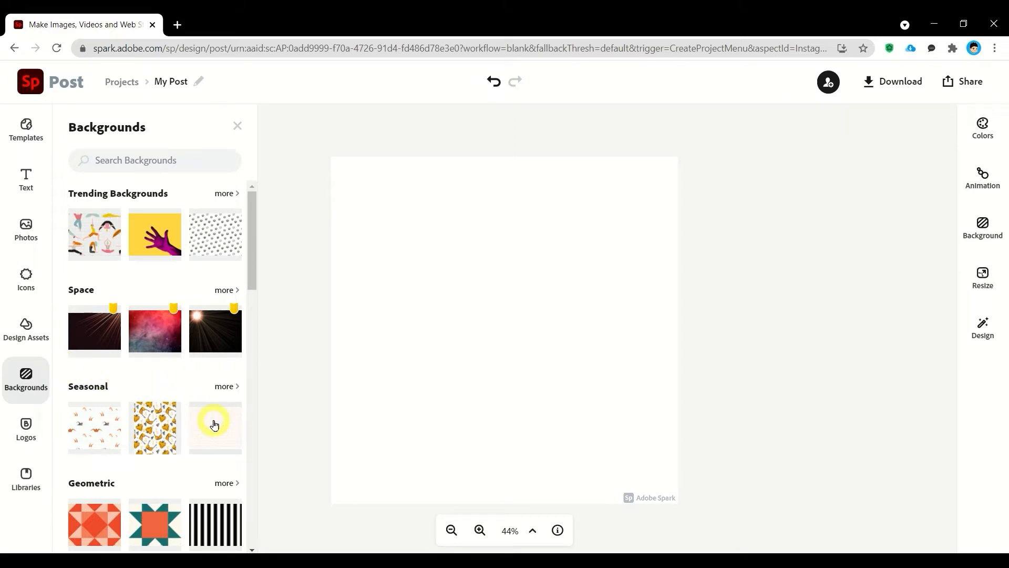
left_click(215, 427)
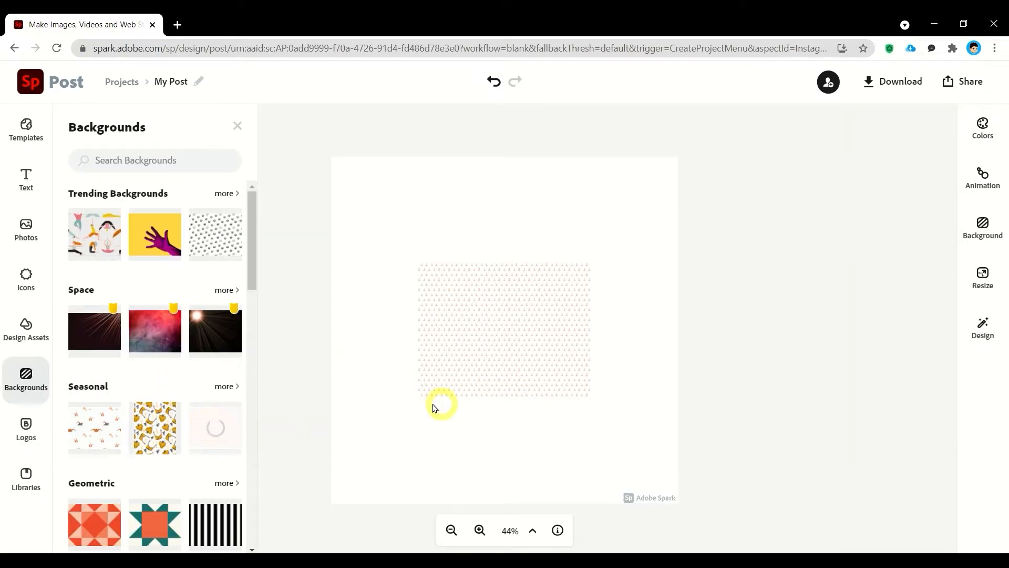
mouse_move(509, 358)
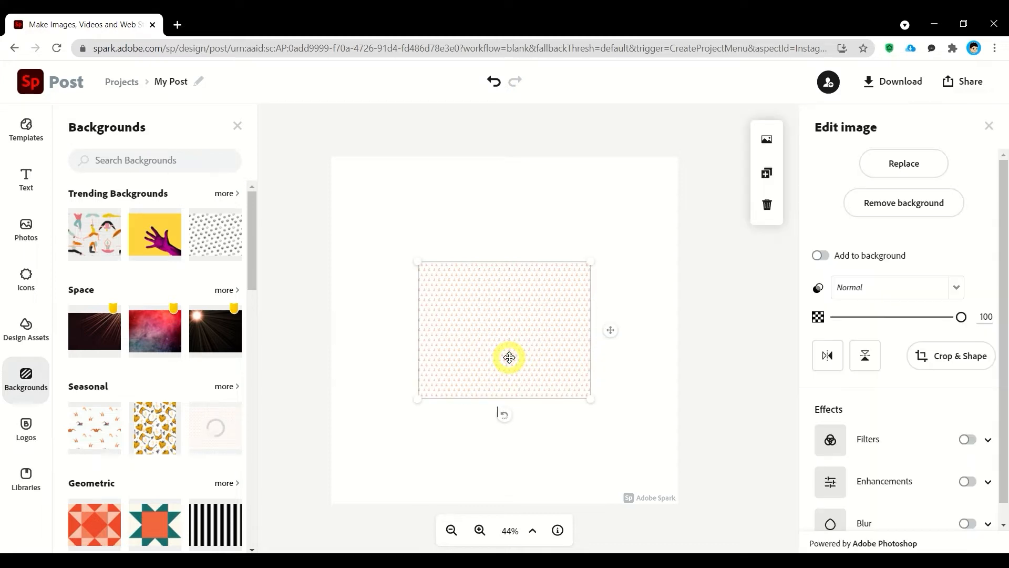
mouse_move(705, 313)
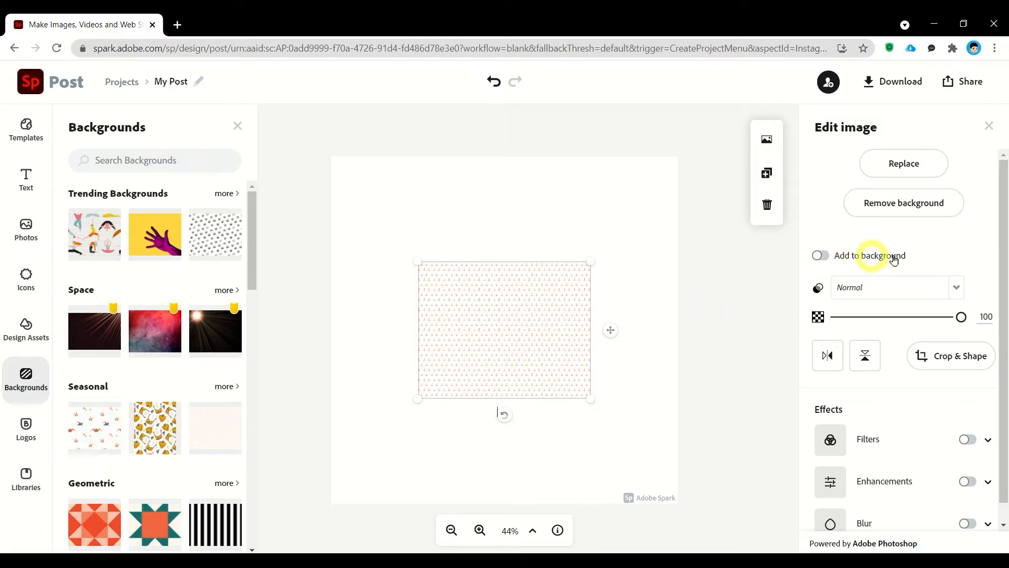
left_click(820, 255)
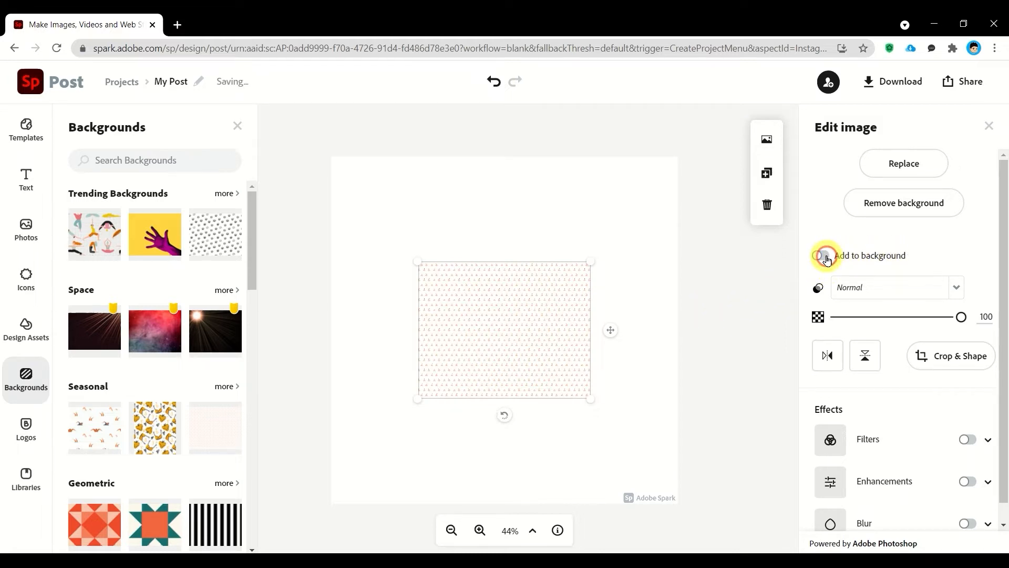
left_click(825, 255)
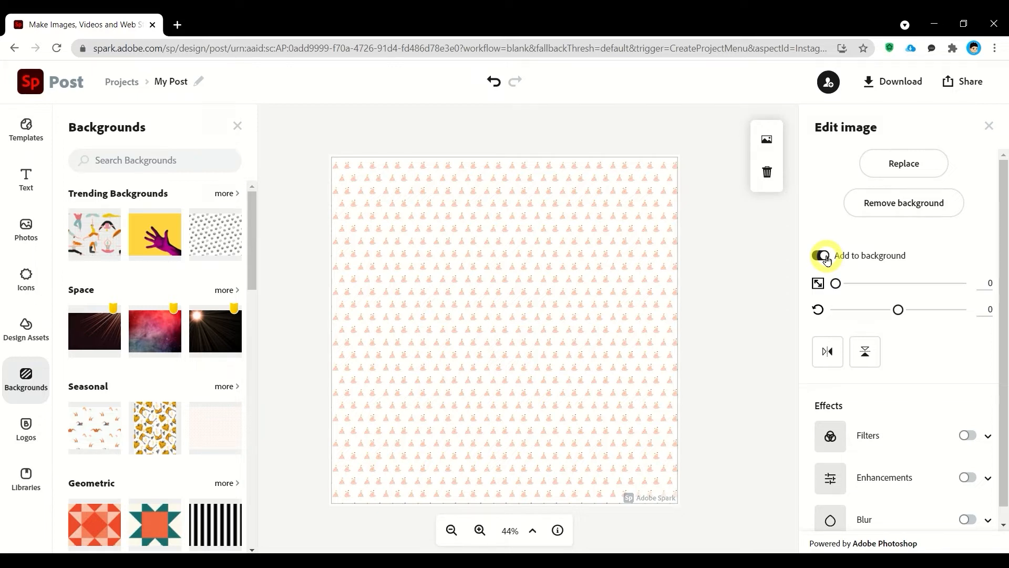
left_click(820, 255)
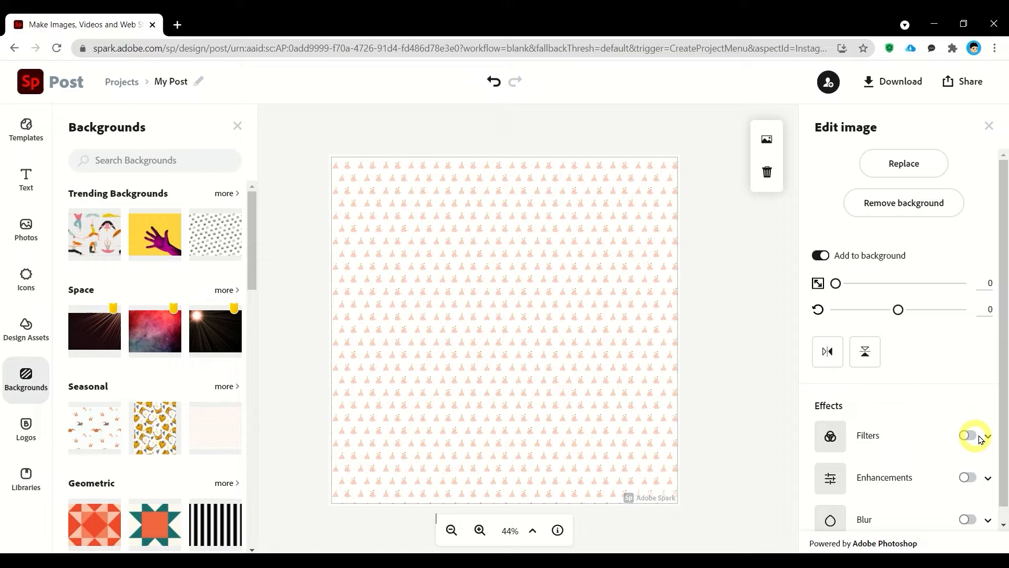
Enable filters and enhancements on the pattern, raising contrast to 33 and brightness to 79
left_click(967, 435)
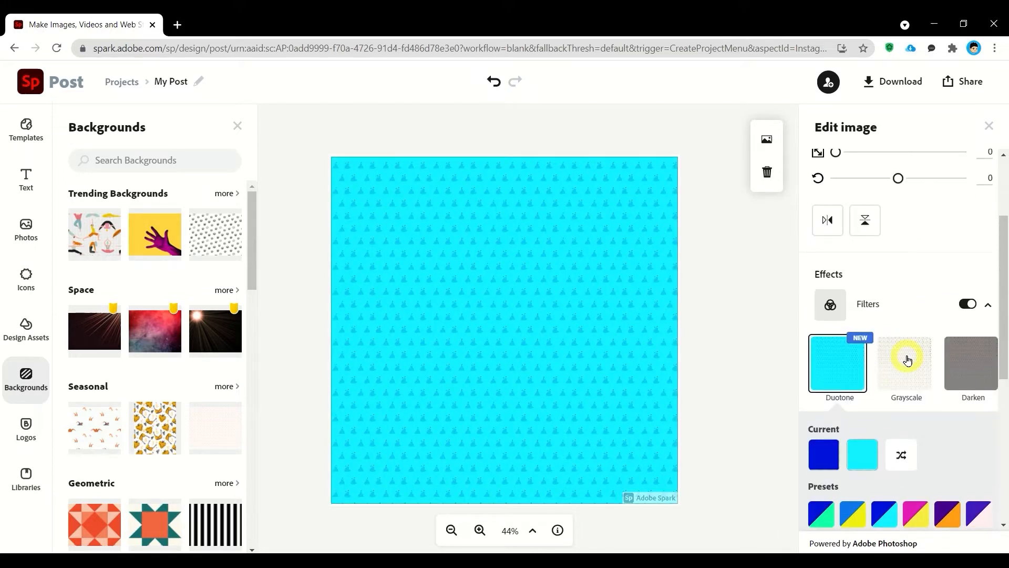
left_click(905, 362)
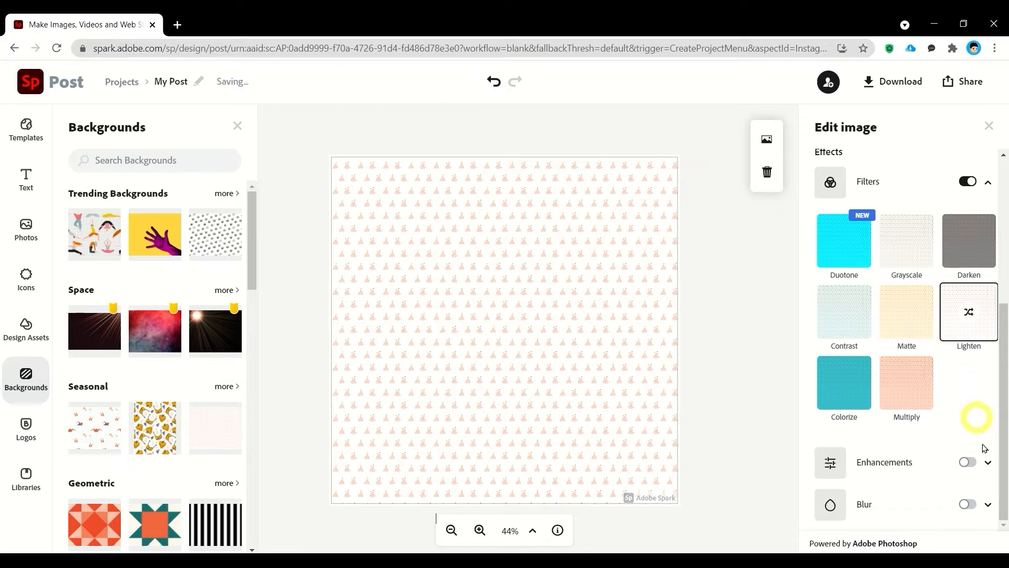
left_click(967, 462)
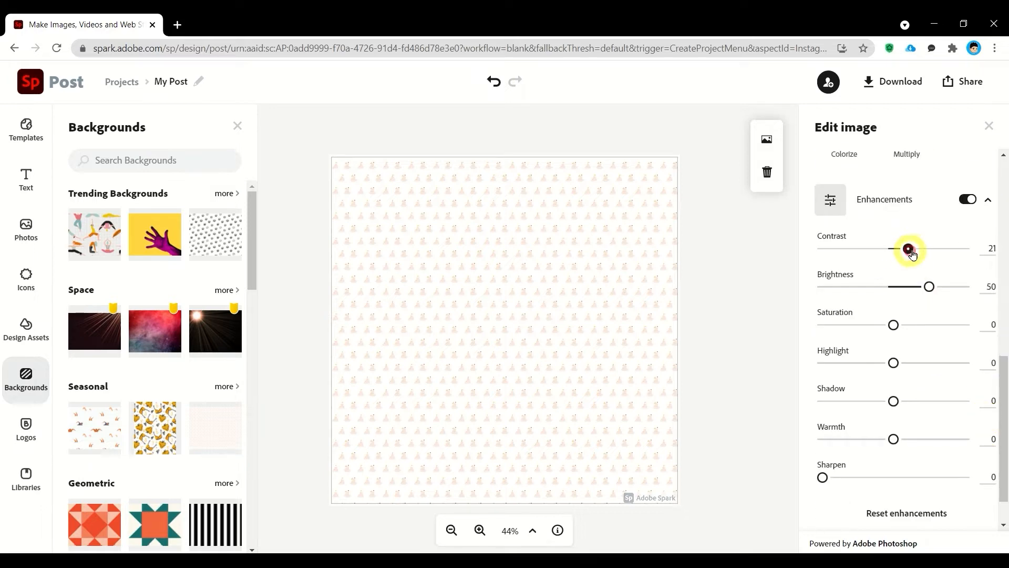
left_click_drag(930, 287, 891, 287)
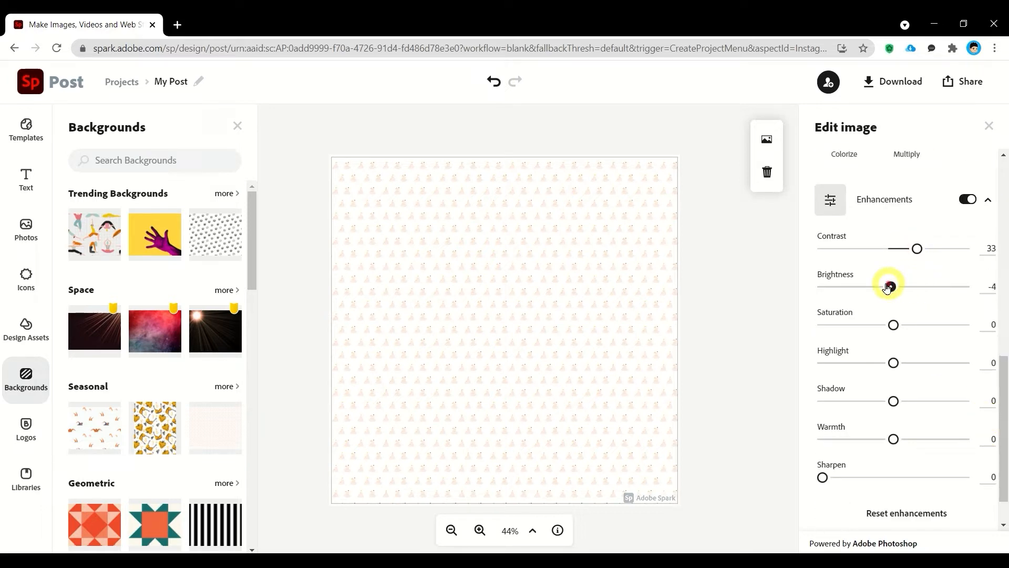
left_click_drag(889, 287, 951, 286)
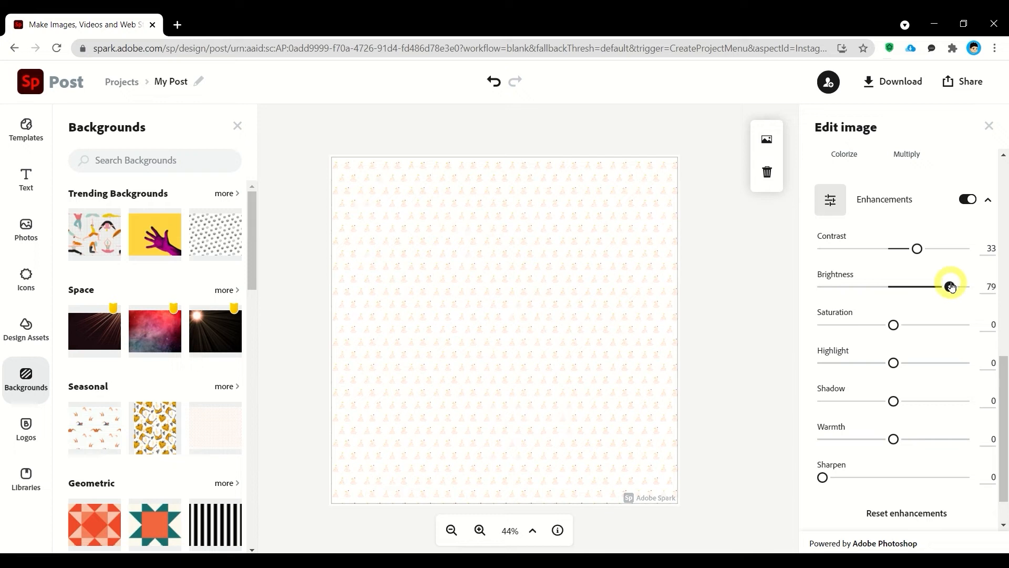
Lower saturation to -38, set highlights to 14, and toggle blur on then off
left_click_drag(894, 324, 866, 325)
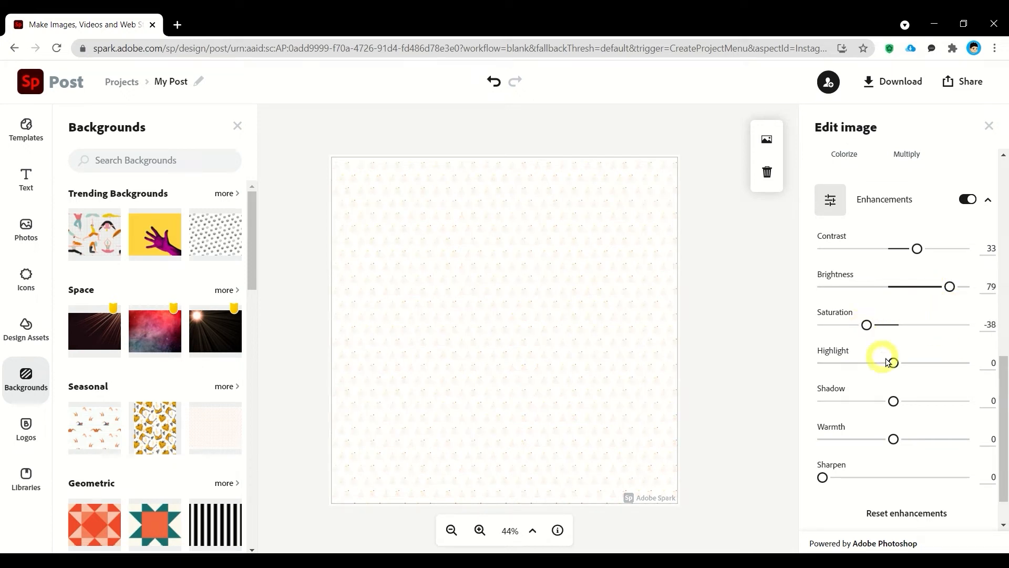
left_click_drag(892, 362, 926, 362)
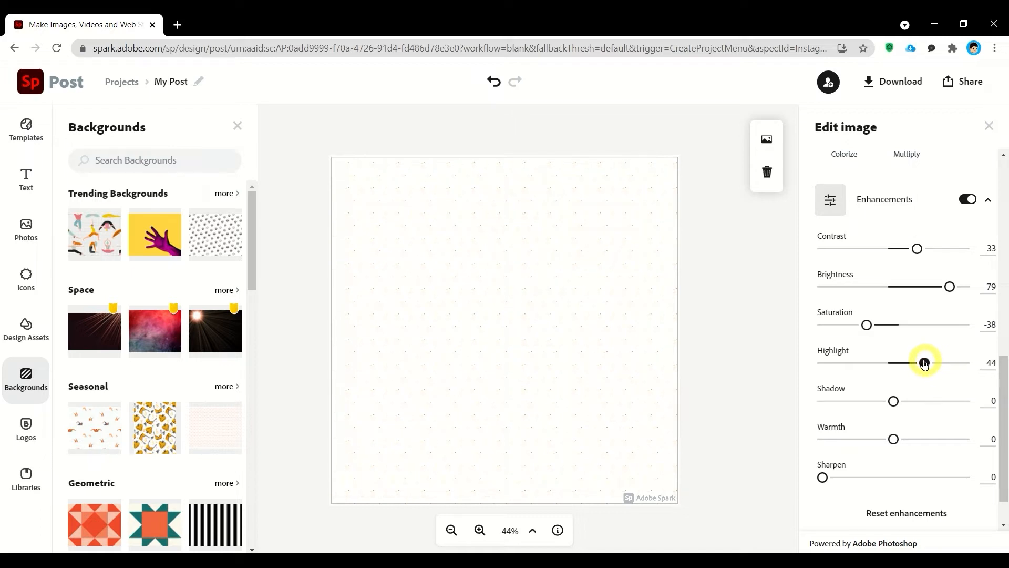
left_click_drag(923, 361, 903, 362)
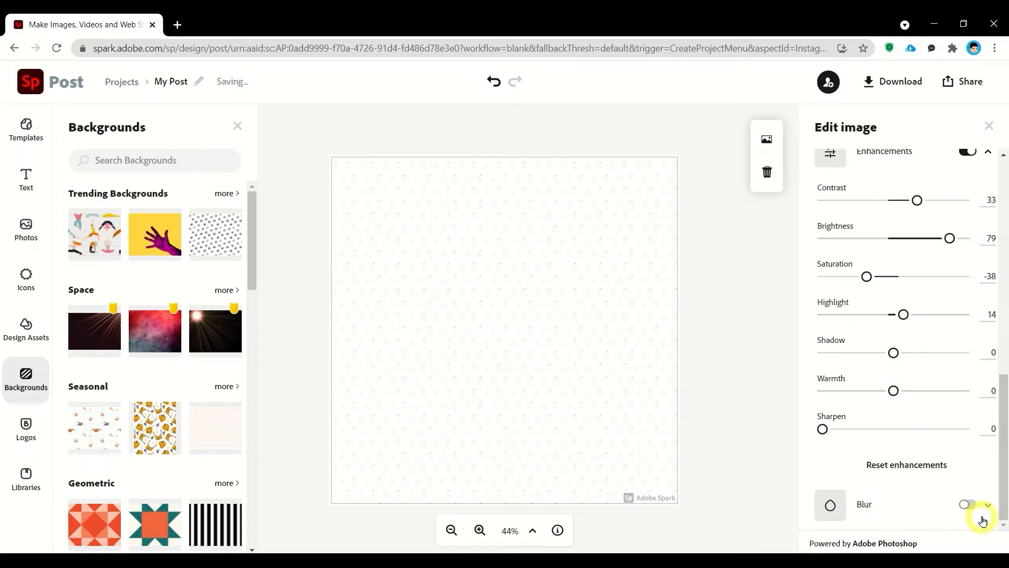
left_click(967, 504)
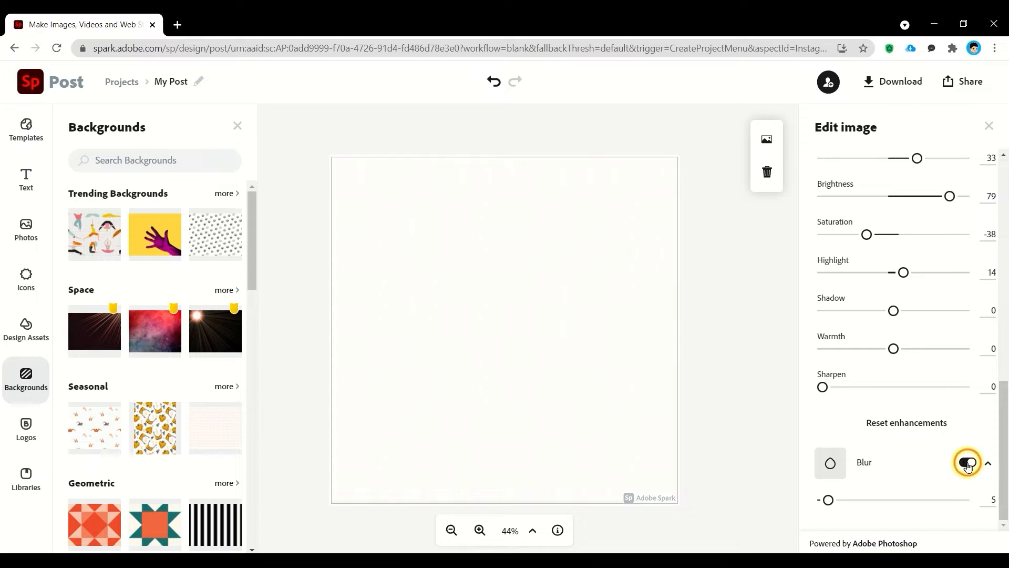
left_click(966, 463)
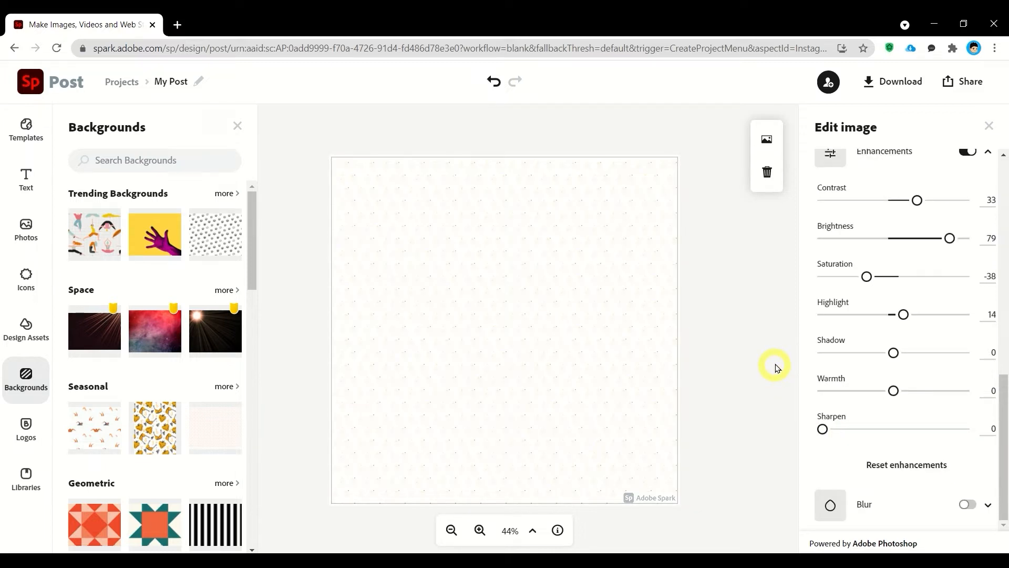
mouse_move(748, 368)
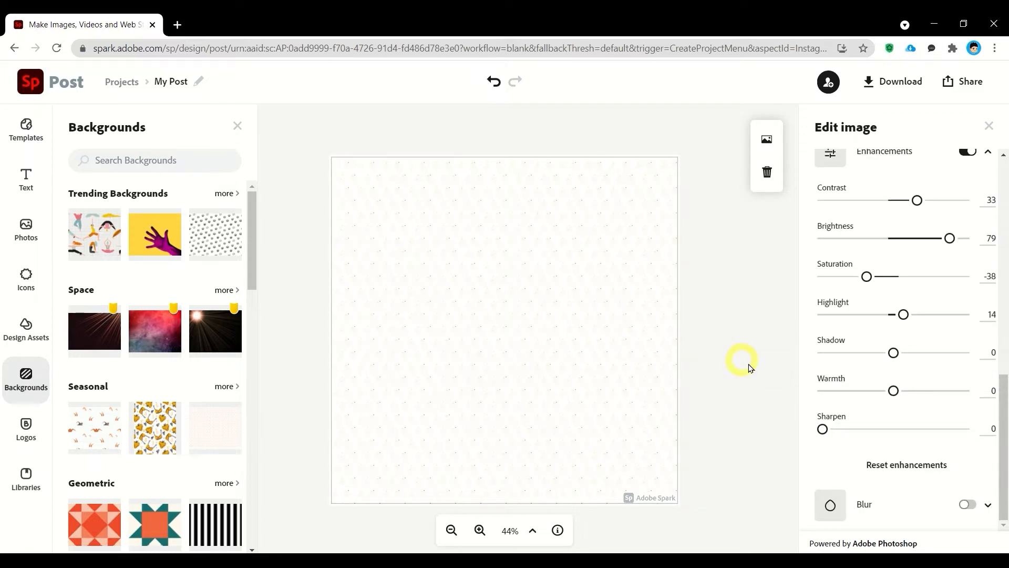
Add a new text box and paste 'QUALITY' copied from Notepad into it
left_click(26, 177)
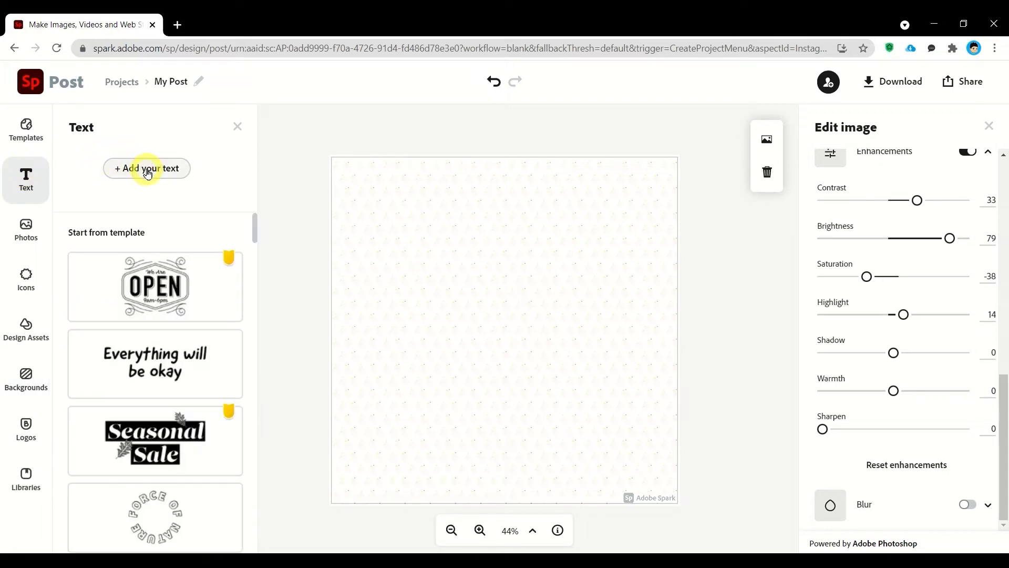
left_click(147, 168)
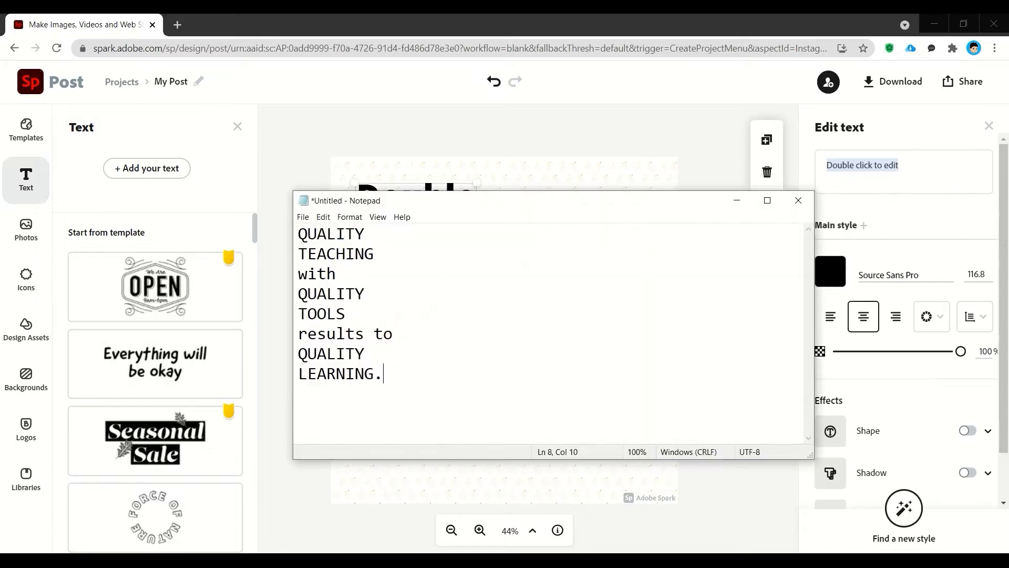
double_click(330, 234)
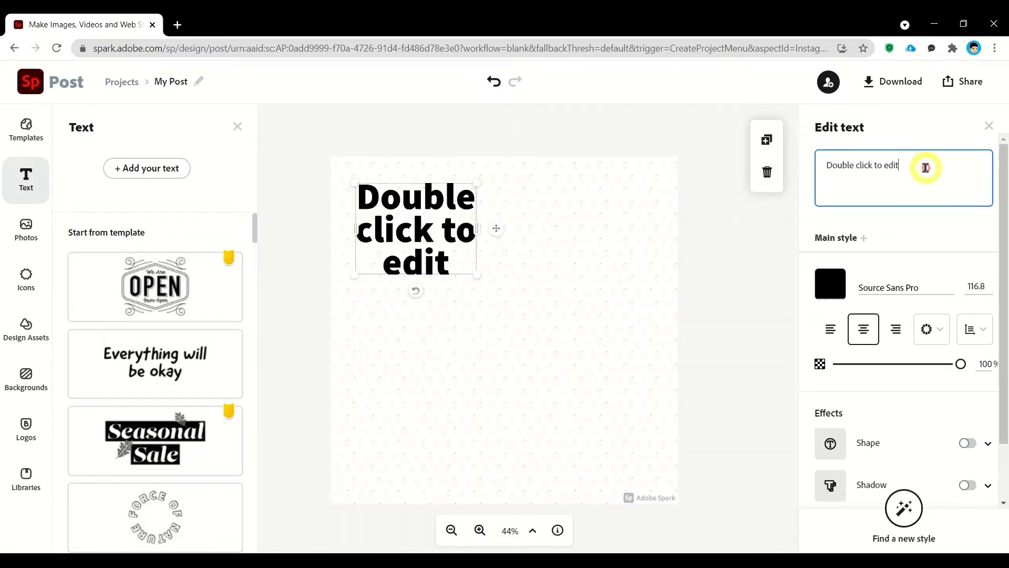
key("ctrl+v")
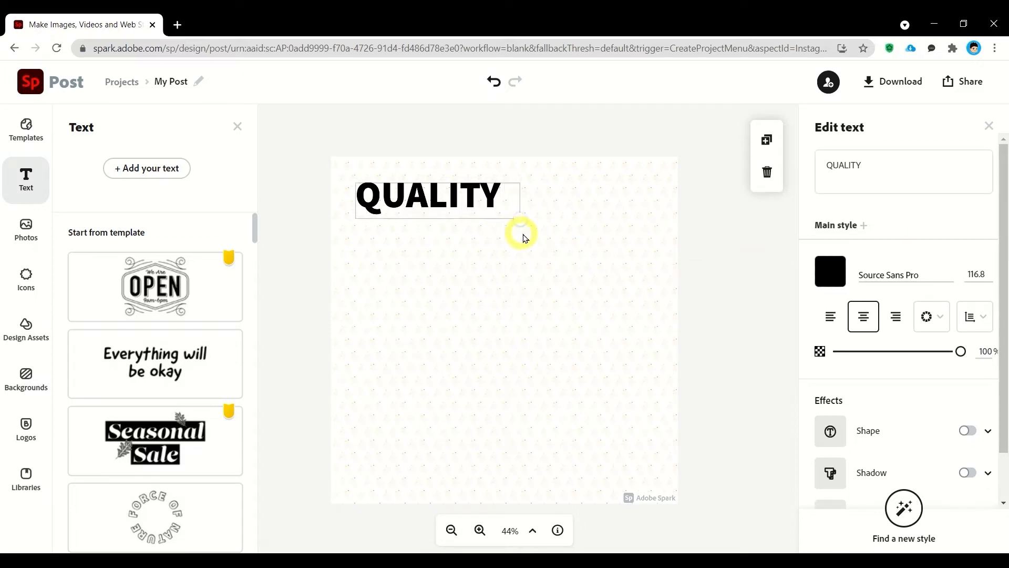
Enlarge the QUALITY text and align it left
left_click_drag(522, 234, 527, 226)
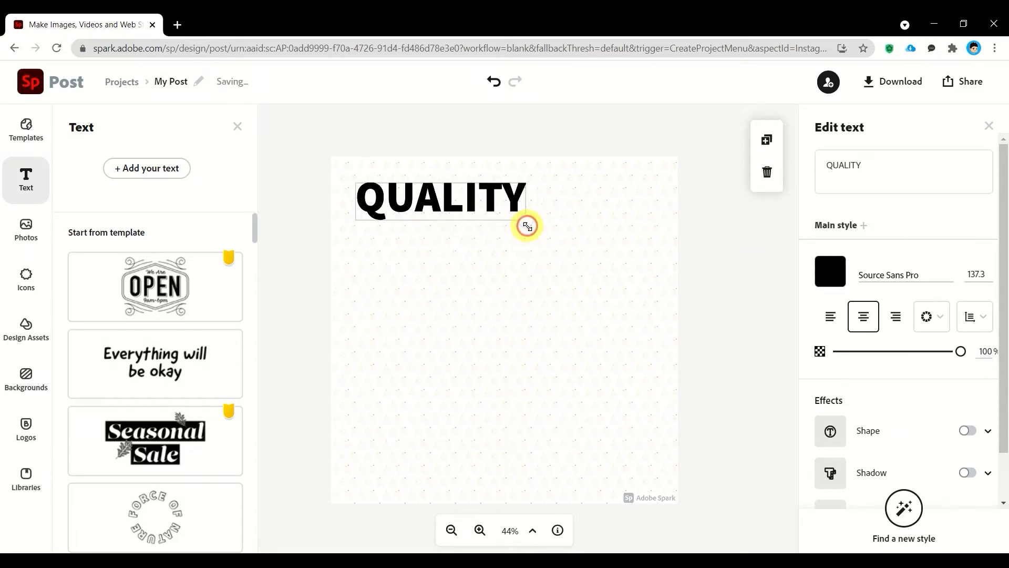
left_click_drag(527, 226, 534, 221)
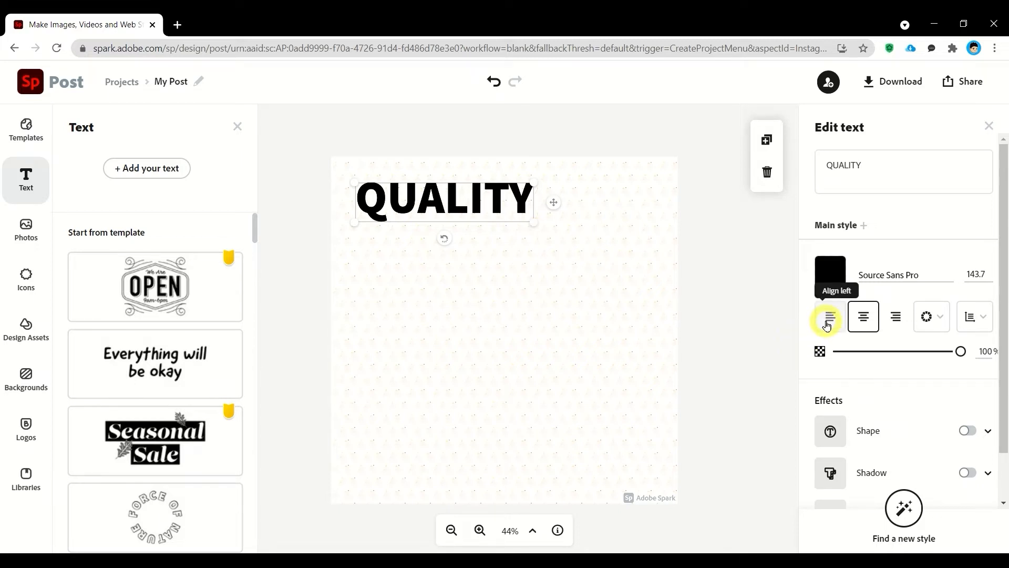
left_click(829, 316)
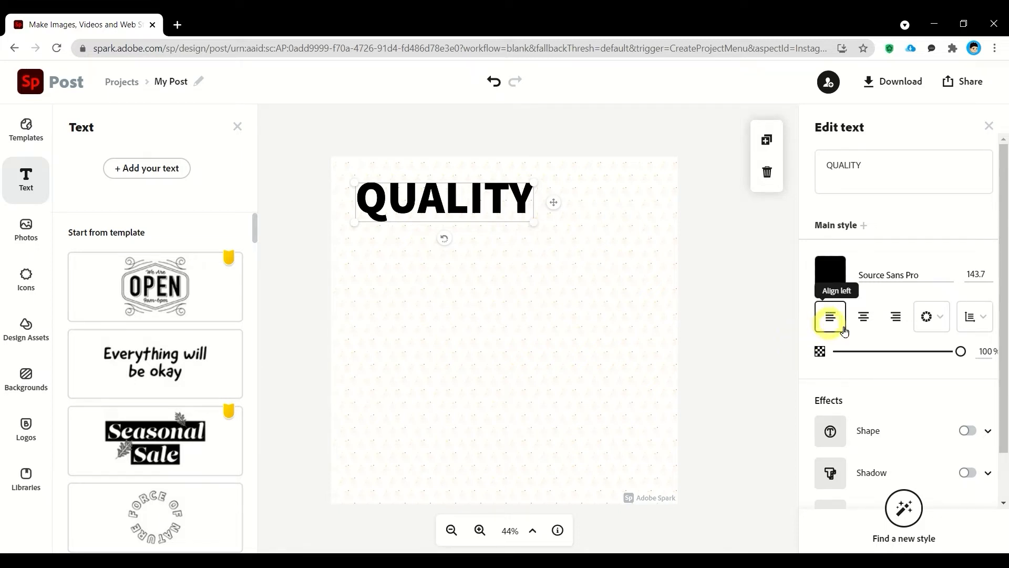
Try True North Inline and Quicksand Bold, then set the font to Myriad Hebrew Bold
left_click(951, 275)
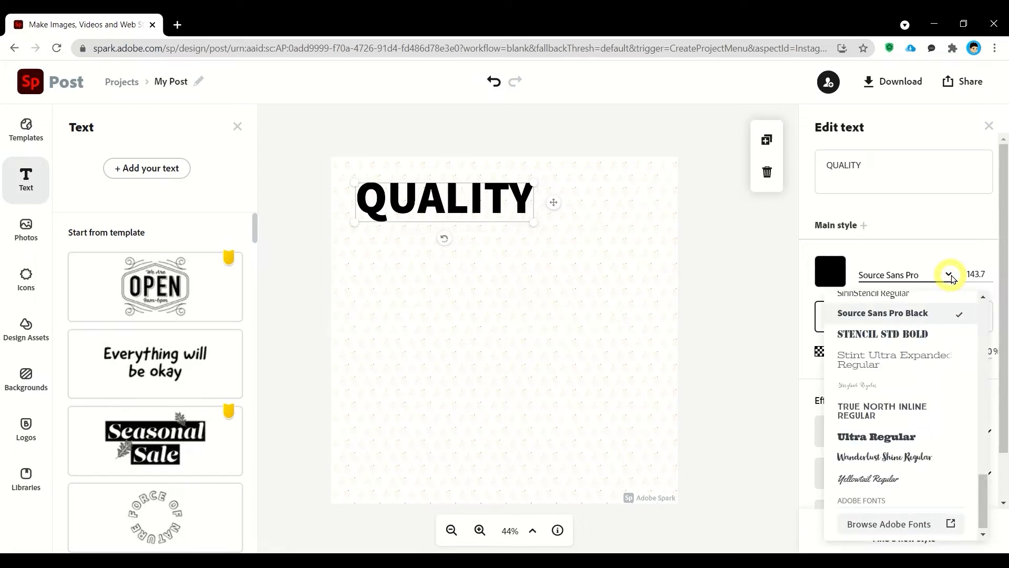
left_click(882, 411)
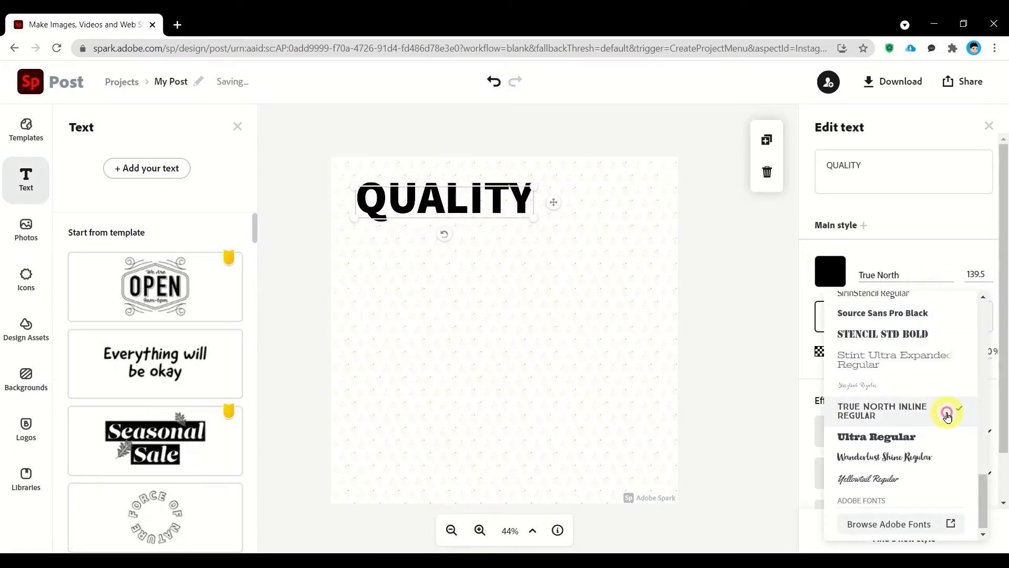
left_click(883, 313)
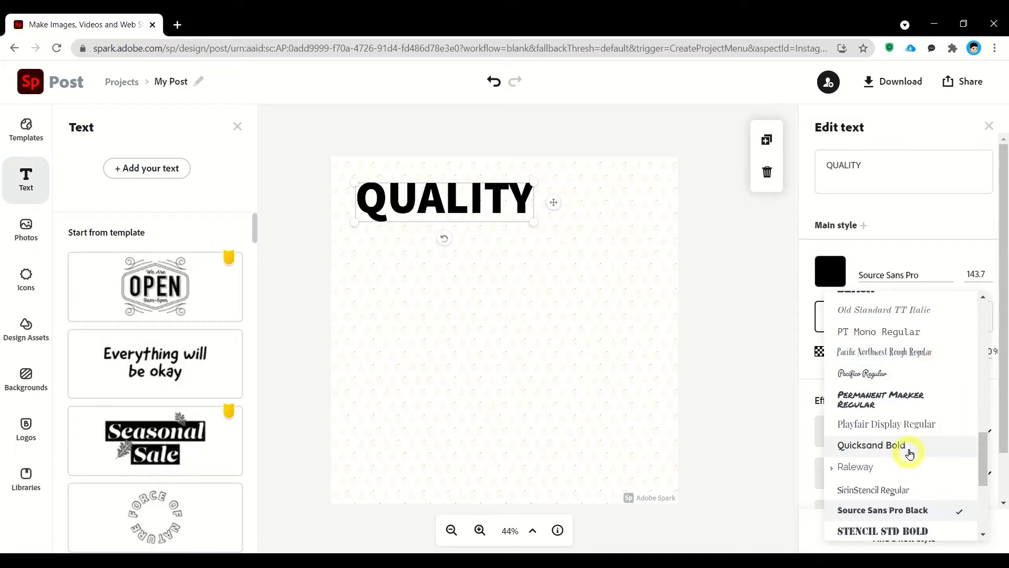
left_click(871, 445)
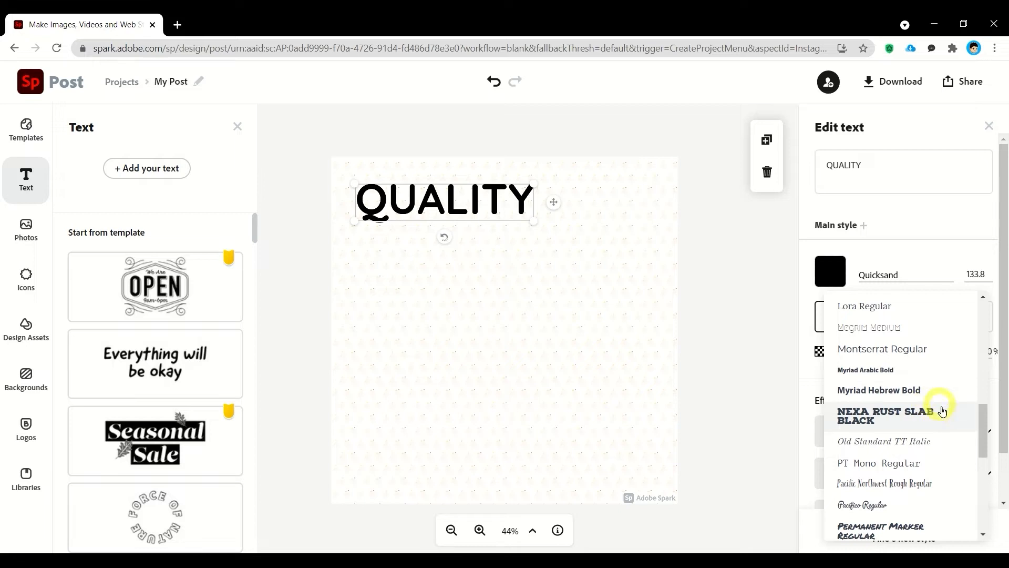
left_click(879, 390)
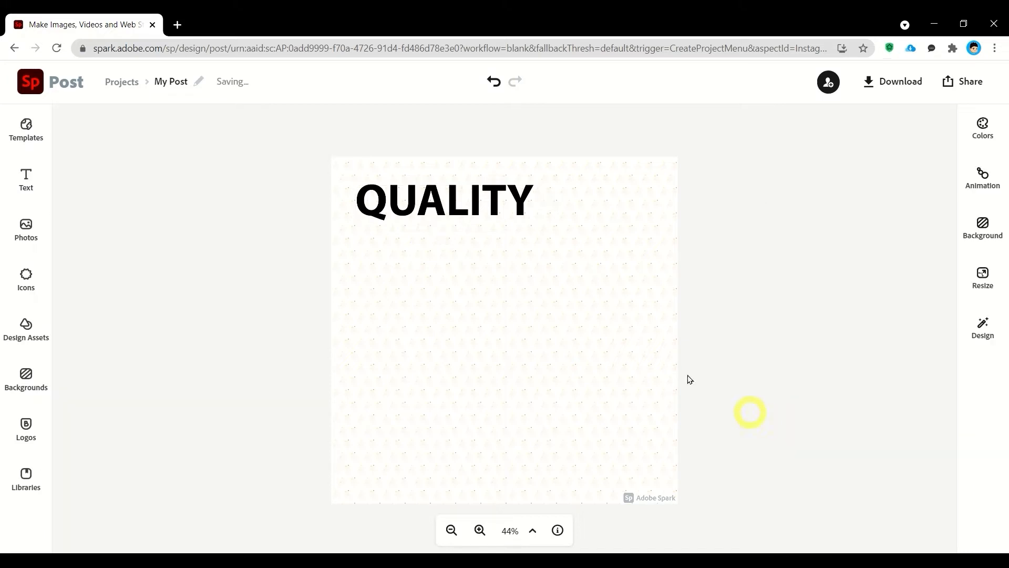
Try a background shape and a shadow on QUALITY, then remove both
left_click(443, 200)
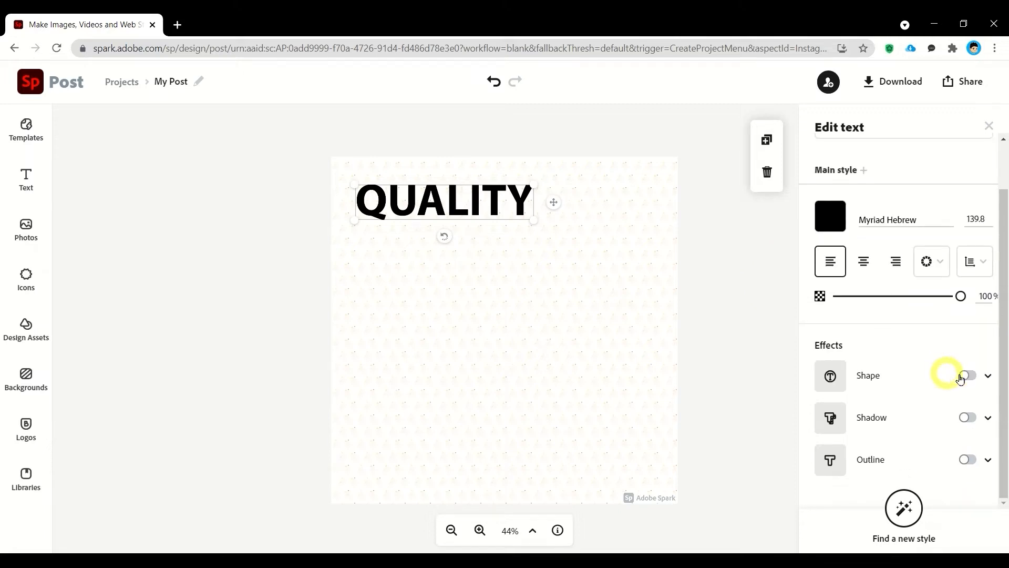
left_click(966, 376)
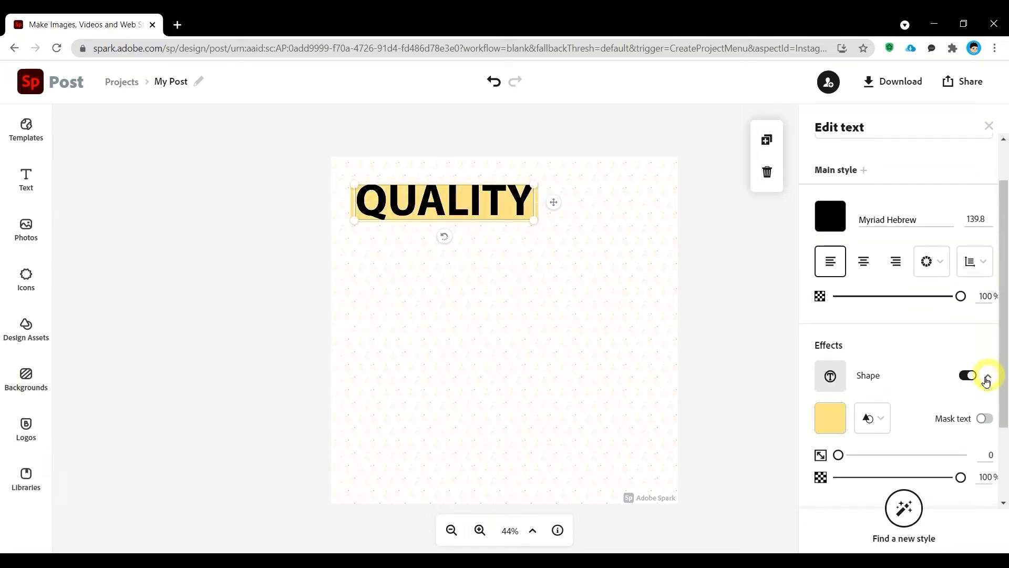
left_click(967, 376)
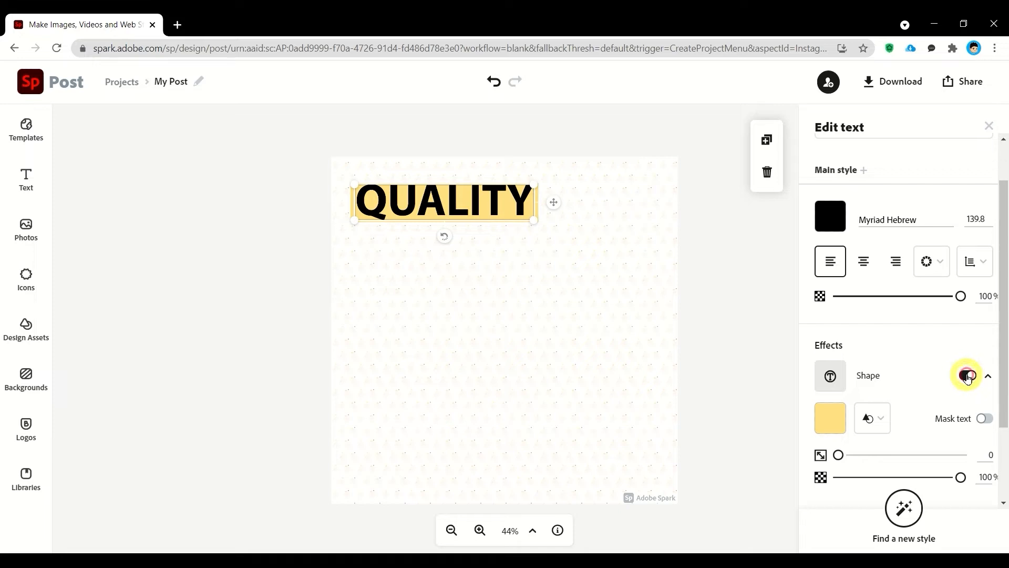
left_click(967, 376)
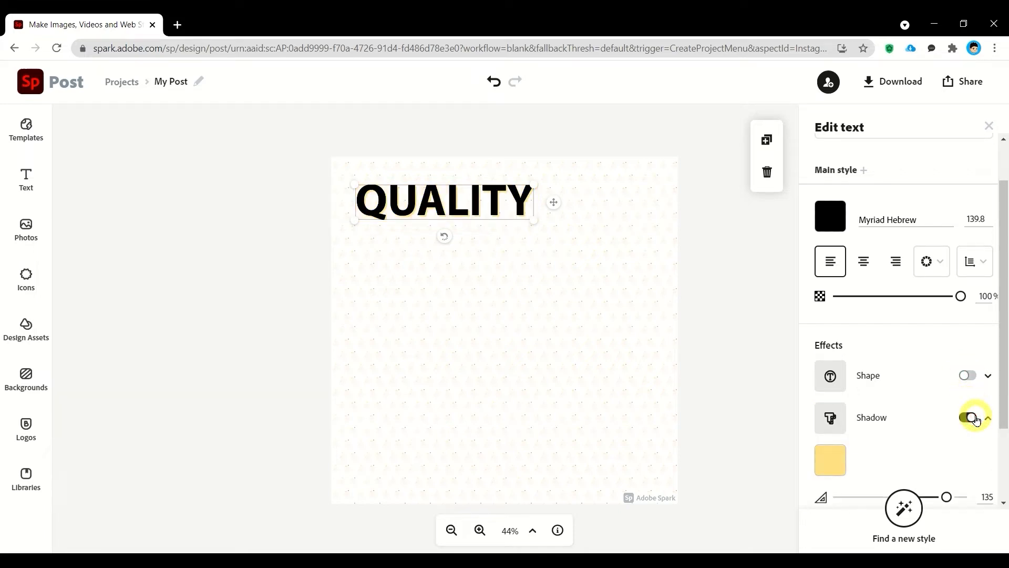
left_click(968, 417)
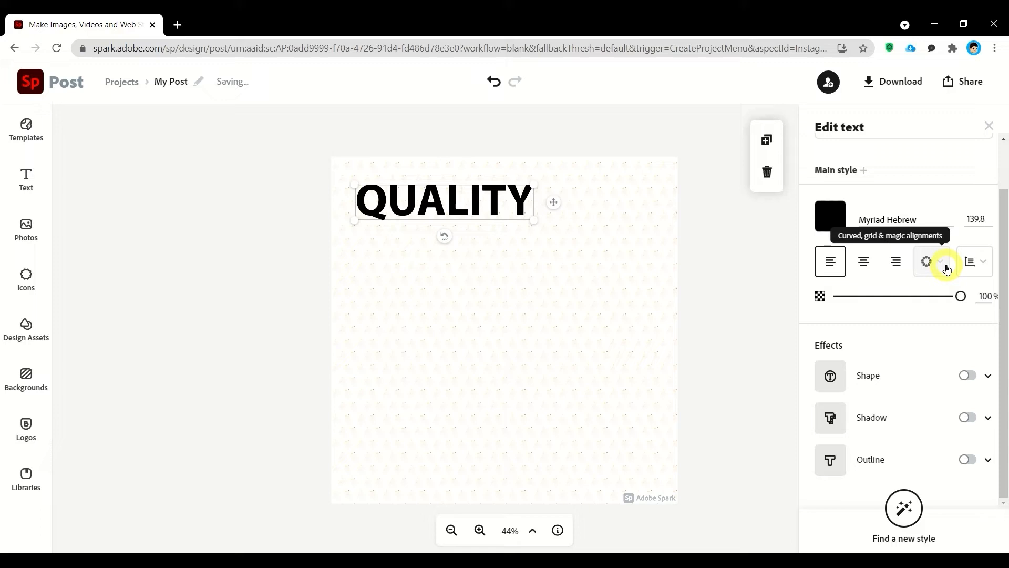
Try a semi-circle curve and wider letter spacing, then restore straight, normal spacing
left_click(926, 261)
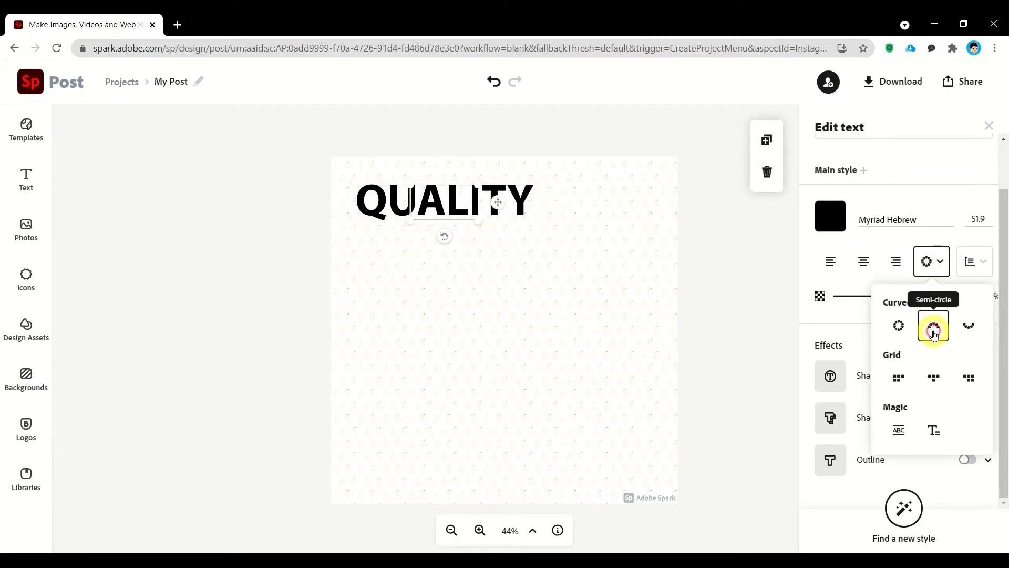
left_click(969, 326)
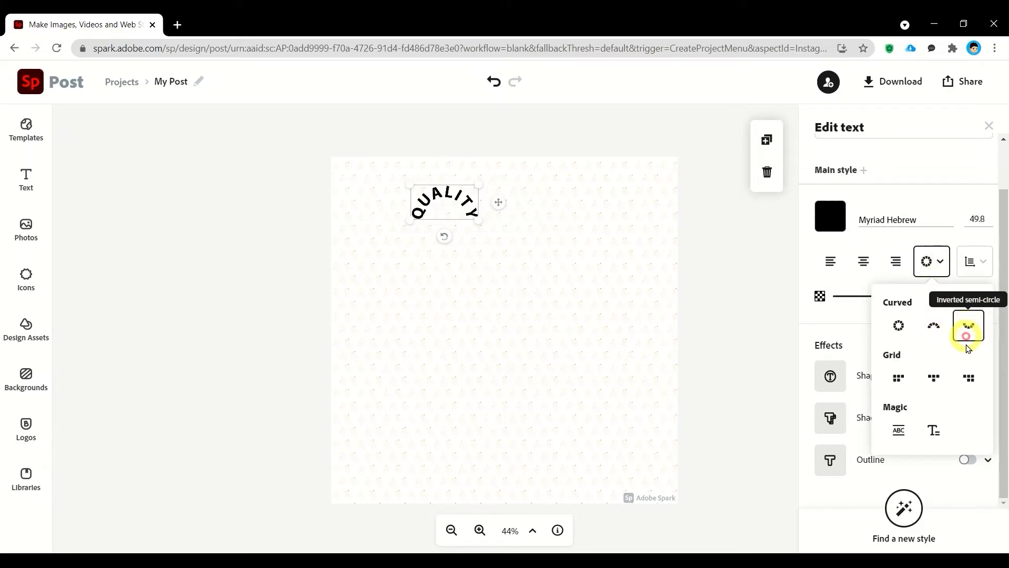
left_click(932, 377)
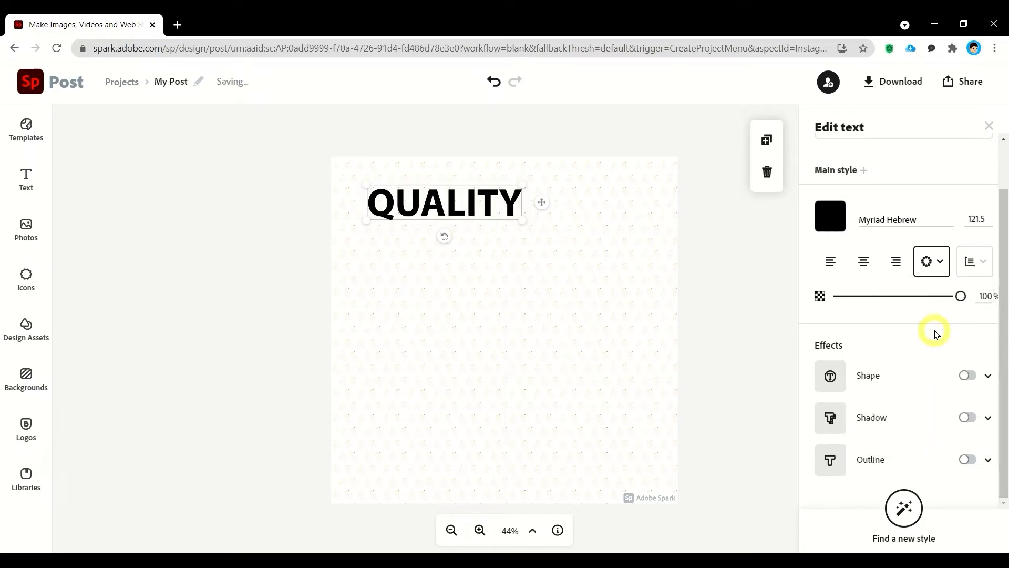
left_click(973, 261)
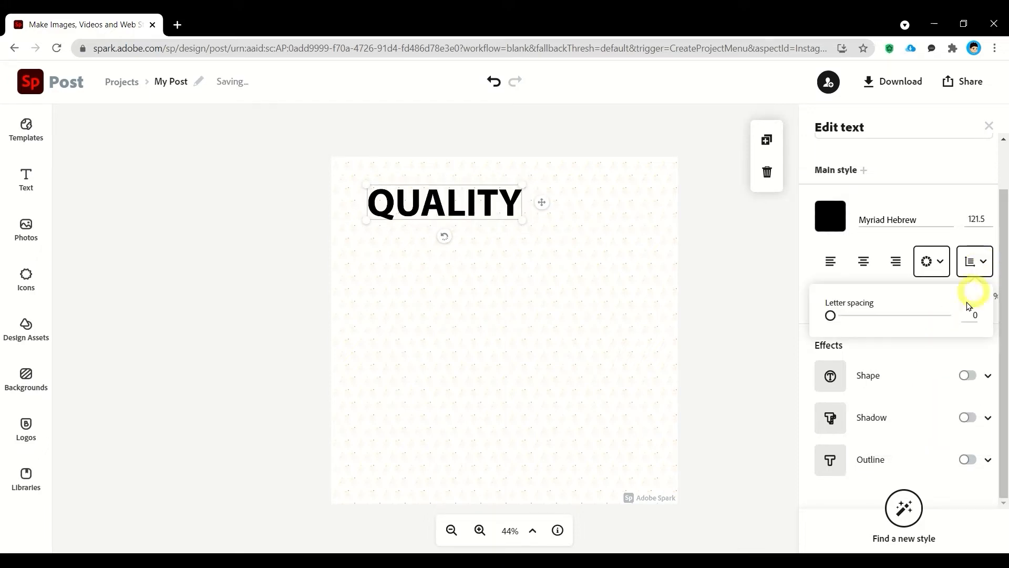
left_click_drag(830, 315, 838, 315)
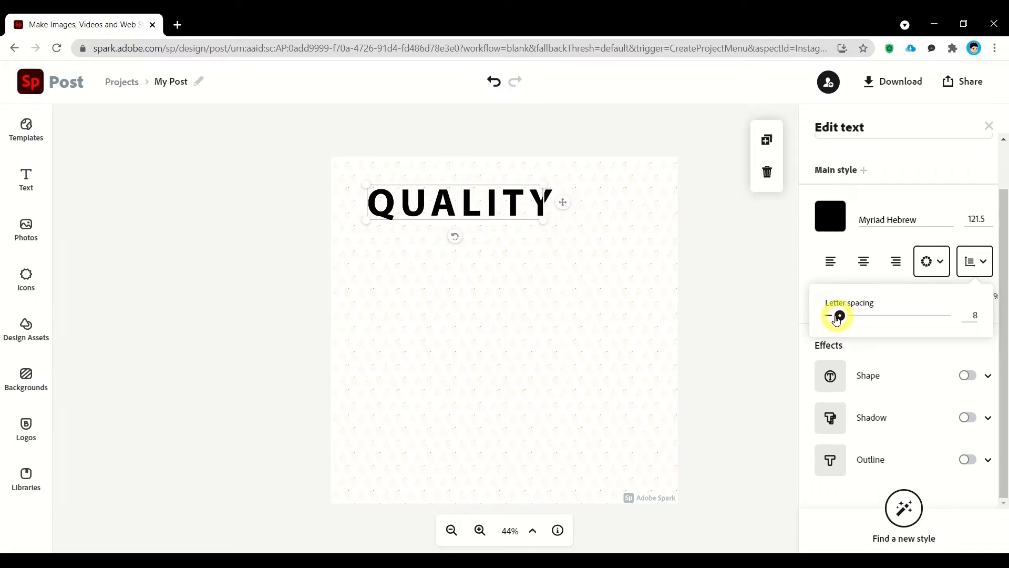
left_click_drag(839, 315, 831, 315)
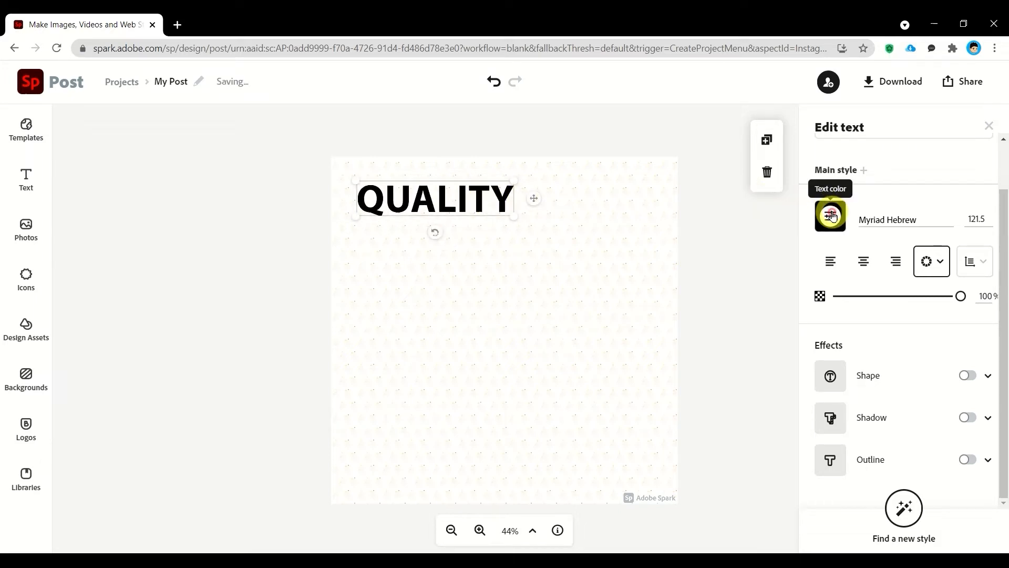
Change the QUALITY text colour to the custom blue #2F79BC
left_click(829, 215)
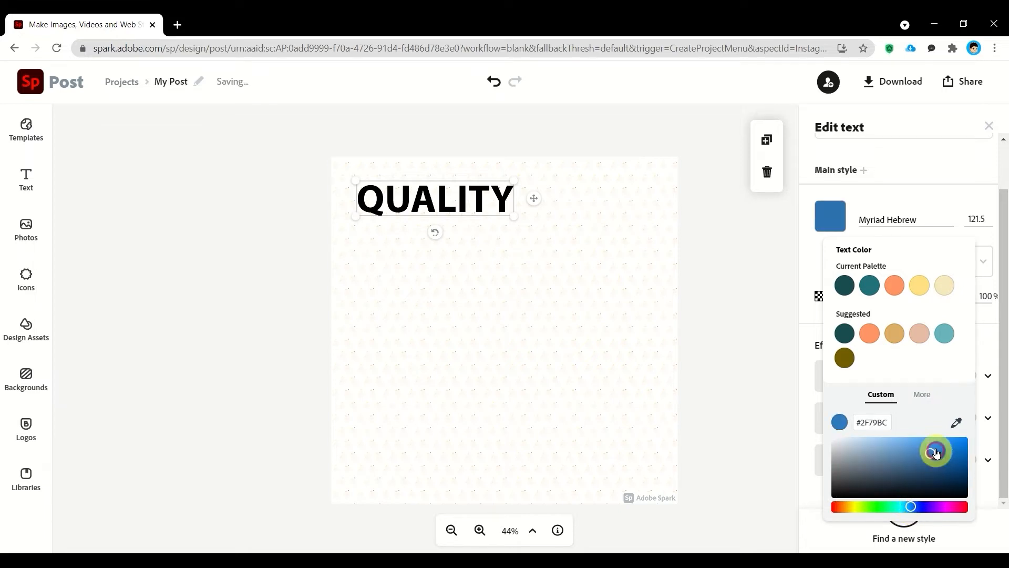
left_click_drag(935, 453, 943, 458)
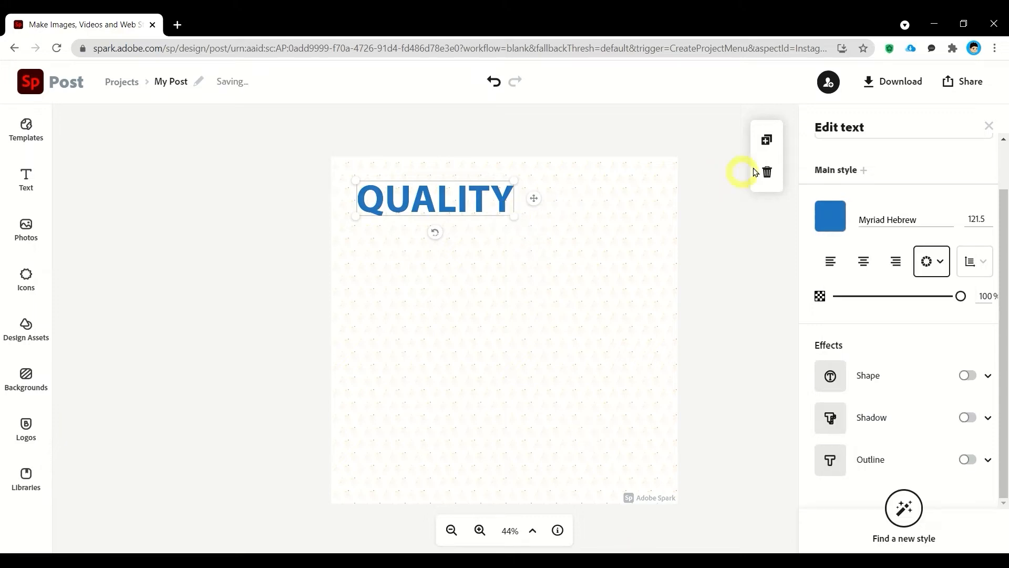
mouse_move(767, 142)
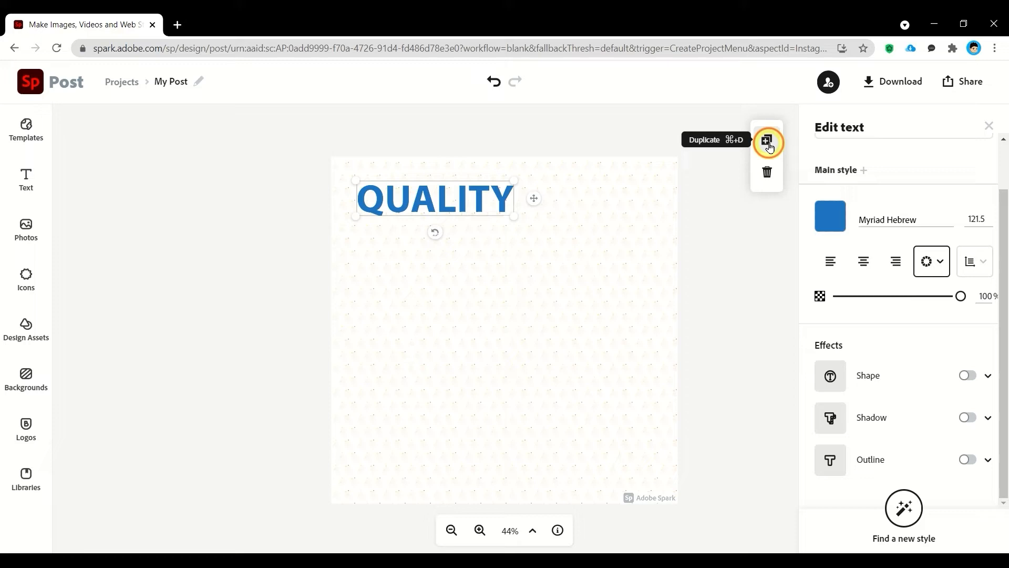
Duplicate QUALITY, retype the copy as 'teaching' and make its text white
left_click(767, 142)
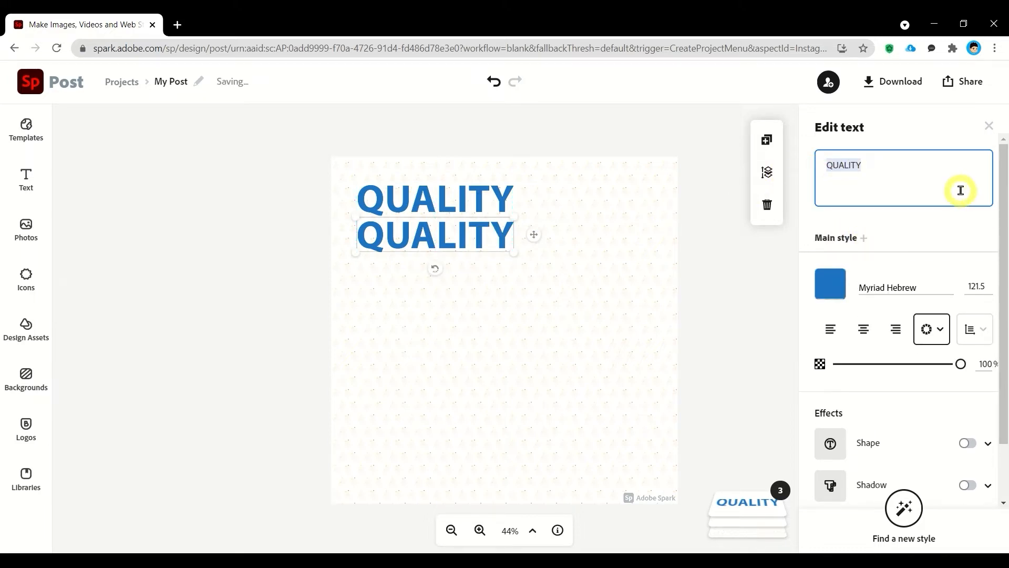
type("teaching")
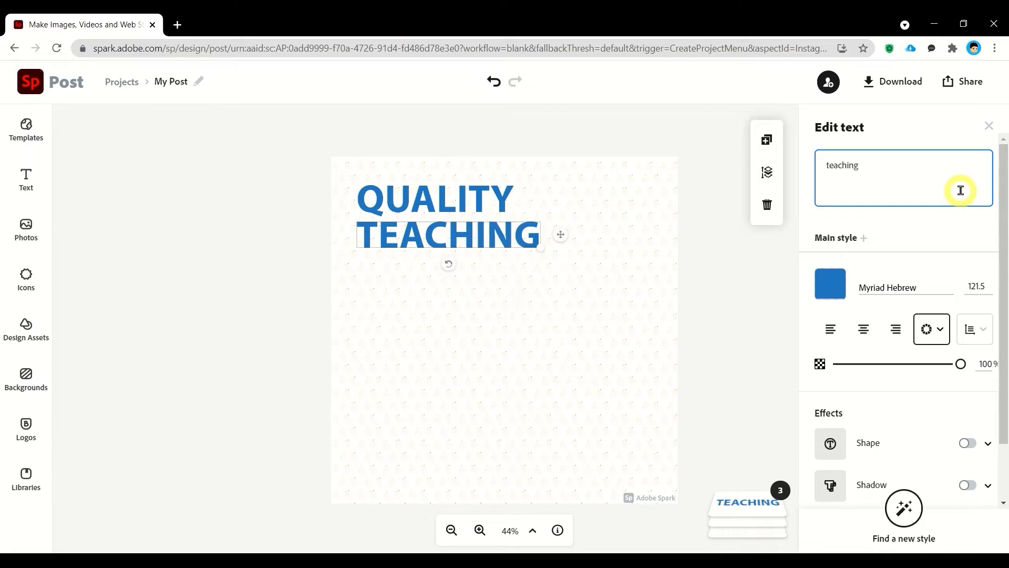
left_click(829, 283)
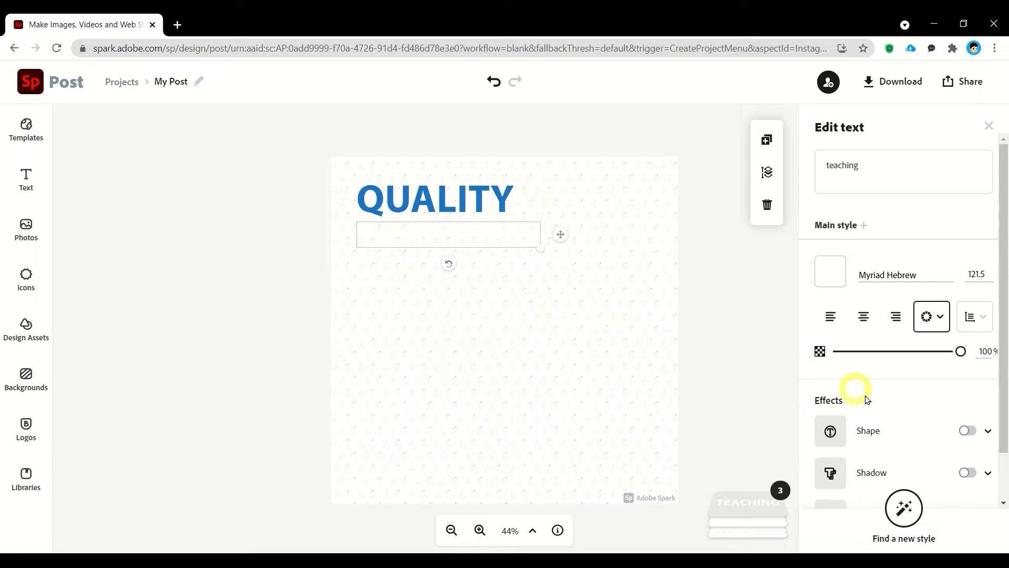
Put a pale orange (#FECA72) shape behind TEACHING and widen its padding
left_click(967, 430)
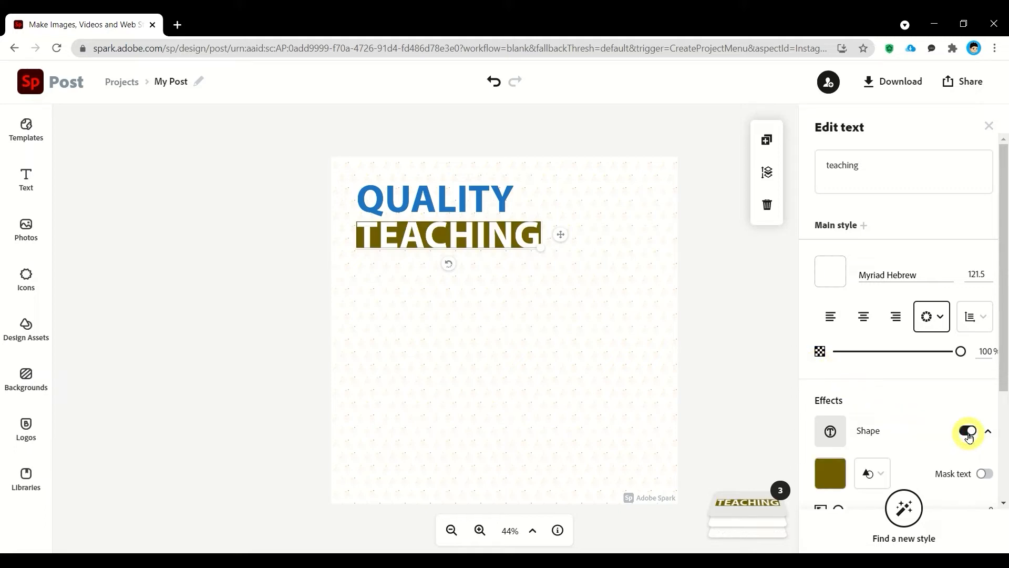
left_click(829, 409)
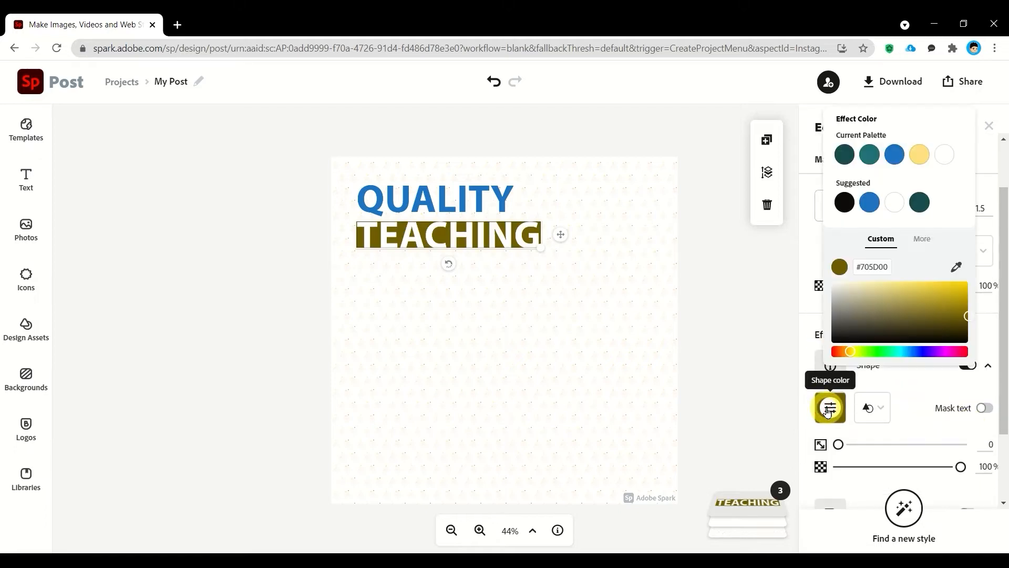
left_click(910, 270)
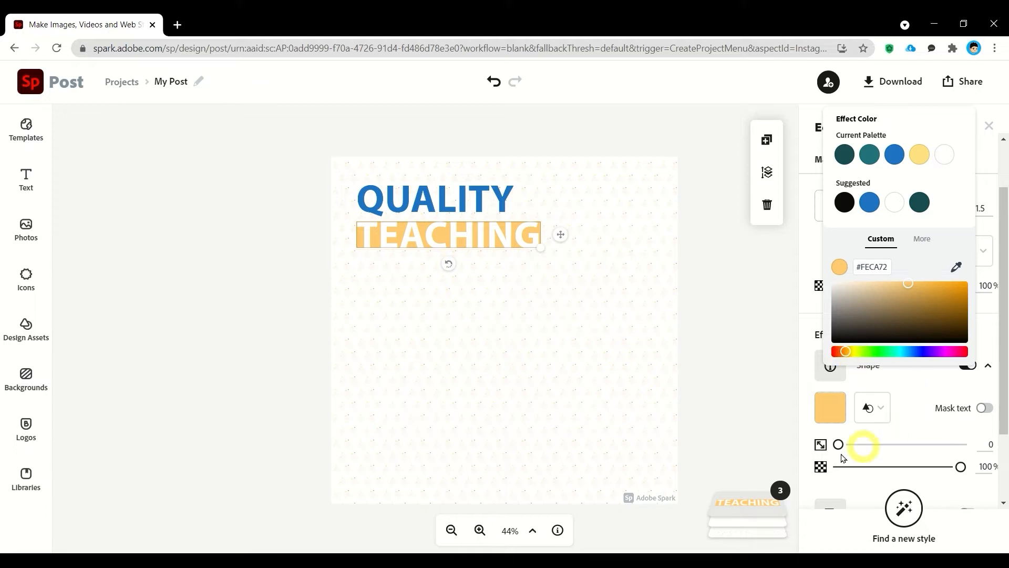
left_click_drag(839, 444, 849, 445)
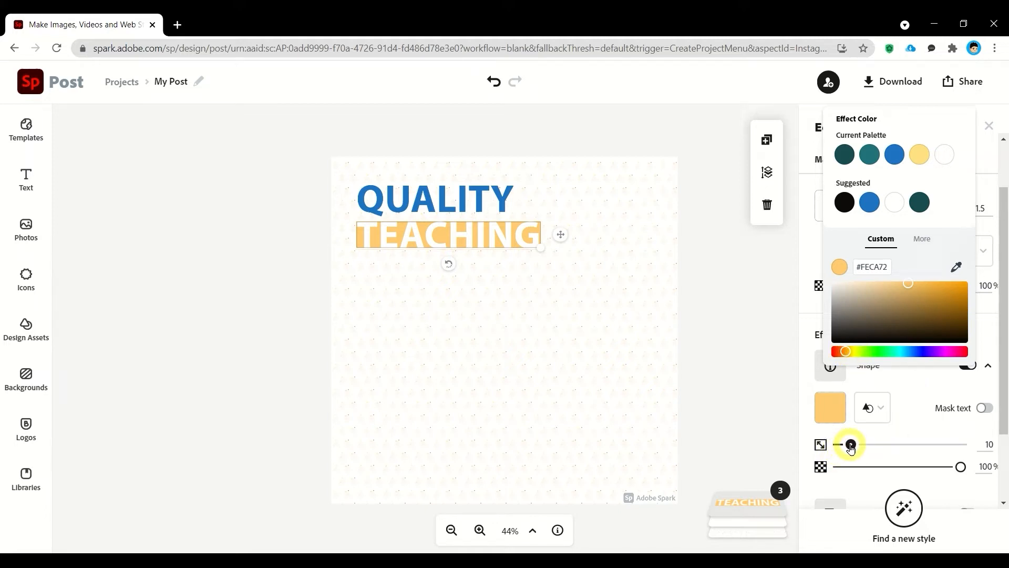
left_click_drag(848, 444, 873, 444)
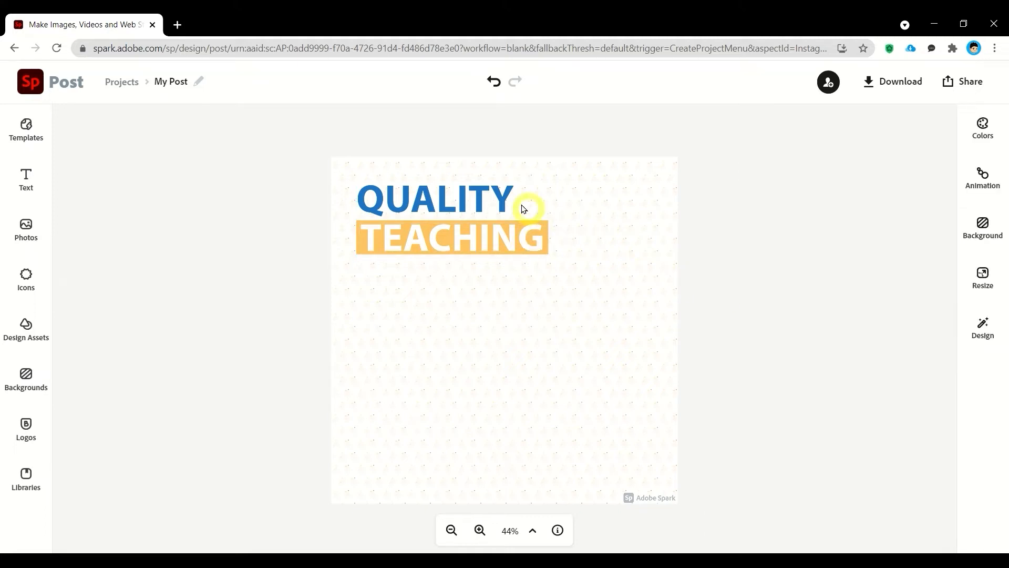
Duplicate QUALITY twice below TEACHING and reword the first copy to WITH
left_click(726, 304)
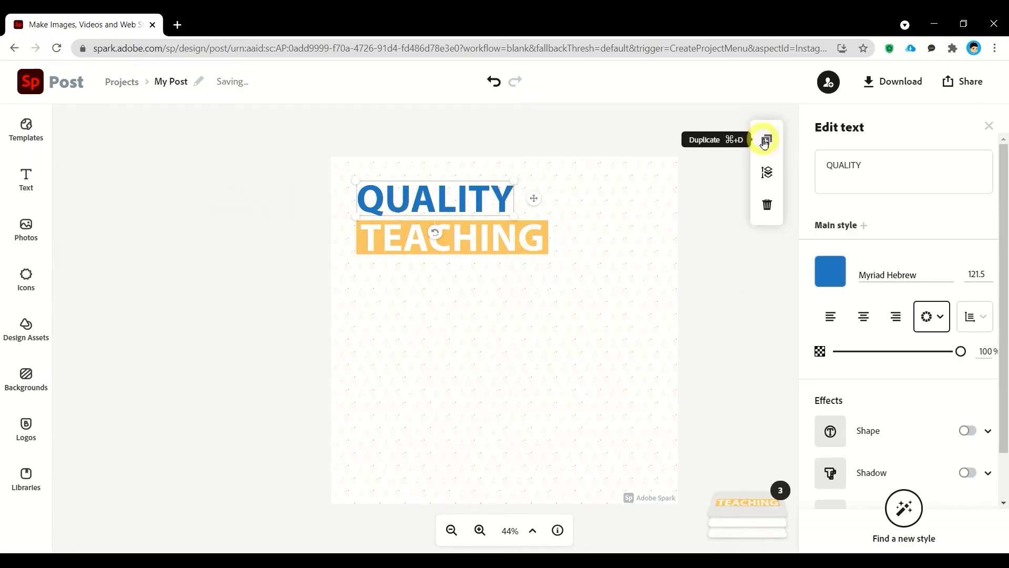
left_click(765, 139)
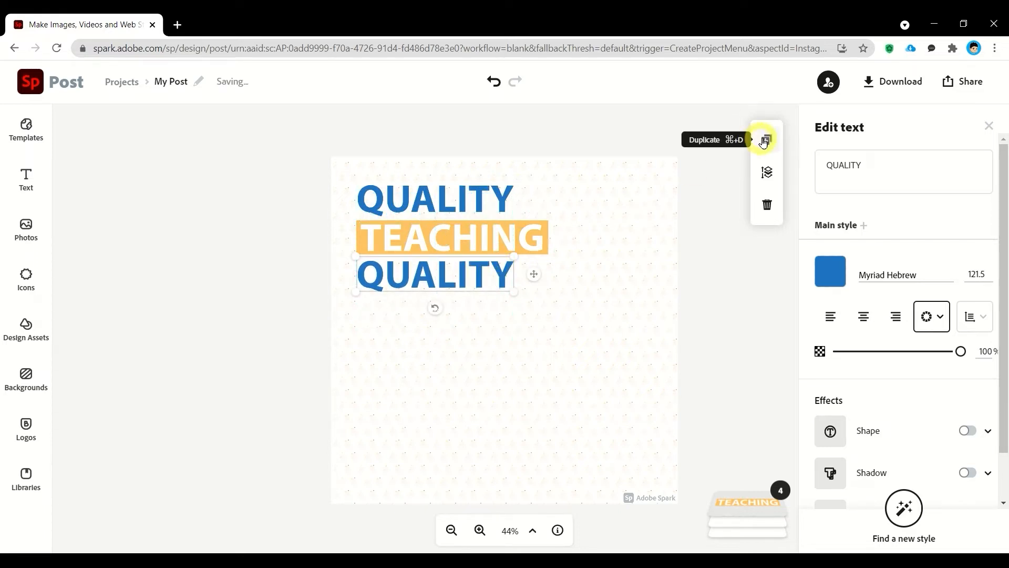
left_click(766, 140)
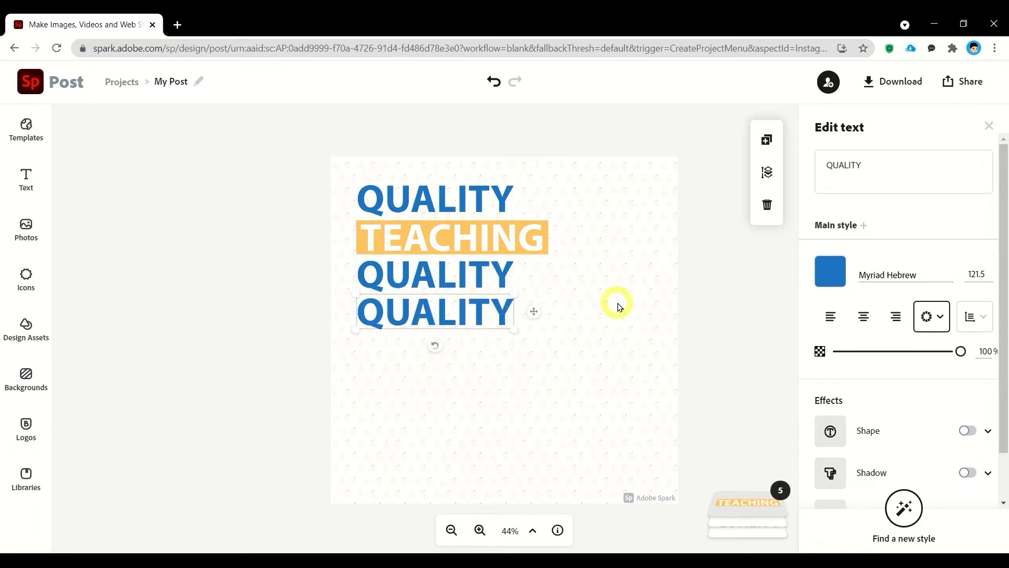
left_click(903, 171)
type("WITH")
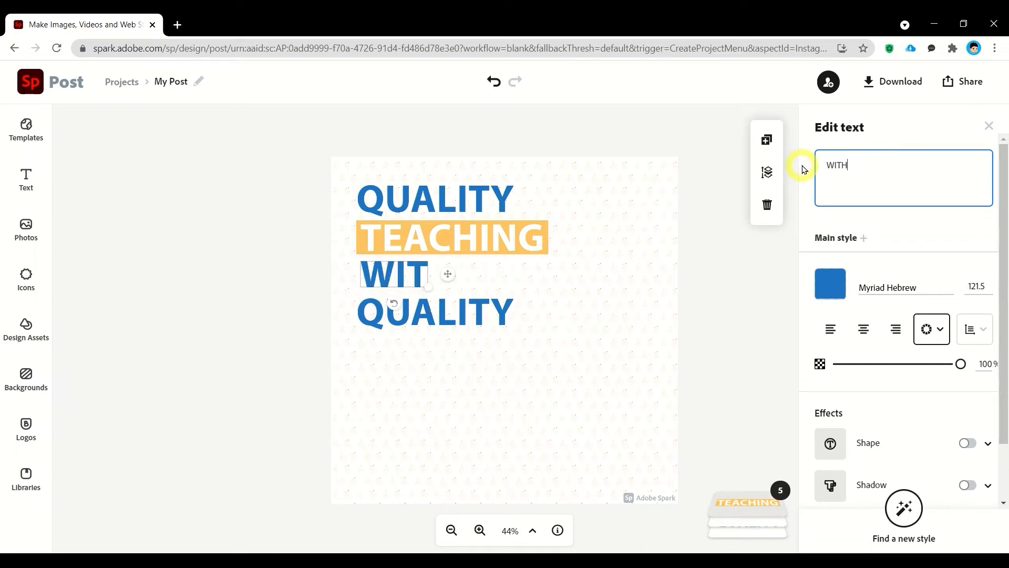
left_click(714, 229)
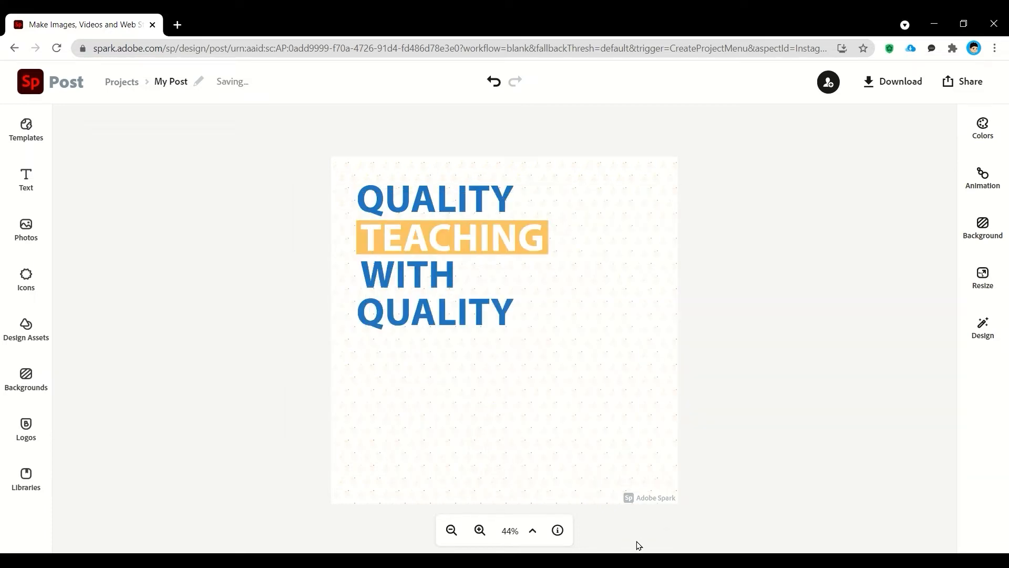
left_click(450, 236)
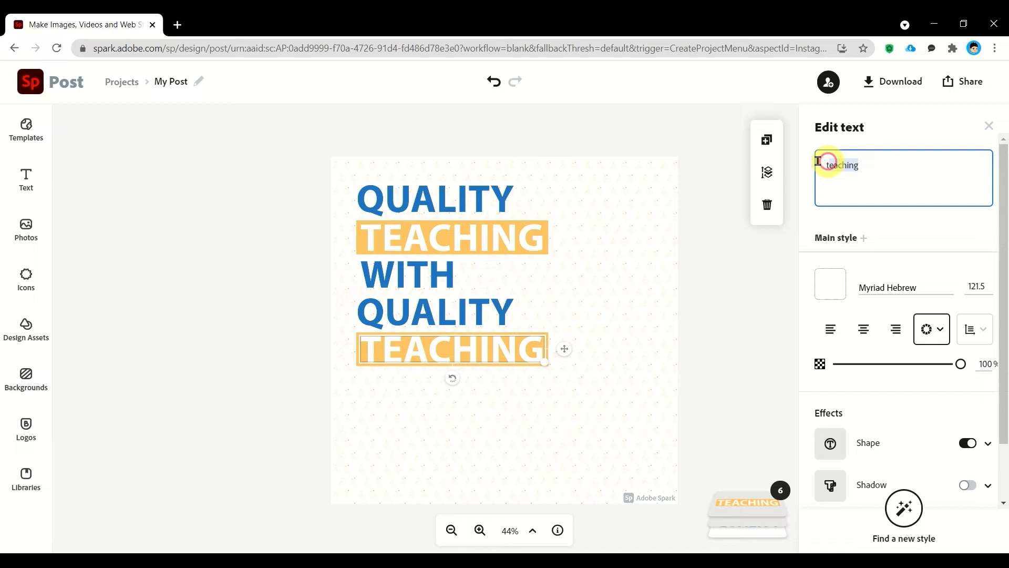
Reword a line to TOOLS, then duplicate WITH and change the copy to TO
type("TOOLS")
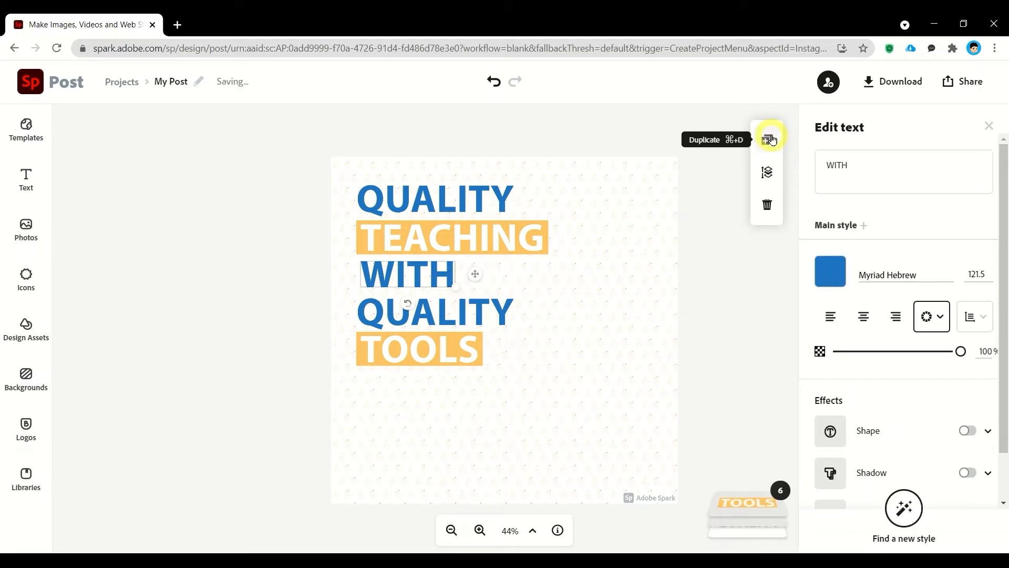
left_click(766, 140)
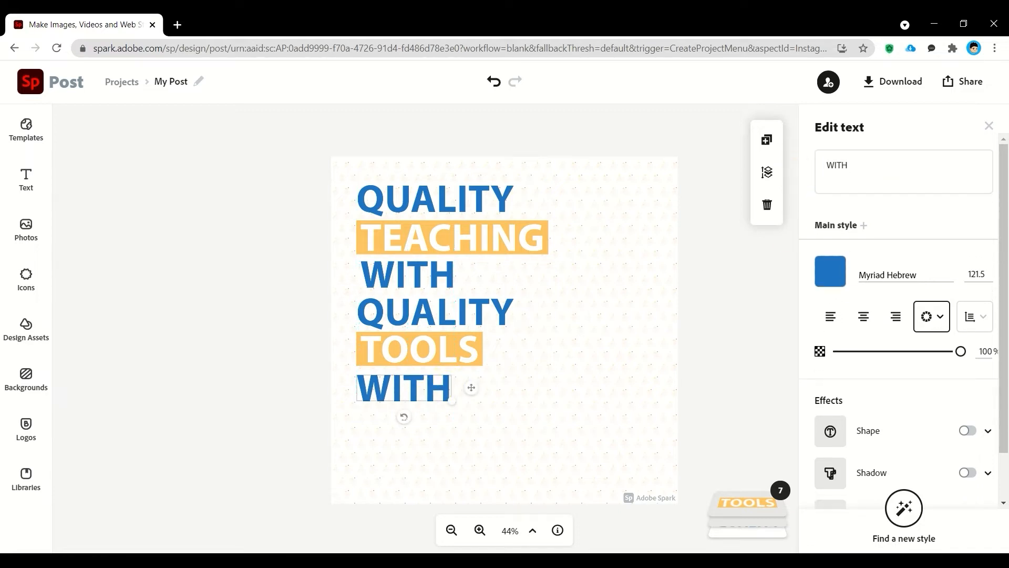
left_click(831, 165)
type("RESULTS")
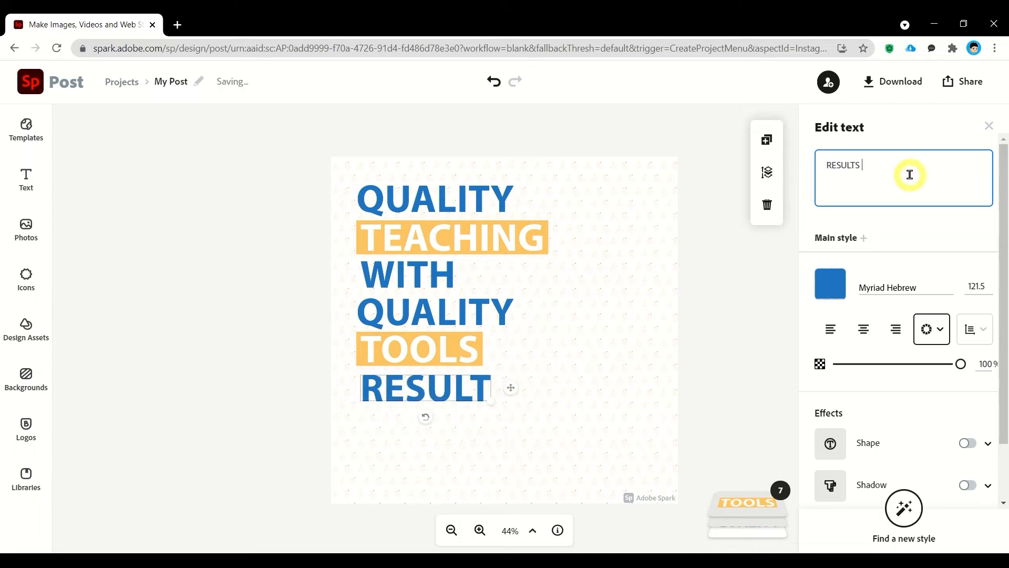
type("TO")
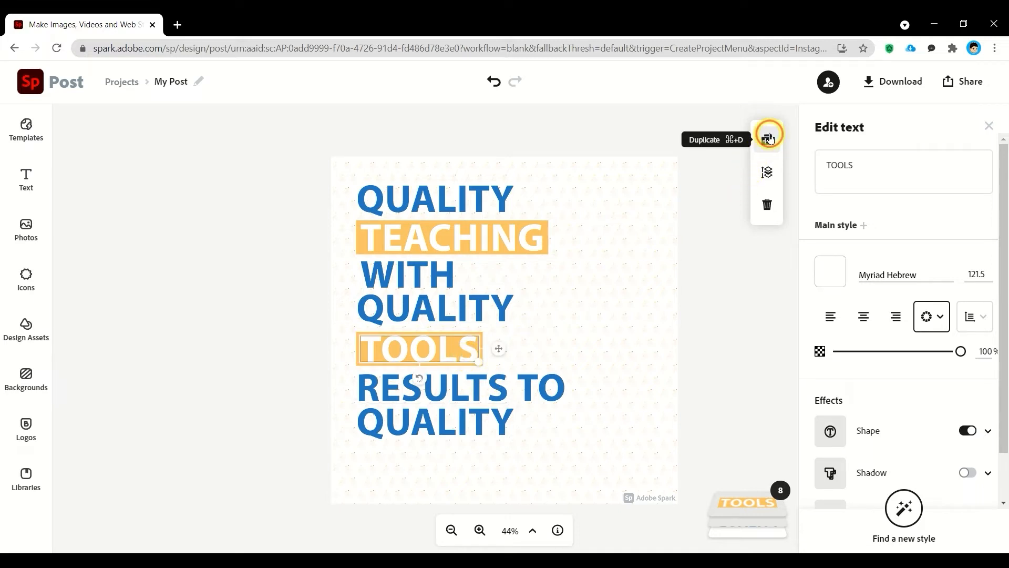
Duplicate TOOLS and reword the copy to 'LEARNING.'
left_click(769, 138)
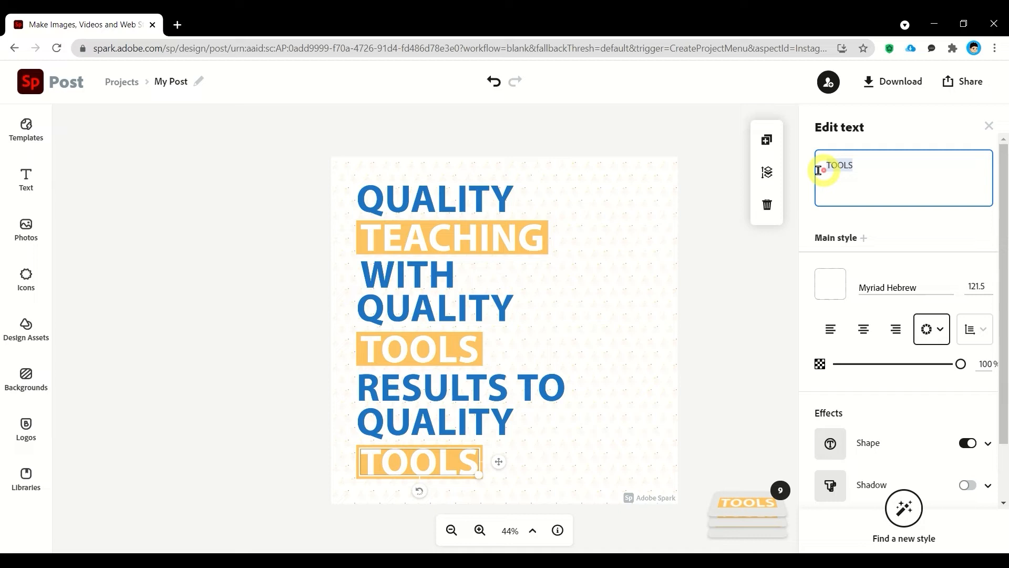
type("LEARNING")
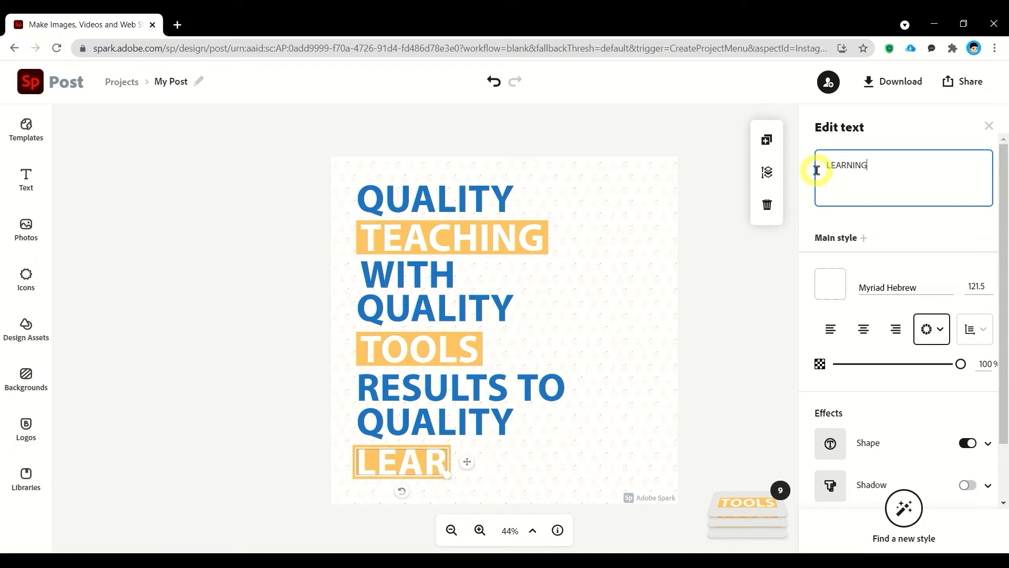
type("NING.")
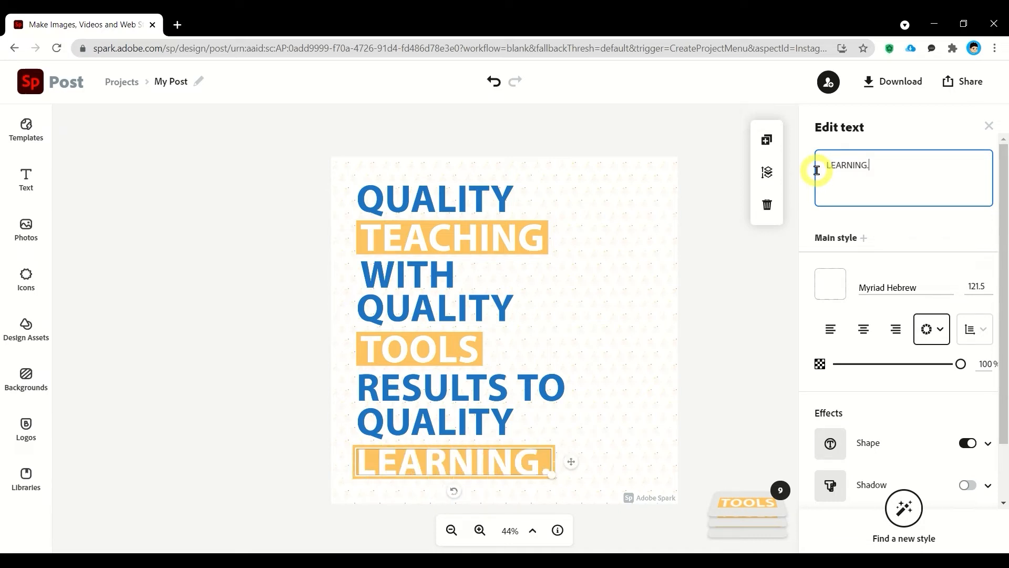
mouse_move(748, 308)
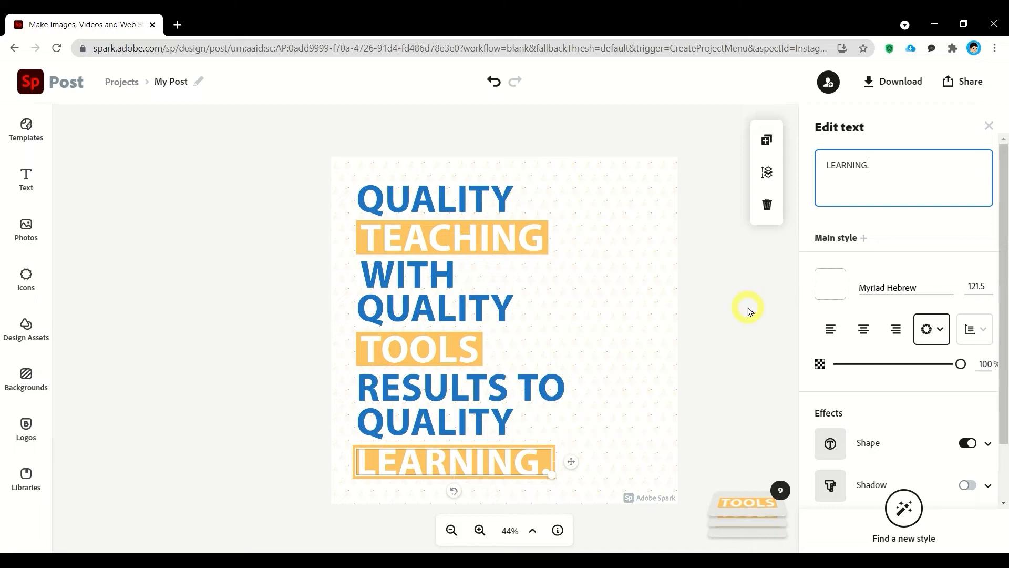
left_click(747, 308)
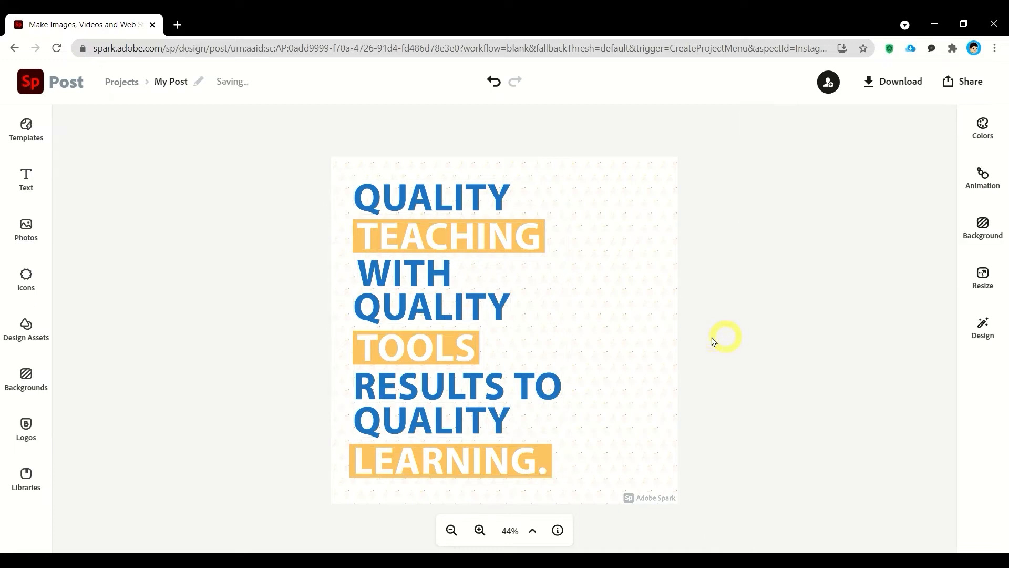
Add a filled circle from a CIRCLE icon search at the right edge and recolour it FEC463
left_click(26, 280)
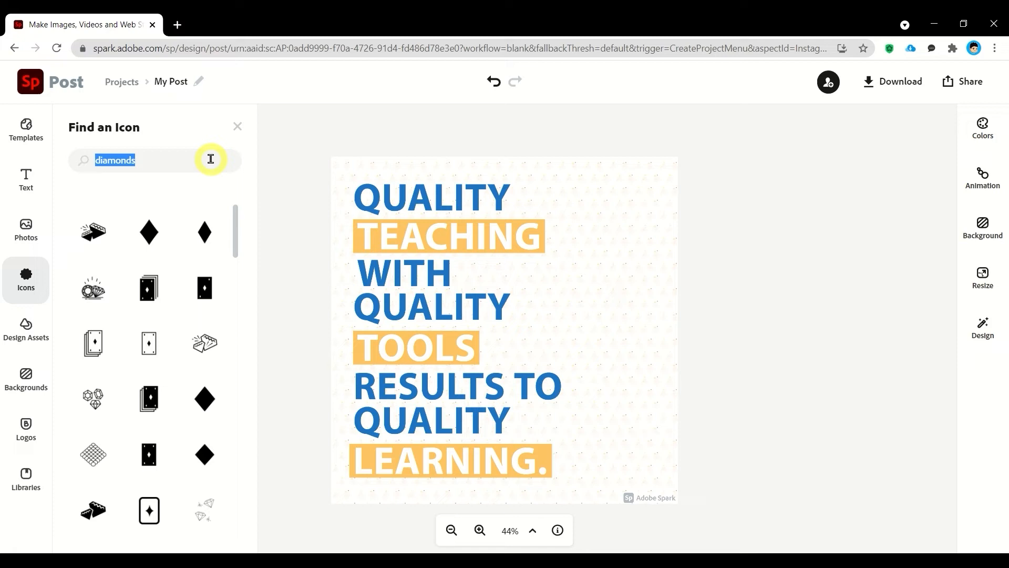
type("CIRCLE")
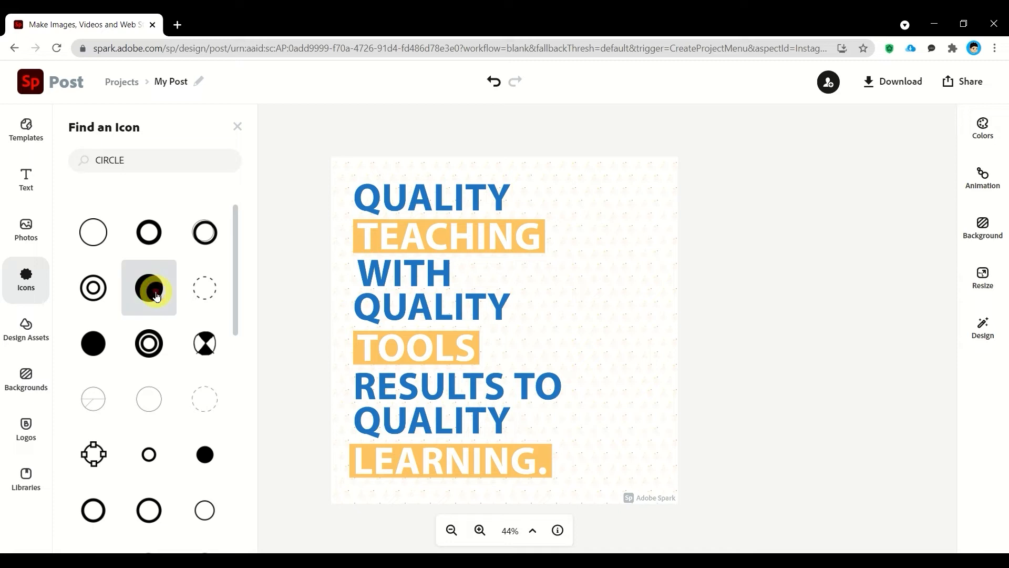
left_click(148, 287)
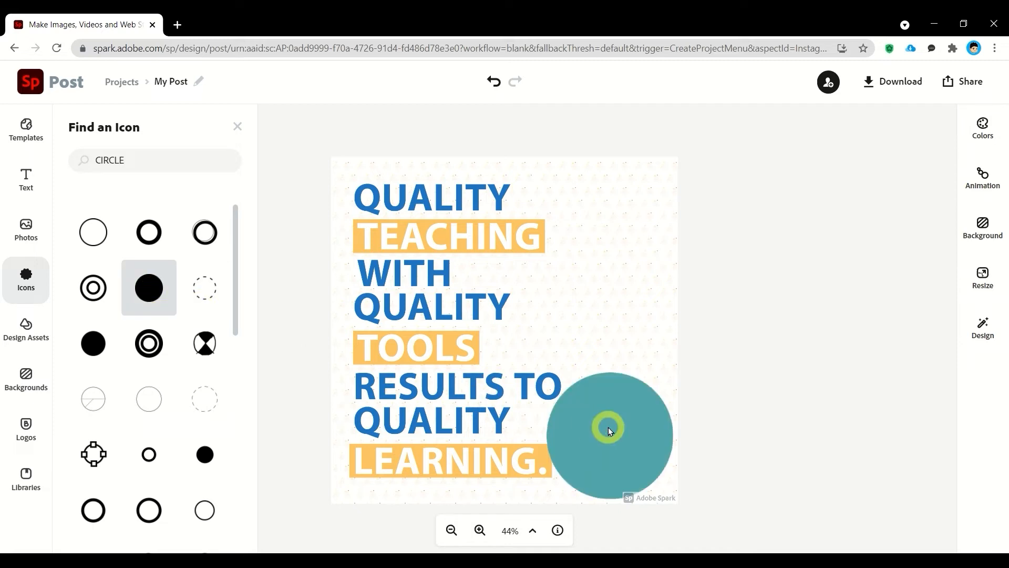
left_click_drag(608, 431, 677, 392)
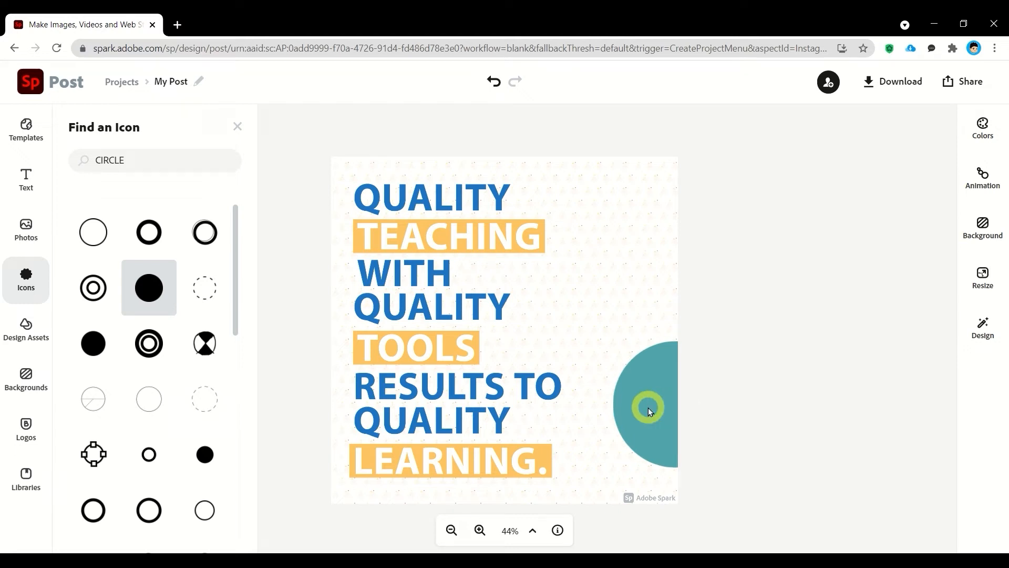
left_click(648, 411)
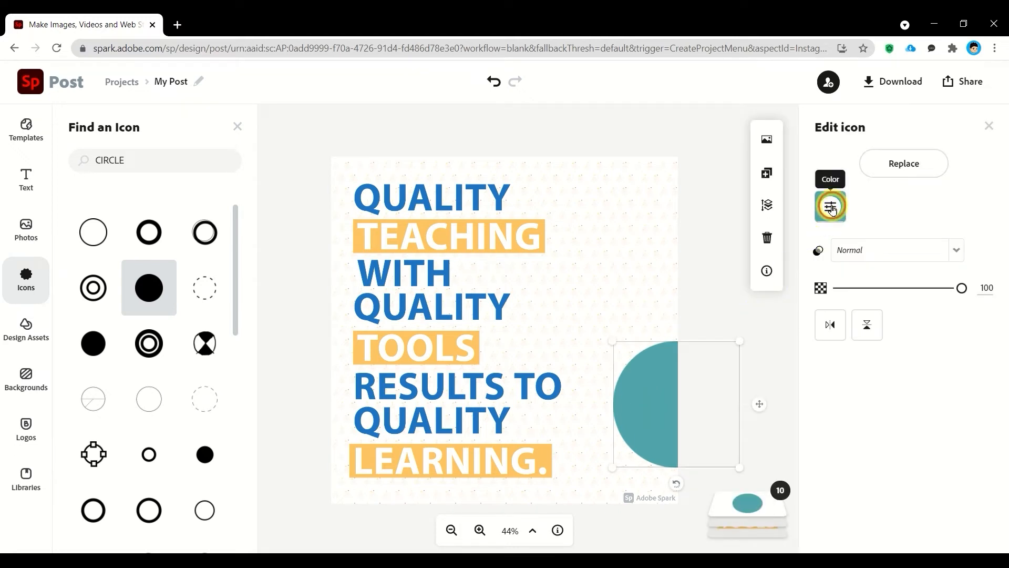
left_click(830, 206)
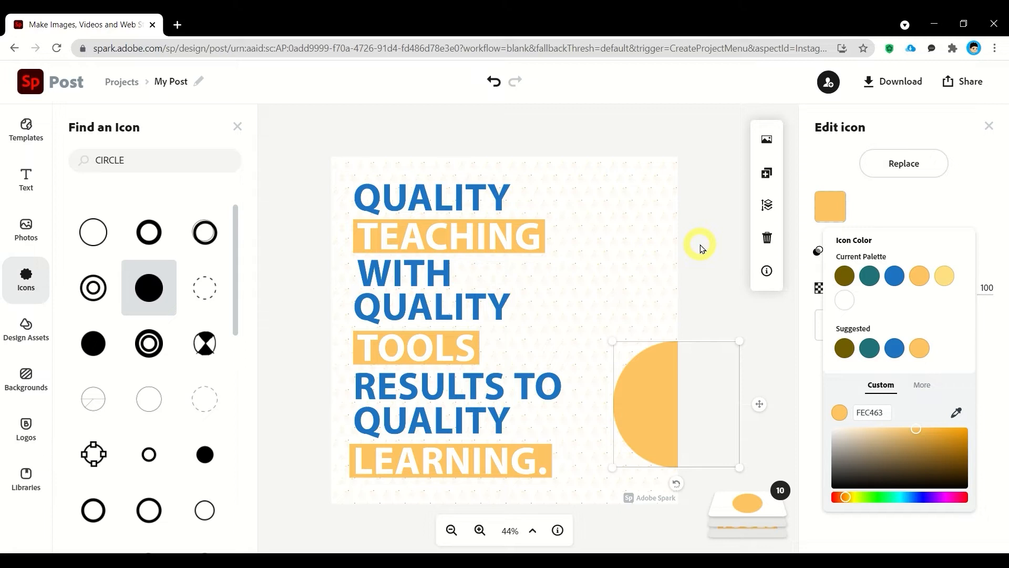
mouse_move(241, 255)
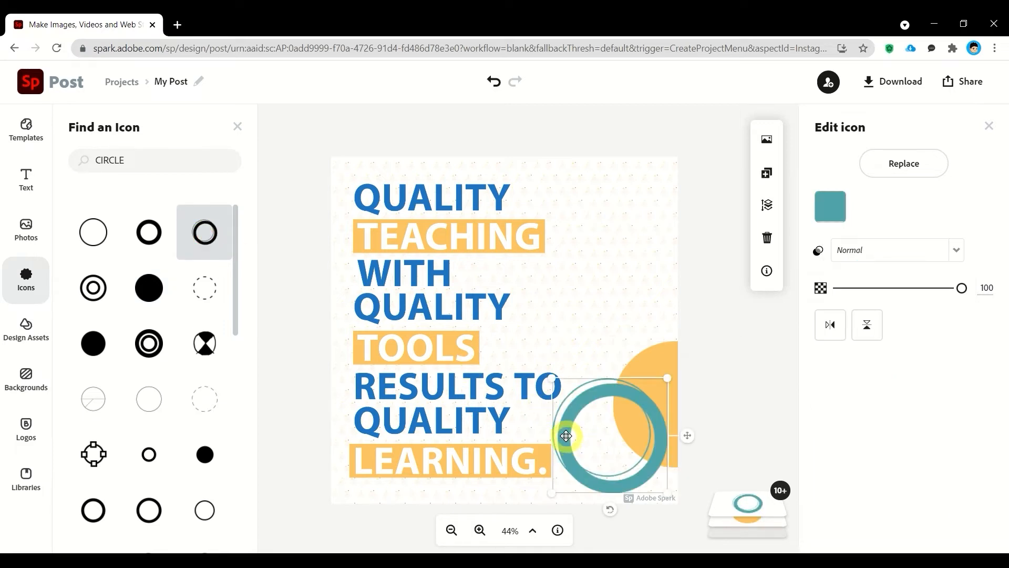
Move the ring icon to the top-right corner and colour it light cyan
left_click_drag(566, 435, 631, 180)
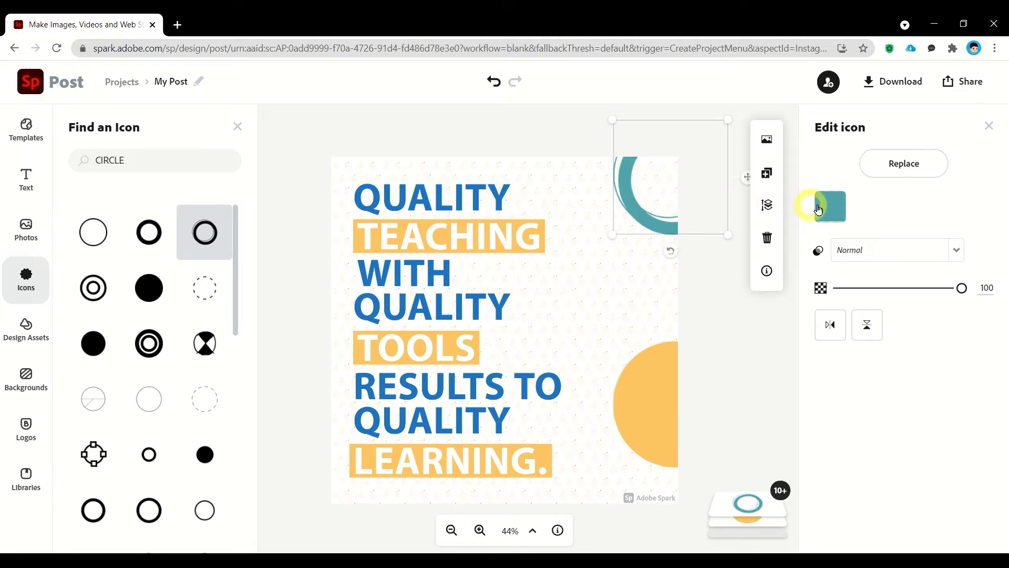
left_click(829, 206)
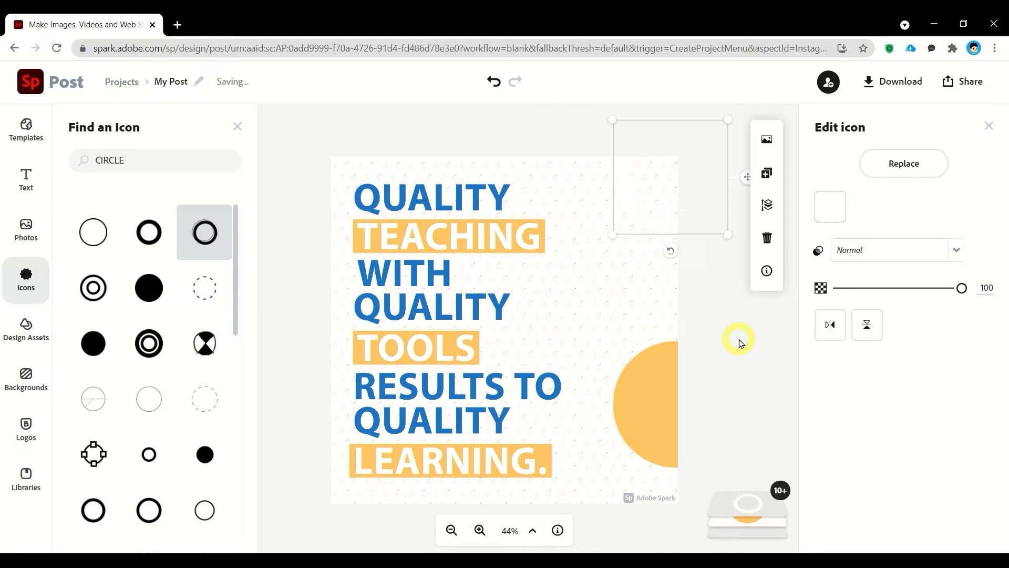
left_click(829, 207)
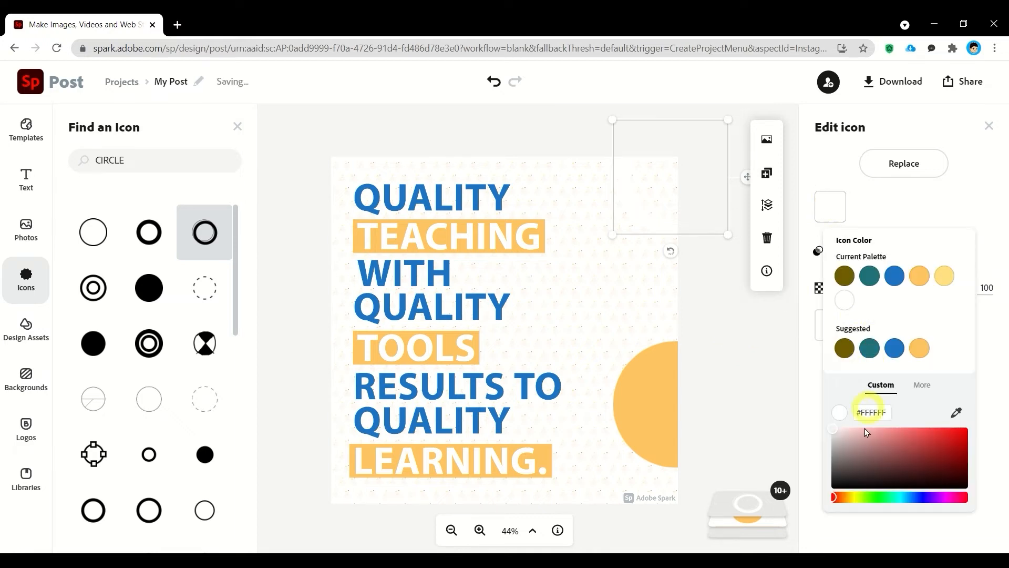
left_click(880, 435)
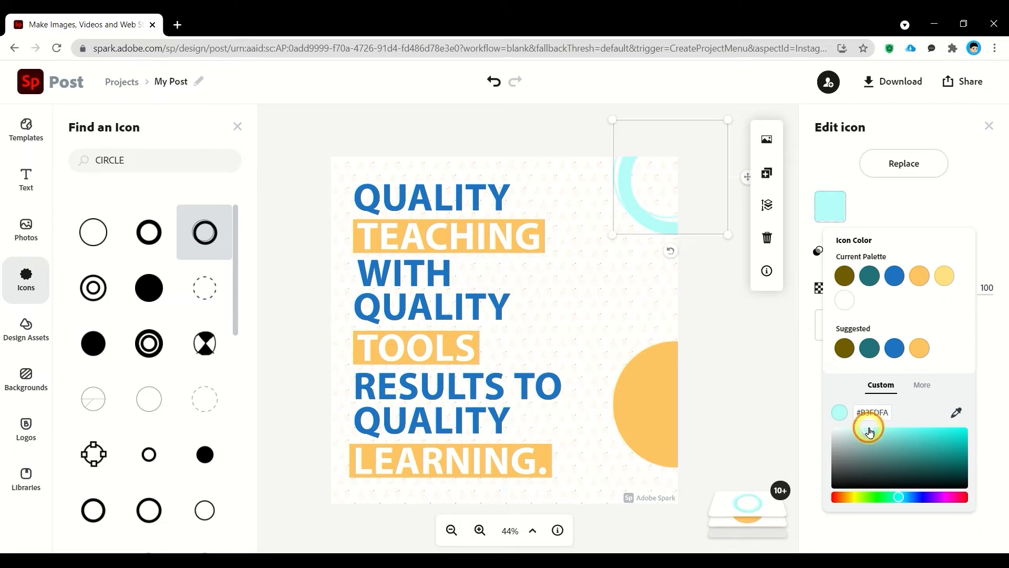
left_click_drag(868, 431, 909, 496)
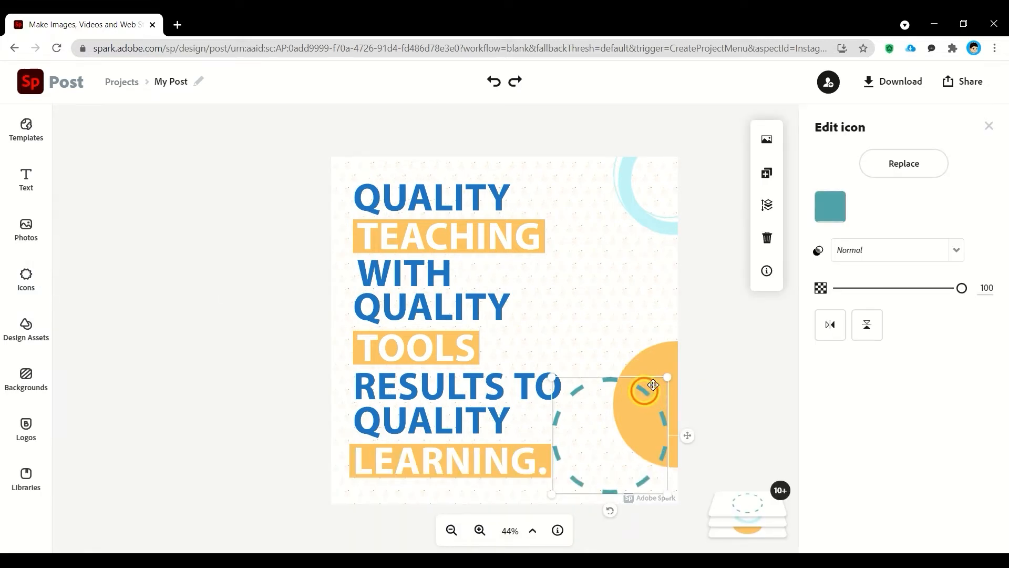
Centre the dashed circle on the gold half-circle and recolour its dashes white
left_click_drag(650, 389, 720, 383)
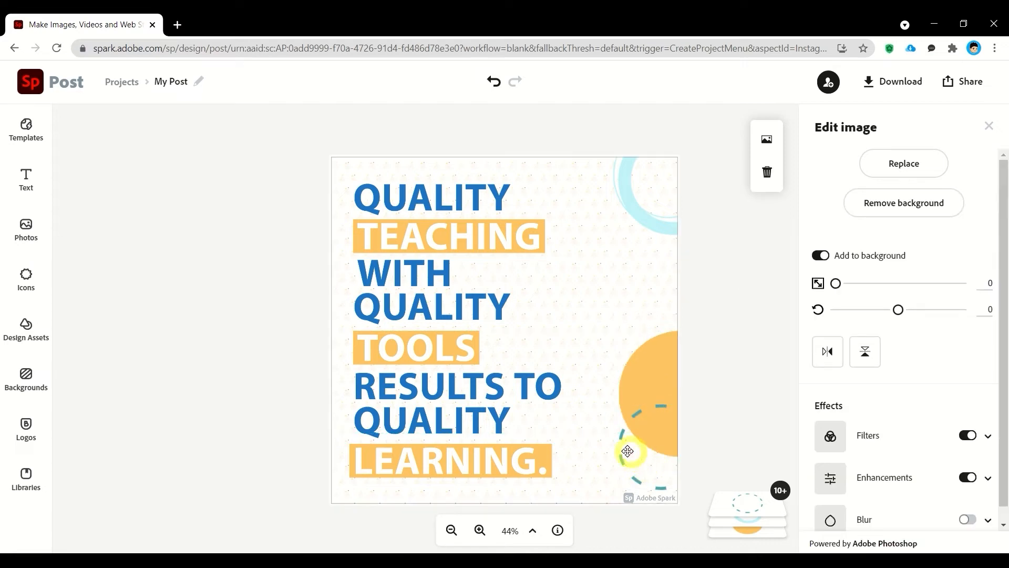
left_click(628, 436)
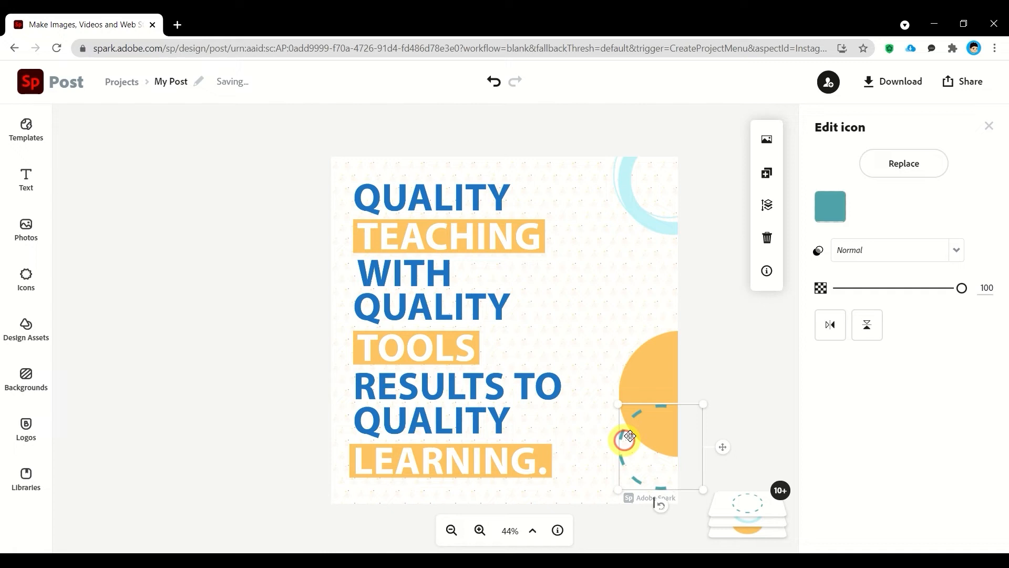
left_click_drag(630, 436, 650, 386)
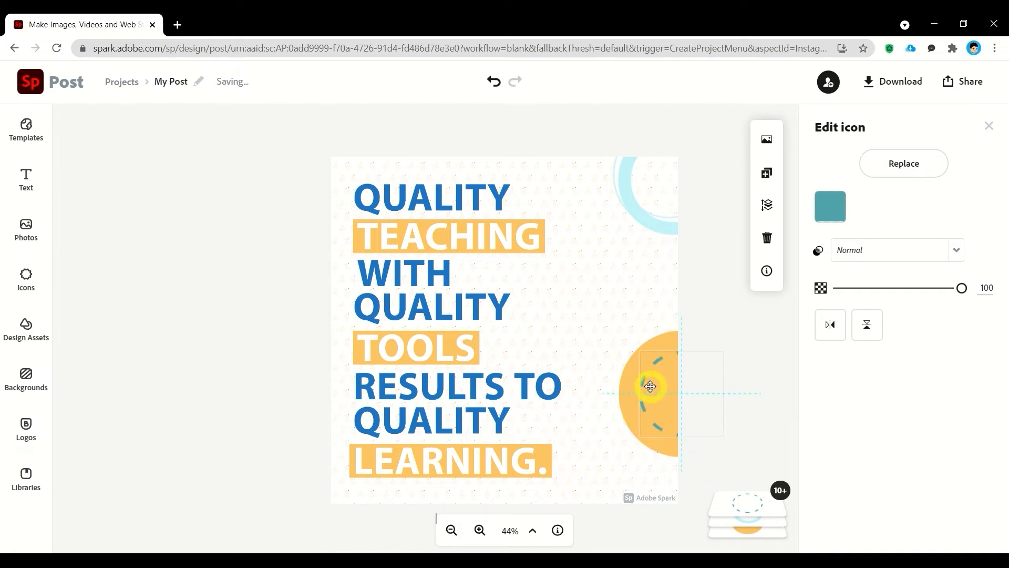
left_click(831, 206)
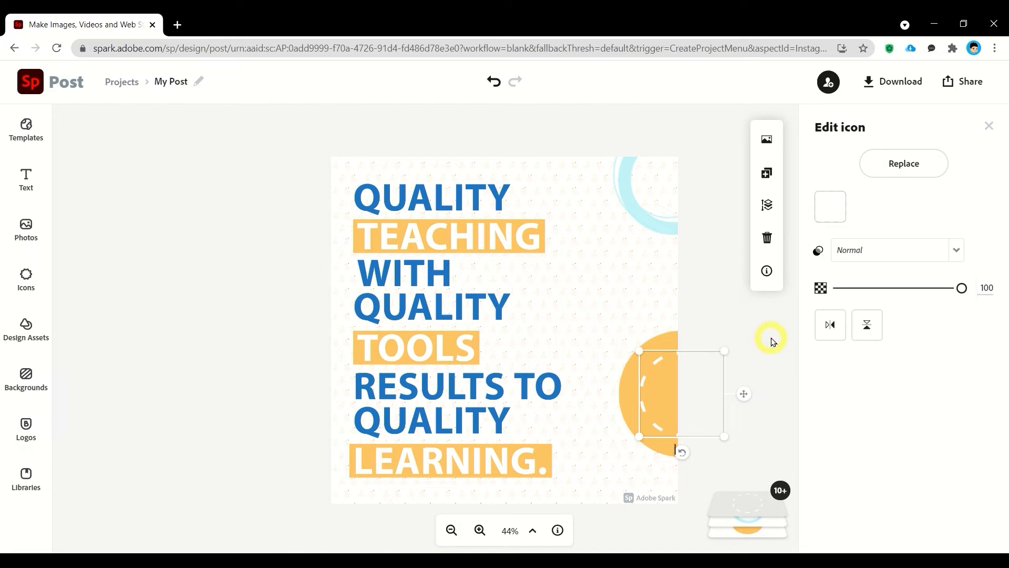
left_click(26, 281)
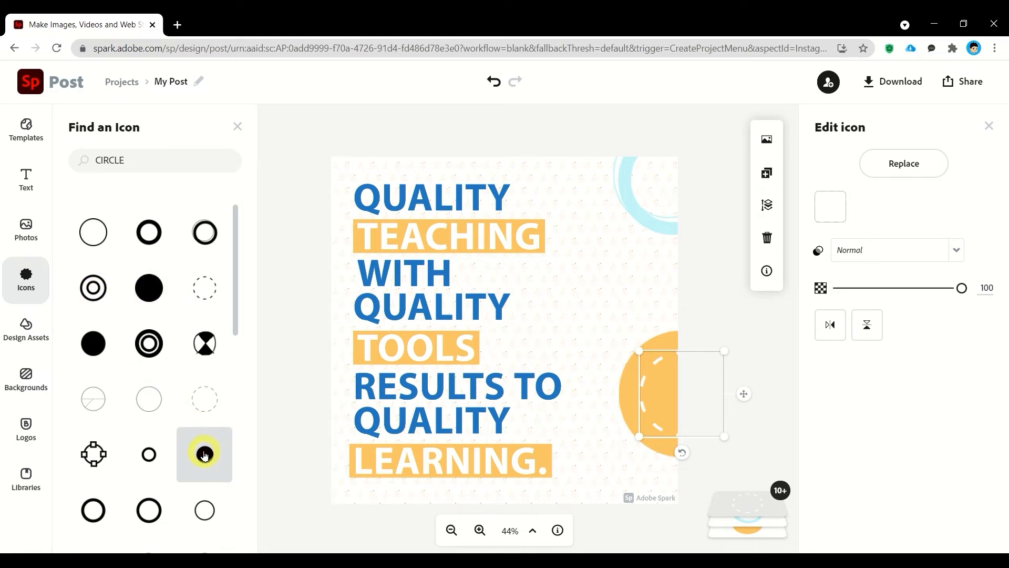
Add a filled circle, shrink it into a small top-left dot, and colour it blue
left_click(204, 453)
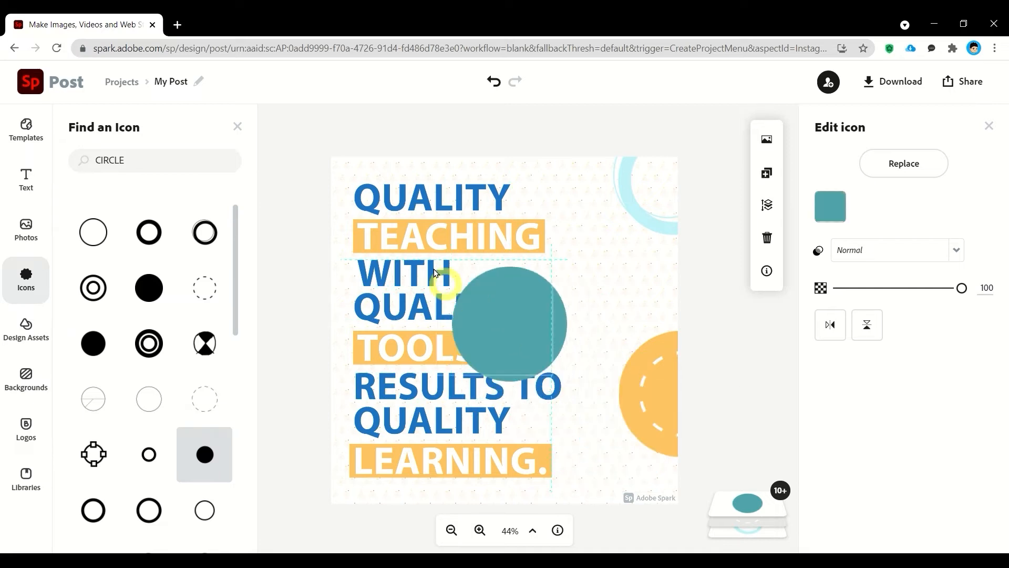
left_click_drag(508, 321, 415, 226)
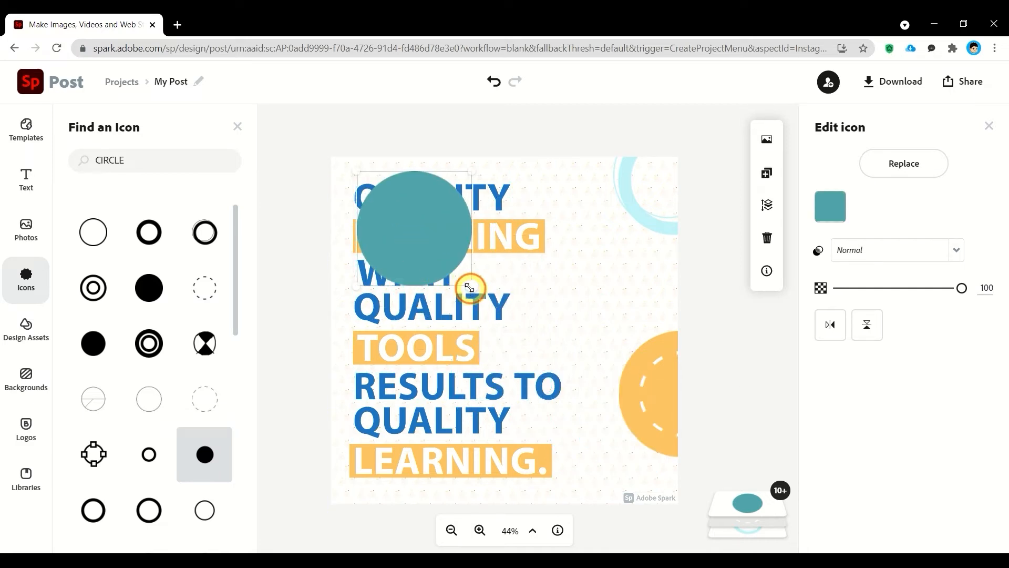
left_click_drag(469, 288, 364, 183)
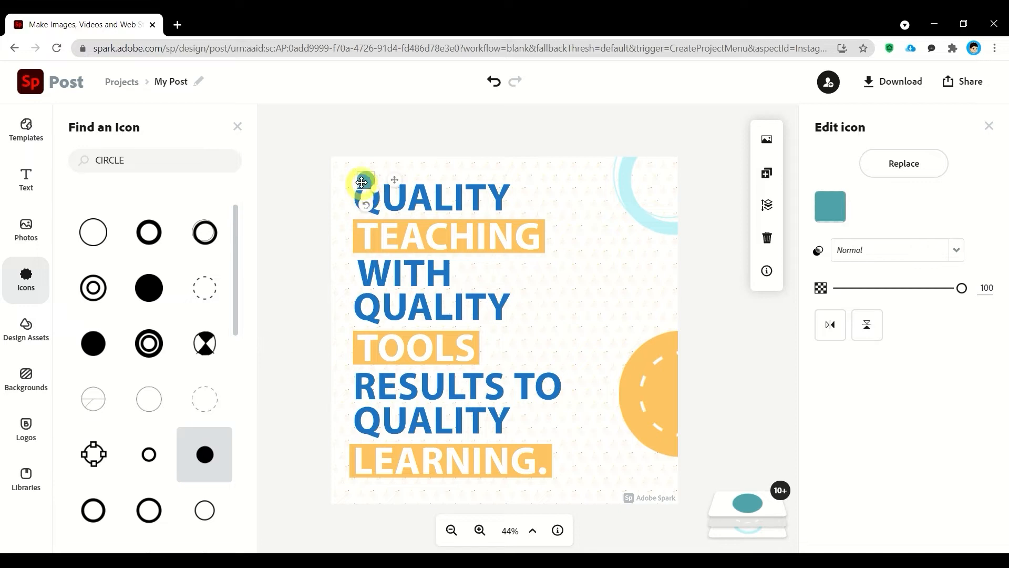
left_click_drag(362, 182, 340, 166)
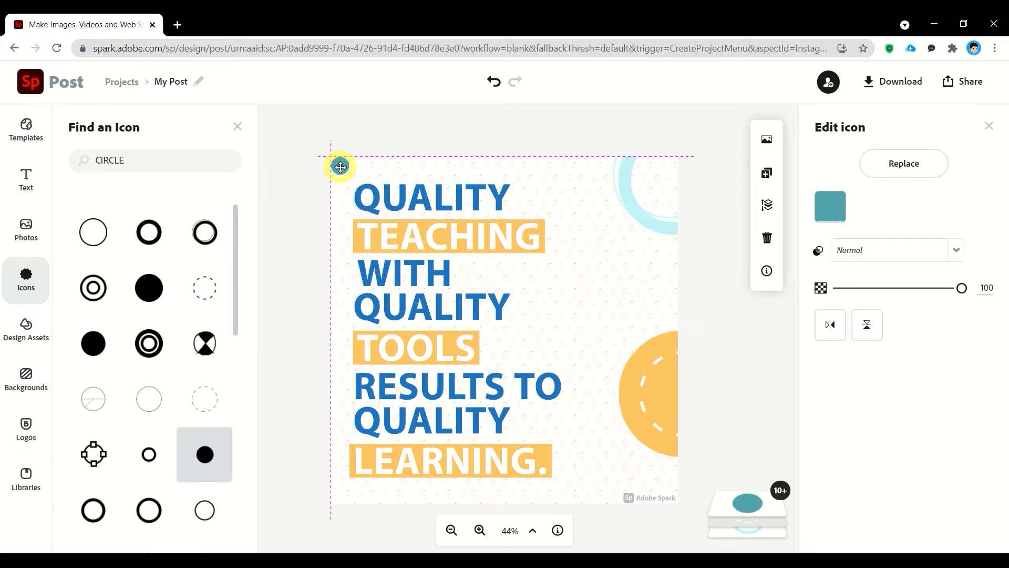
left_click(830, 206)
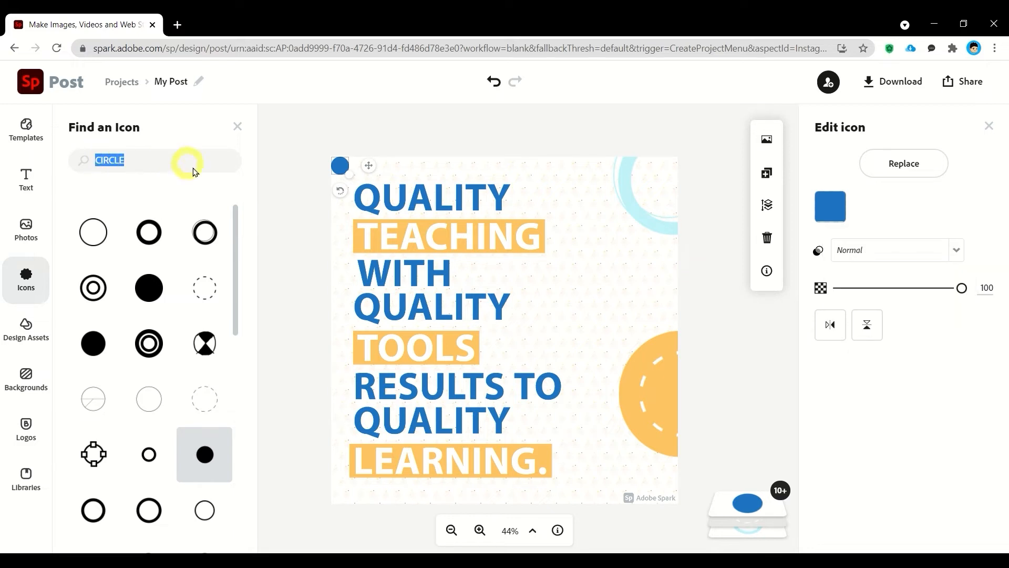
type("TRIANGL")
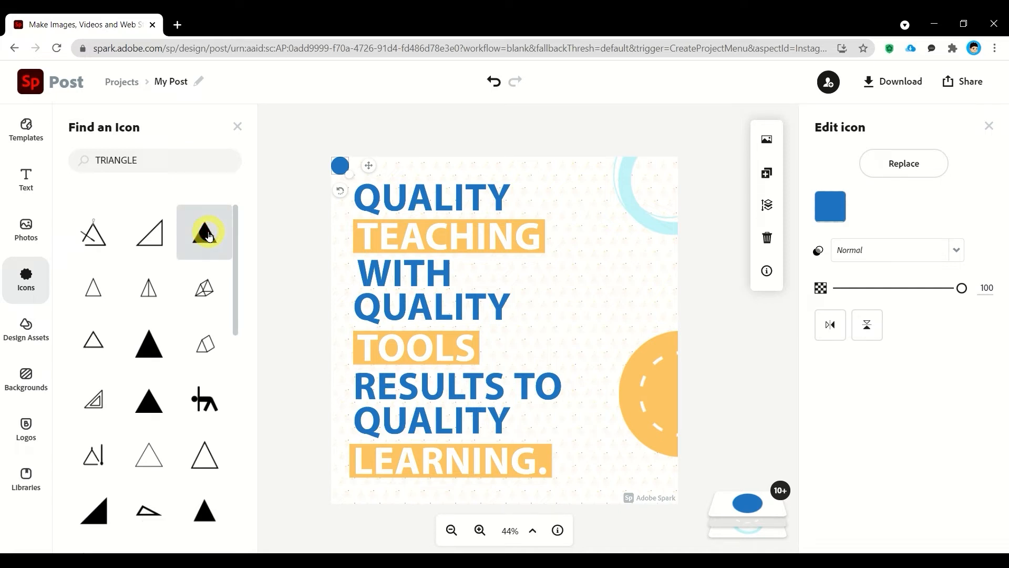
Add a filled triangle, colour it gold, shrink it and set it beside the top QUALITY
left_click(204, 233)
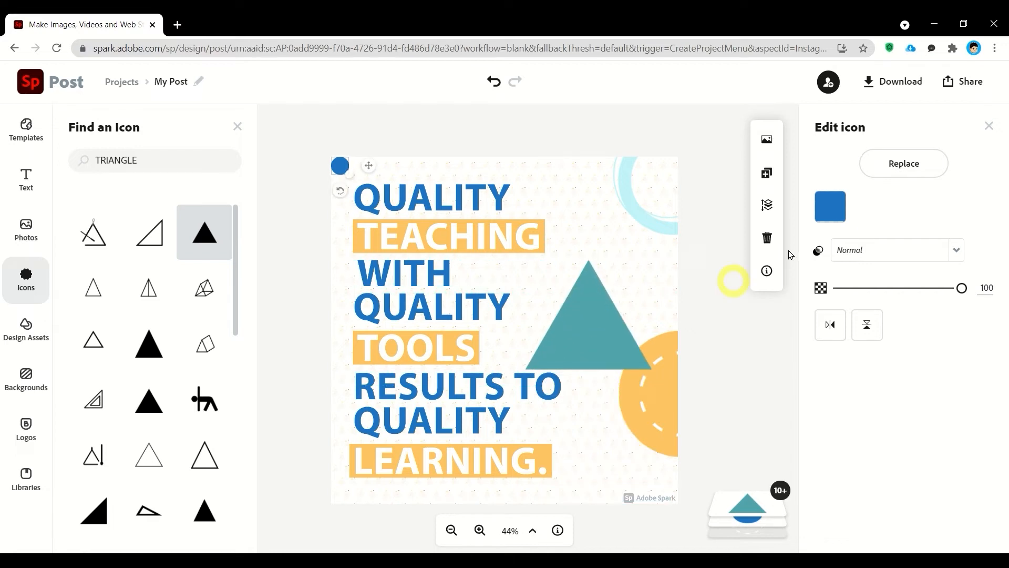
left_click(830, 207)
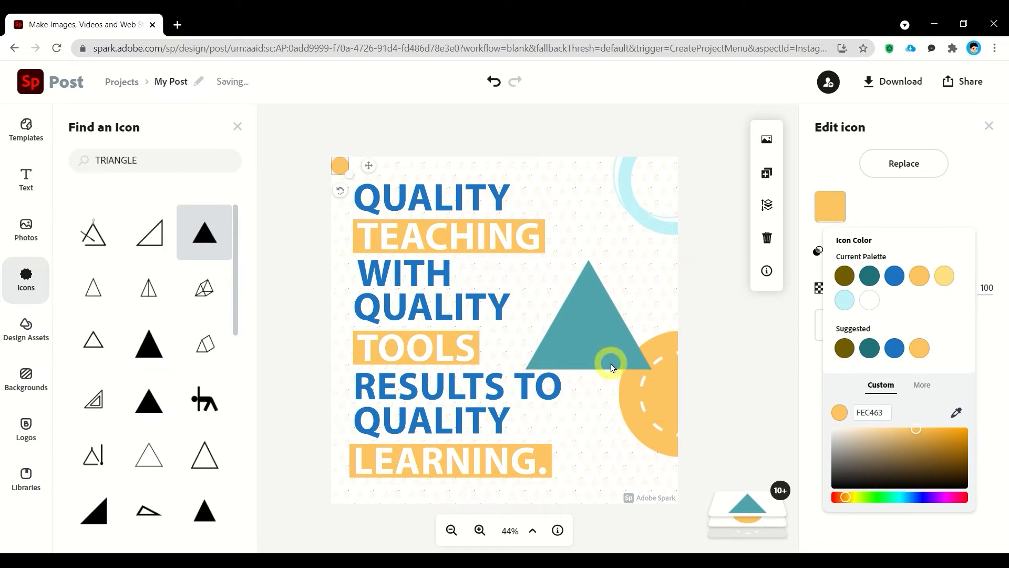
left_click(894, 275)
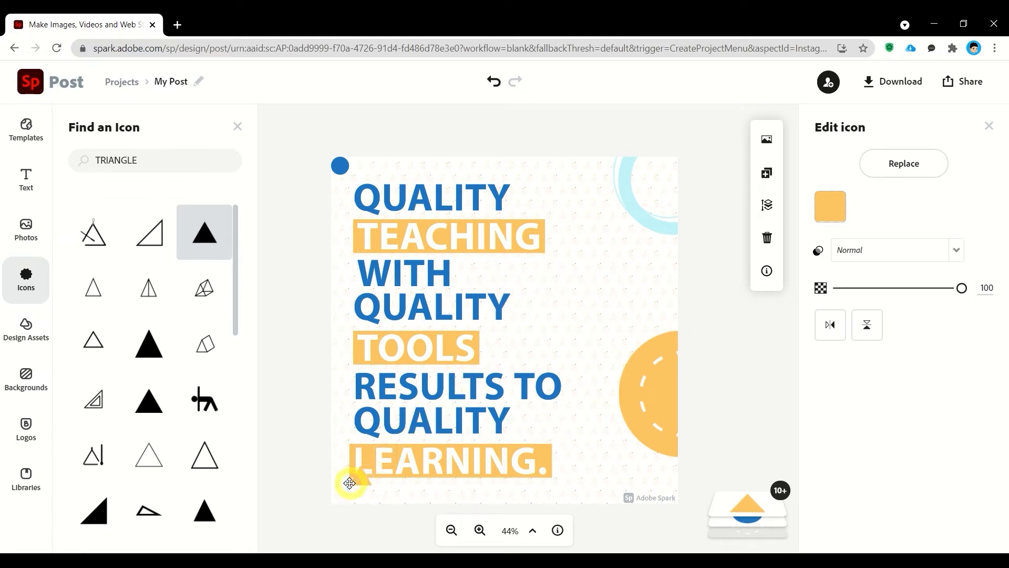
left_click_drag(350, 482, 592, 243)
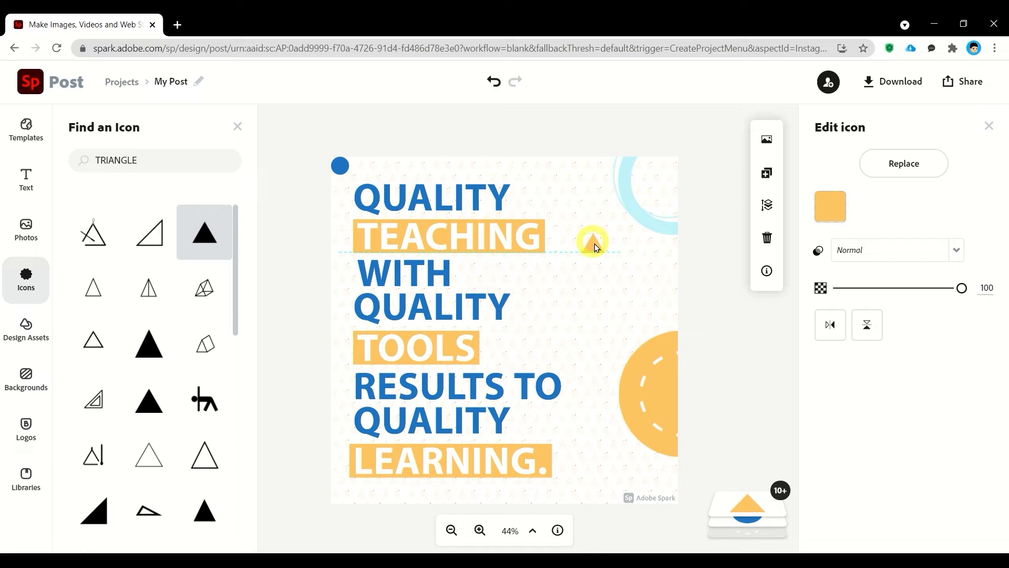
left_click_drag(592, 241, 351, 489)
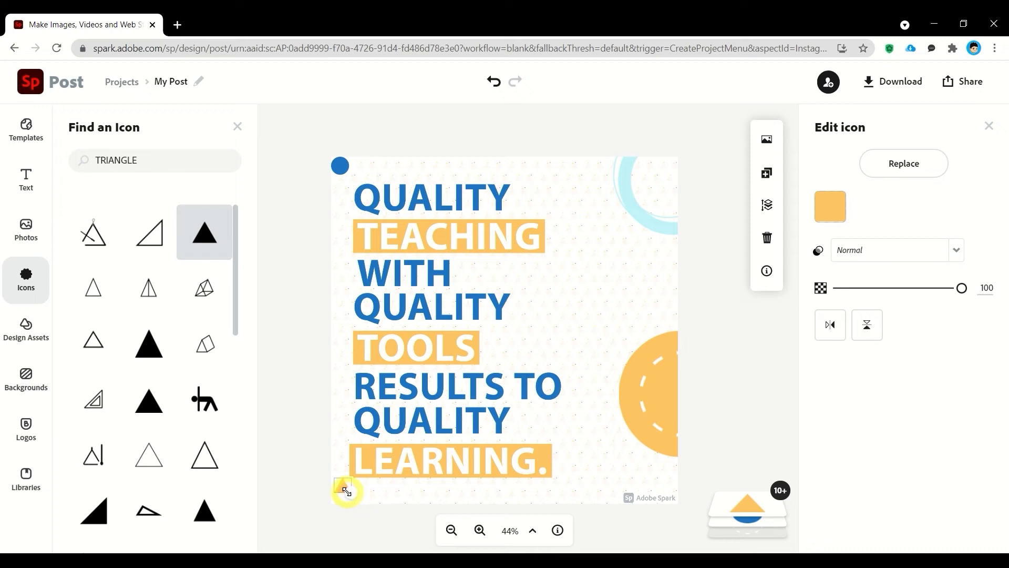
left_click_drag(344, 491, 553, 187)
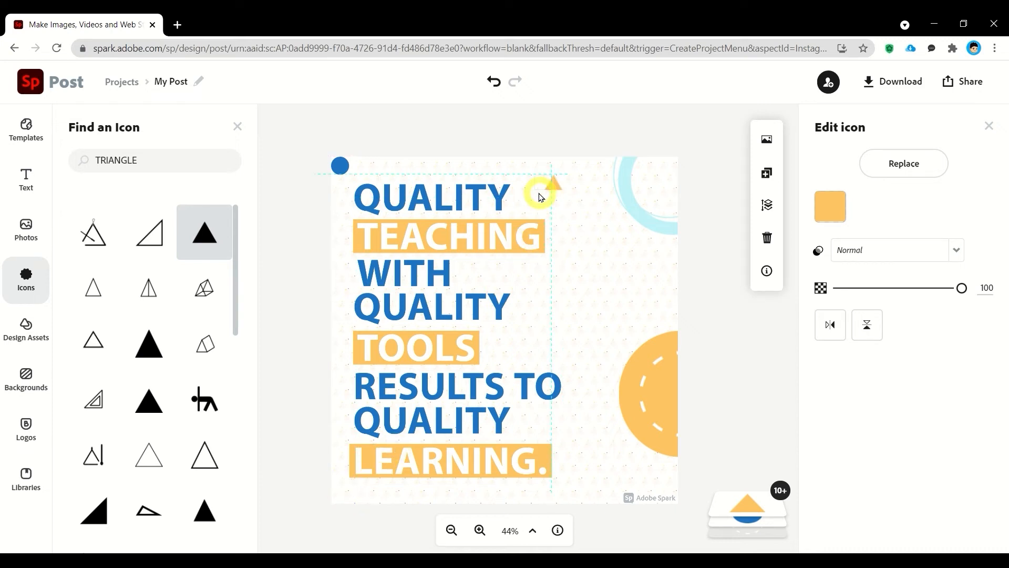
left_click_drag(554, 186, 524, 197)
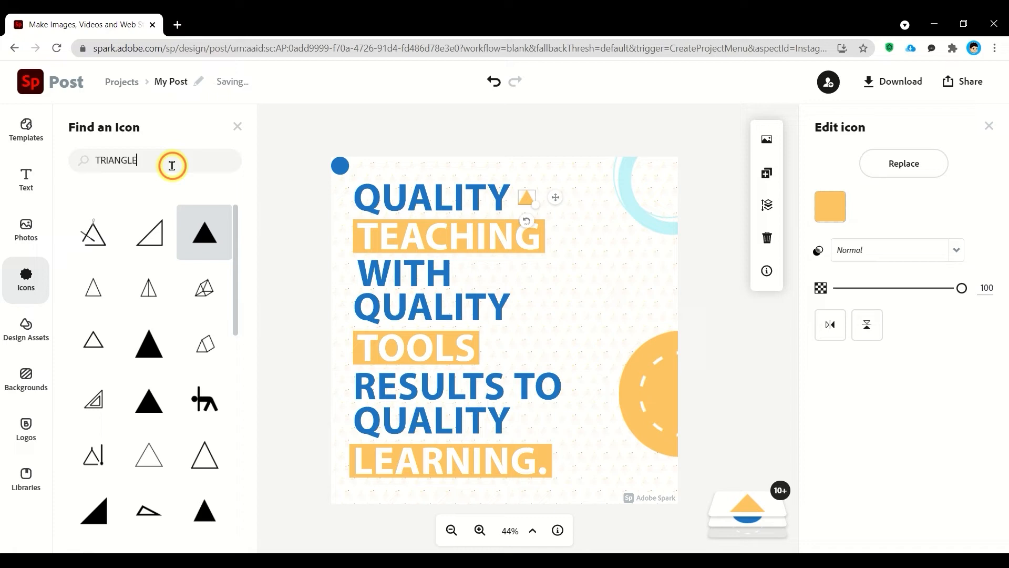
type("DOTTED\\")
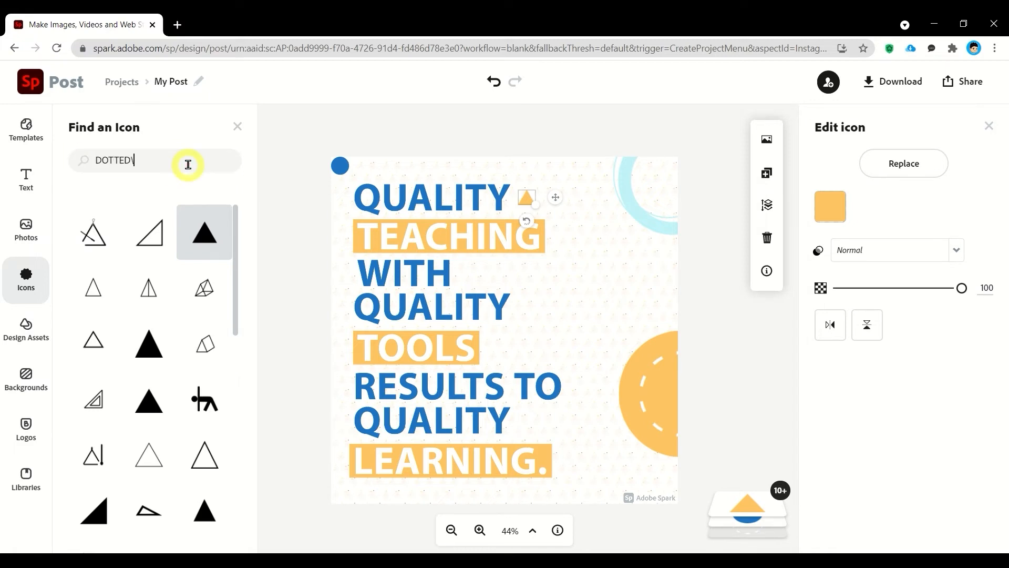
Add a DOTS grid icon, eyedrop the quote's blue onto it, and place it top-right
type("DOTS")
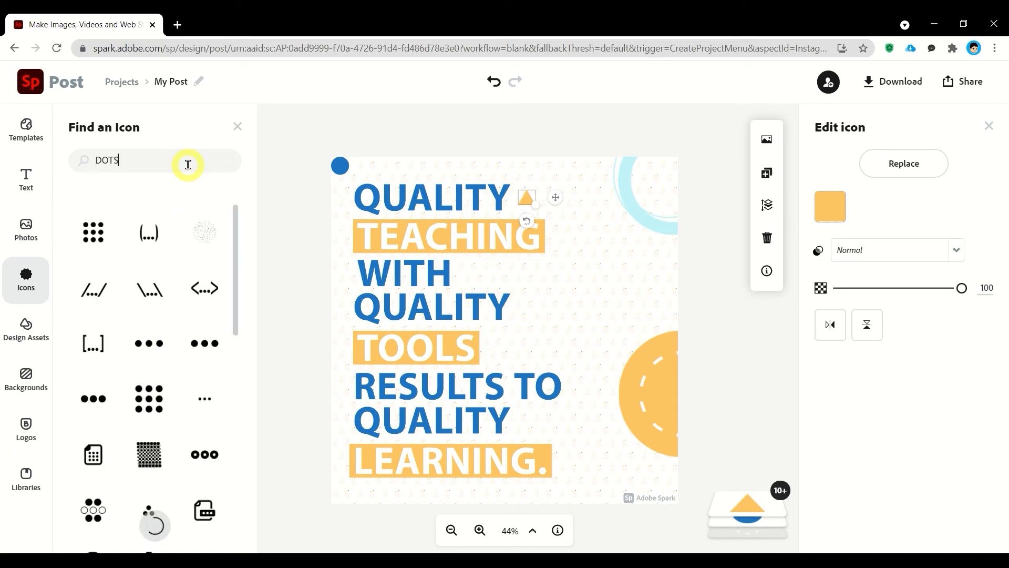
scroll("down", 3)
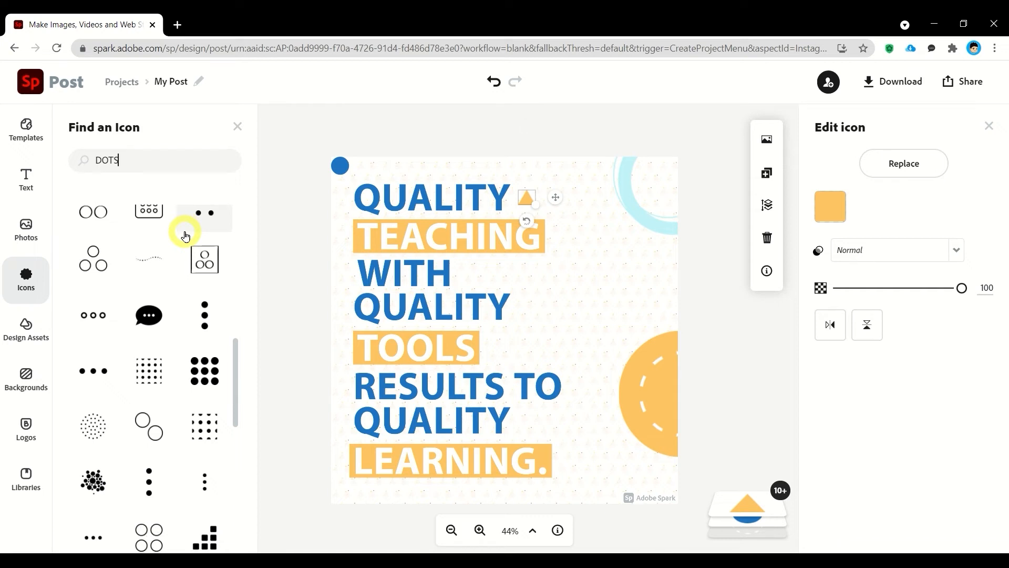
scroll("down", 3)
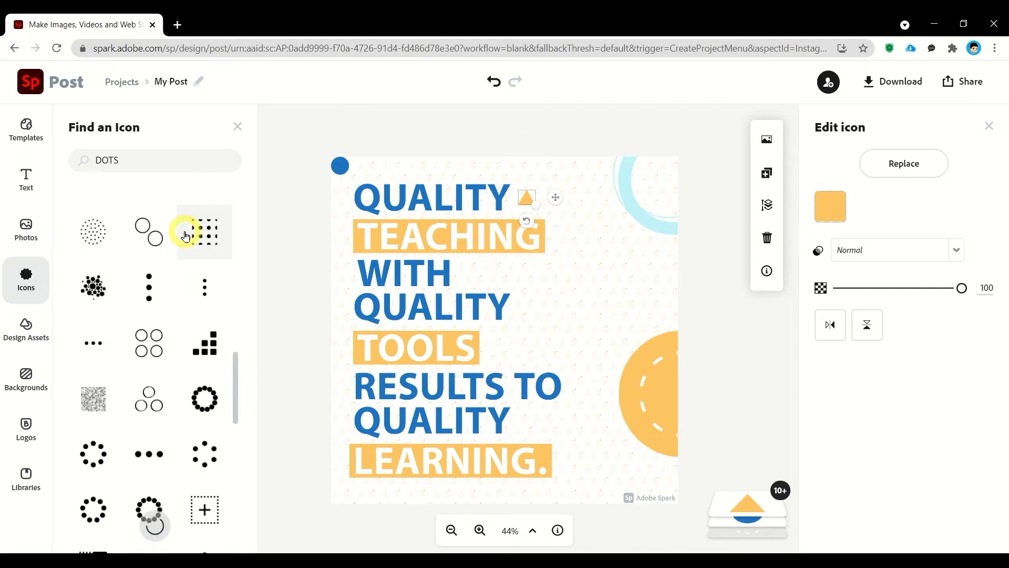
scroll("down", 3)
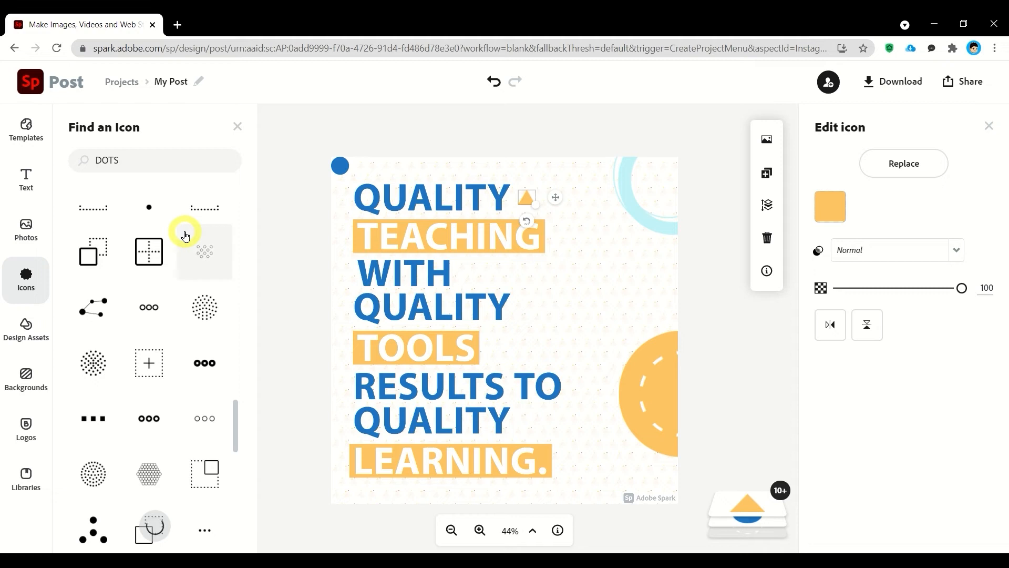
scroll("down", 3)
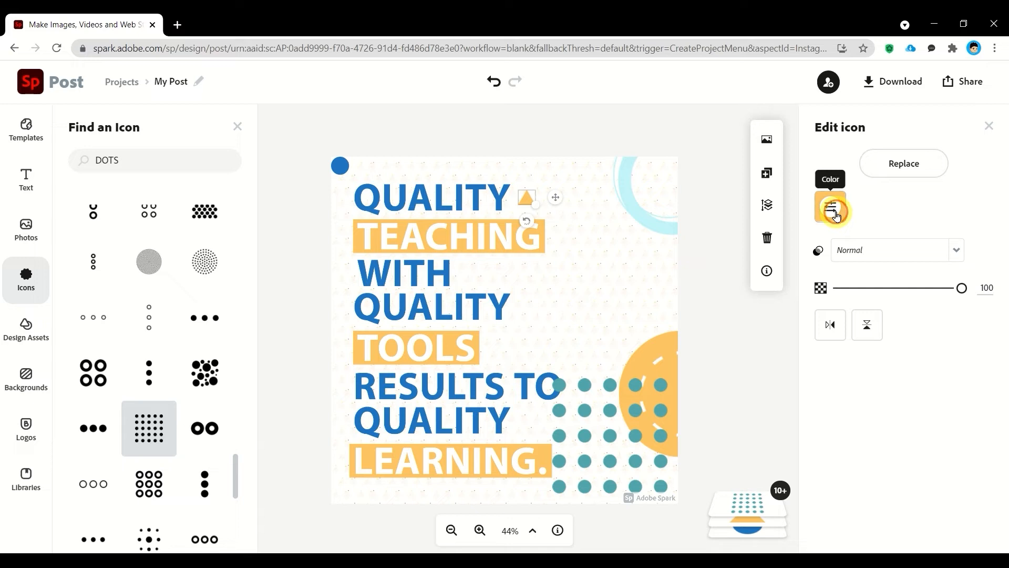
left_click(829, 206)
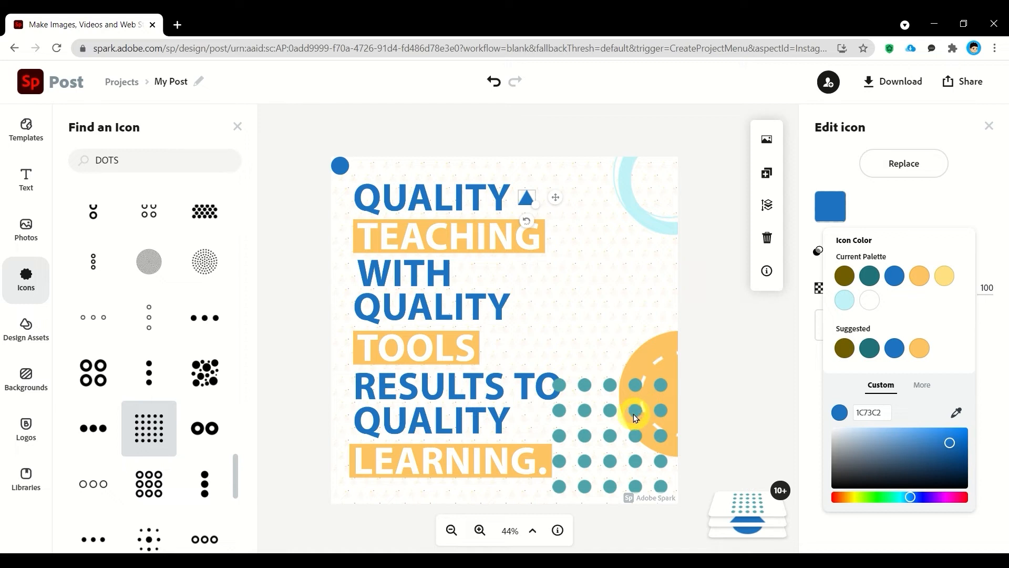
key("ctrl+z")
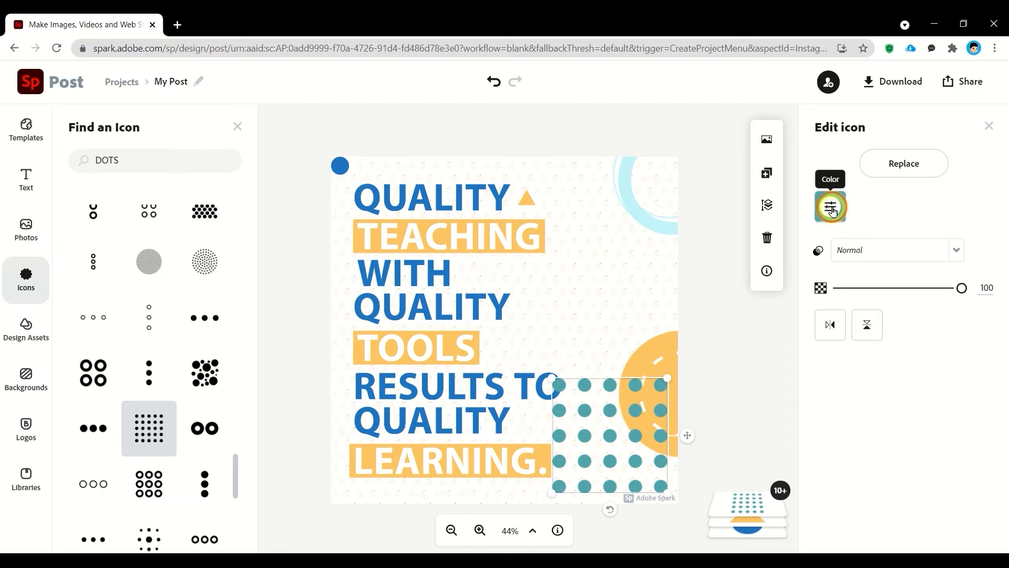
left_click(831, 206)
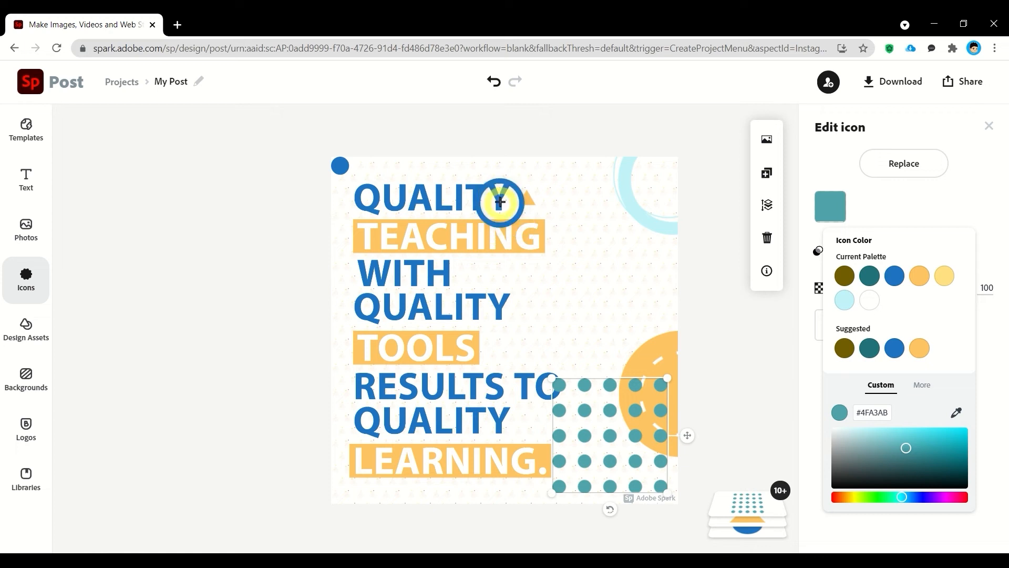
left_click(893, 275)
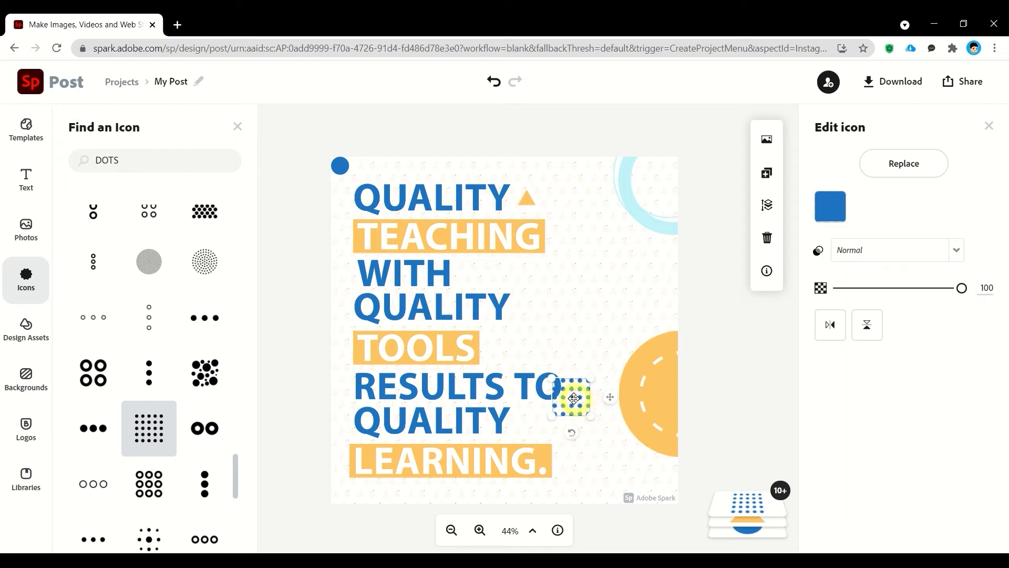
left_click_drag(571, 397, 621, 206)
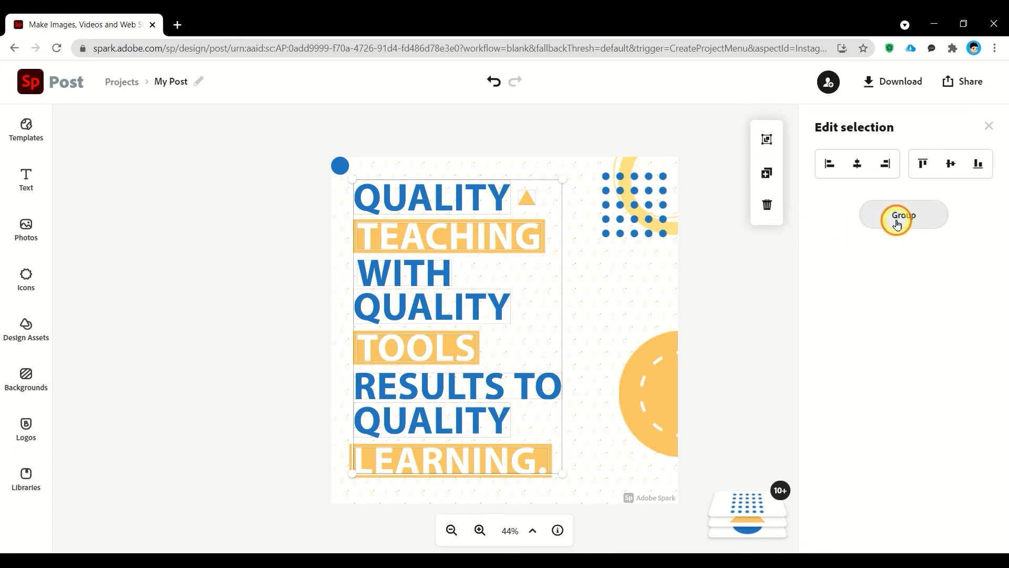
Group the eight stacked quote lines and shrink the group slightly
left_click(903, 215)
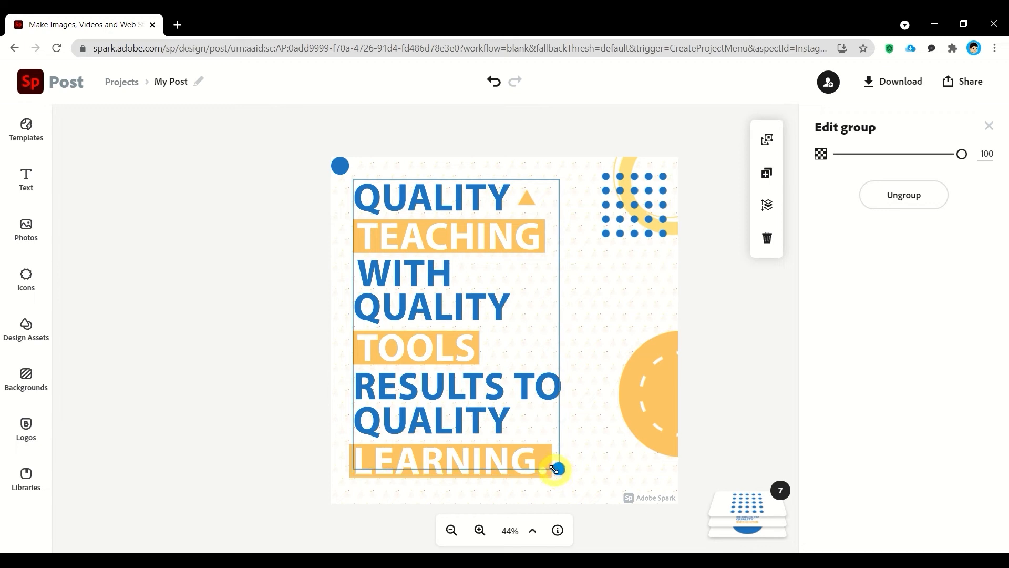
left_click_drag(556, 468, 548, 456)
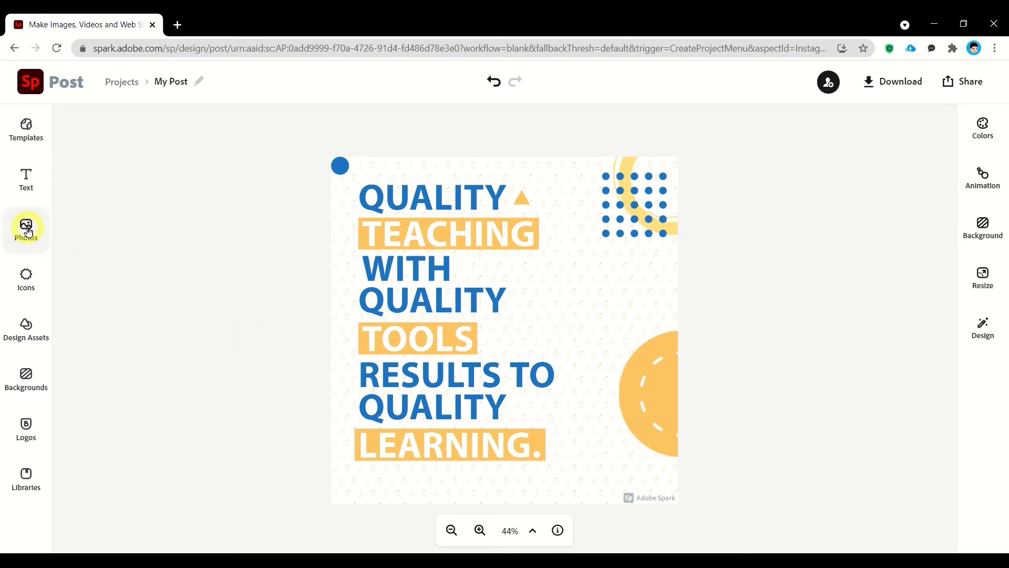
Add a filled 'rectangle' icon as a blue bar along the post's bottom edge
left_click(25, 279)
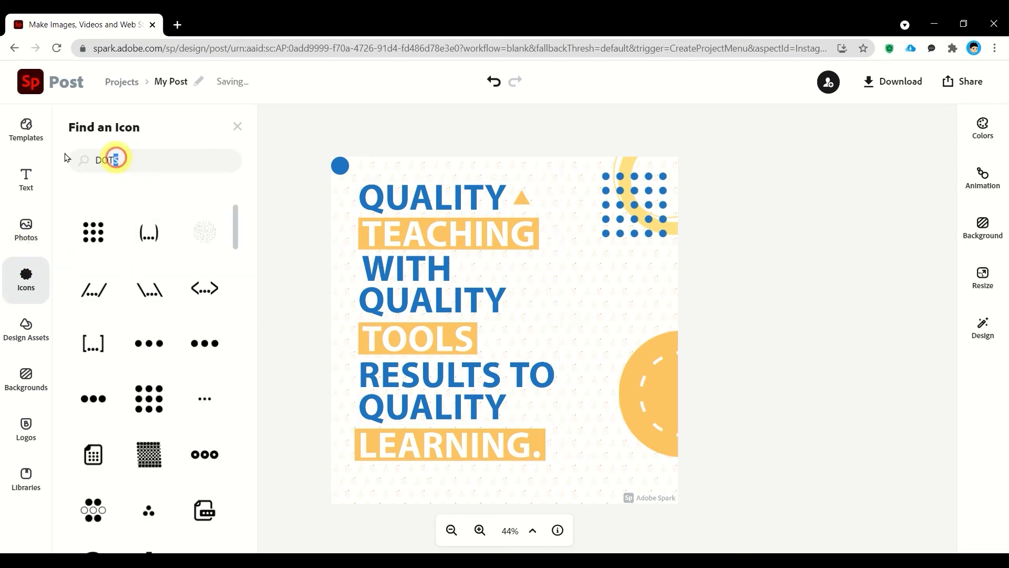
type("RECTANG")
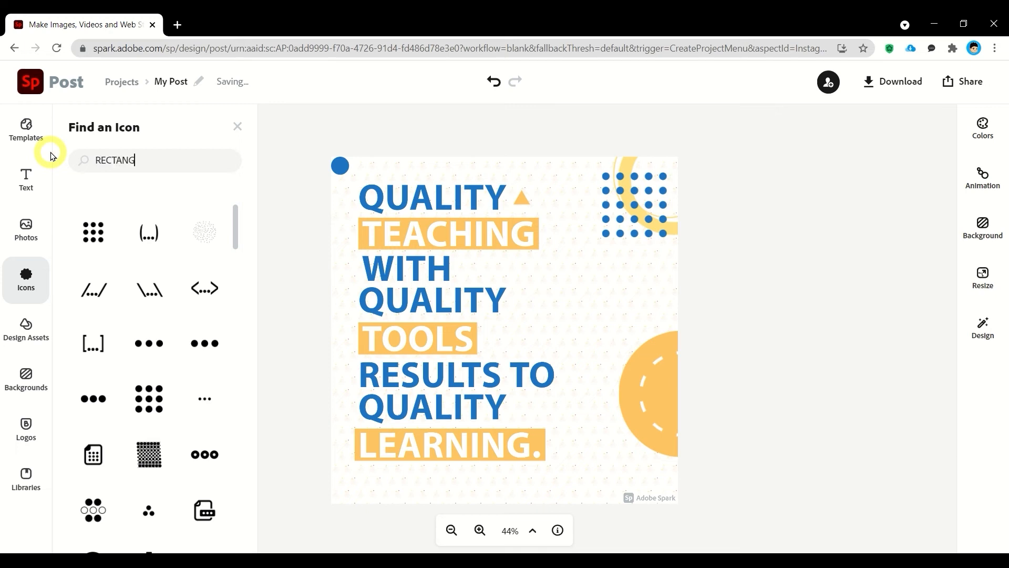
type("LE")
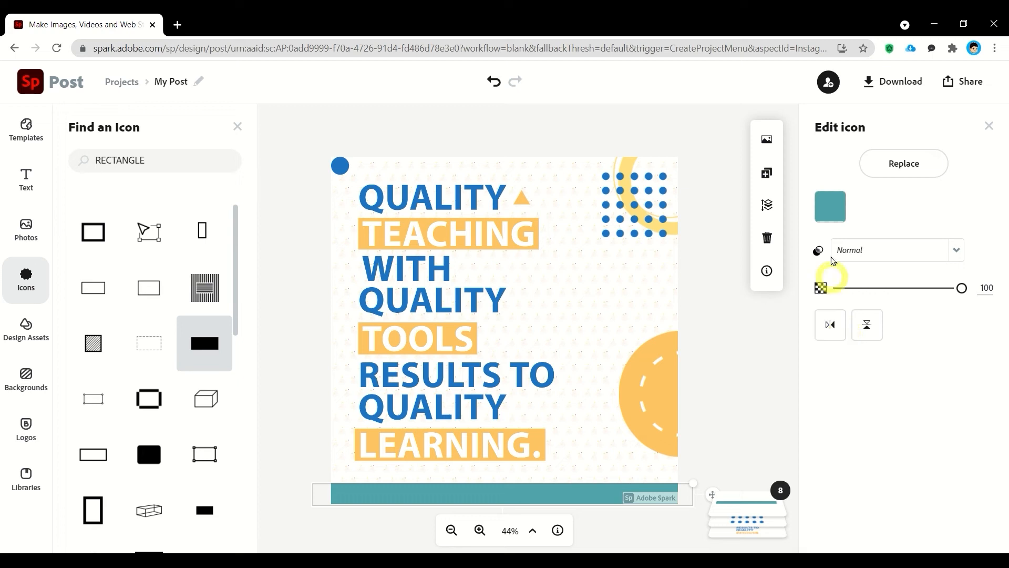
left_click(830, 206)
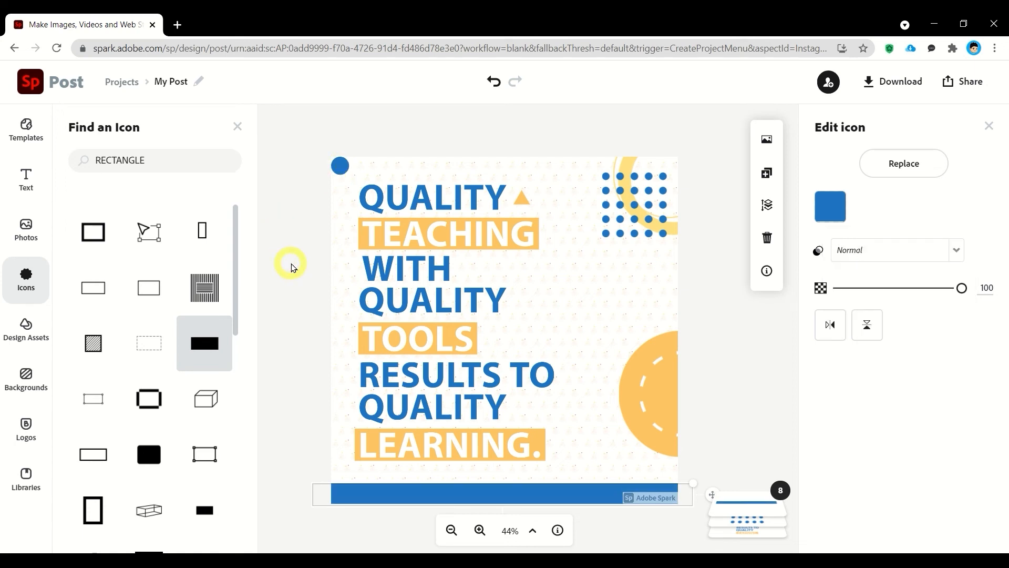
left_click(26, 181)
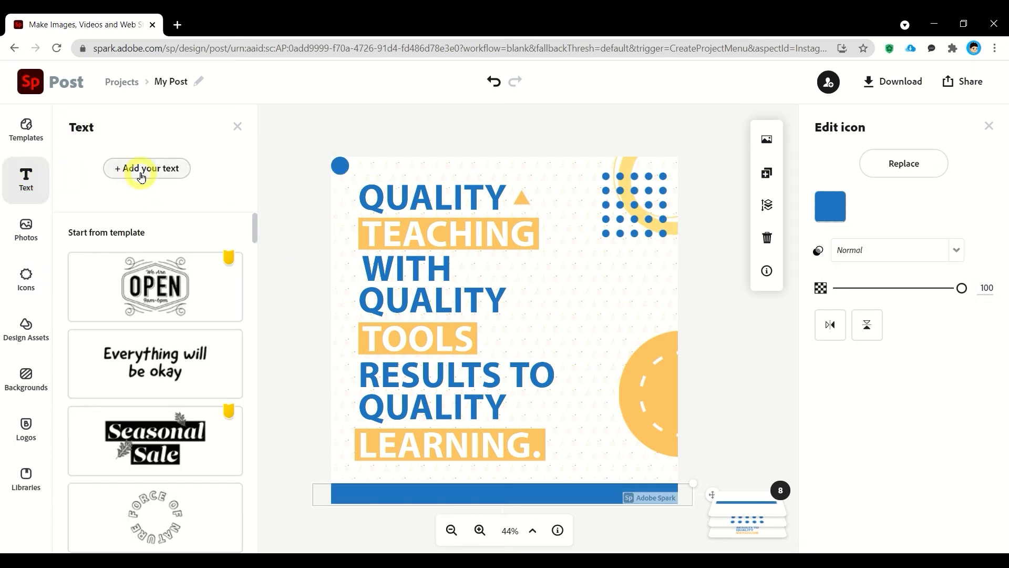
Add a left-aligned text box reading 'MY GOAL AS A CREATIVE EDUCATOR'
left_click(146, 168)
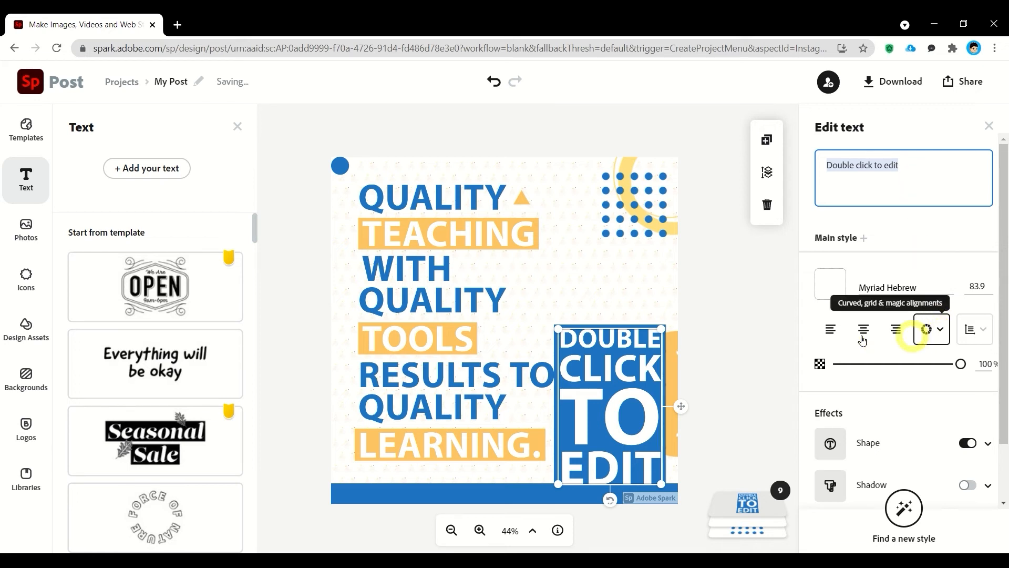
left_click(831, 315)
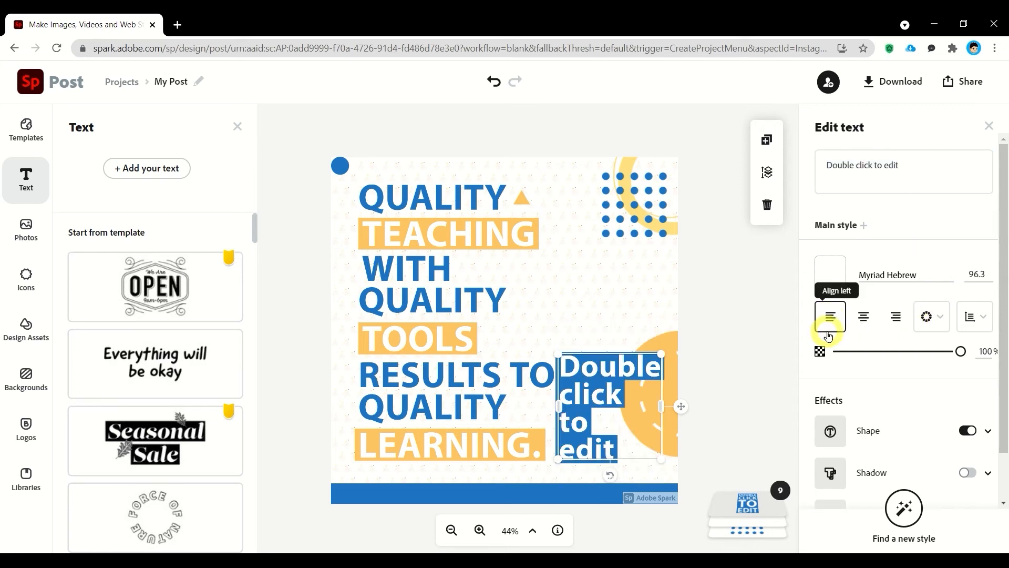
left_click(901, 165)
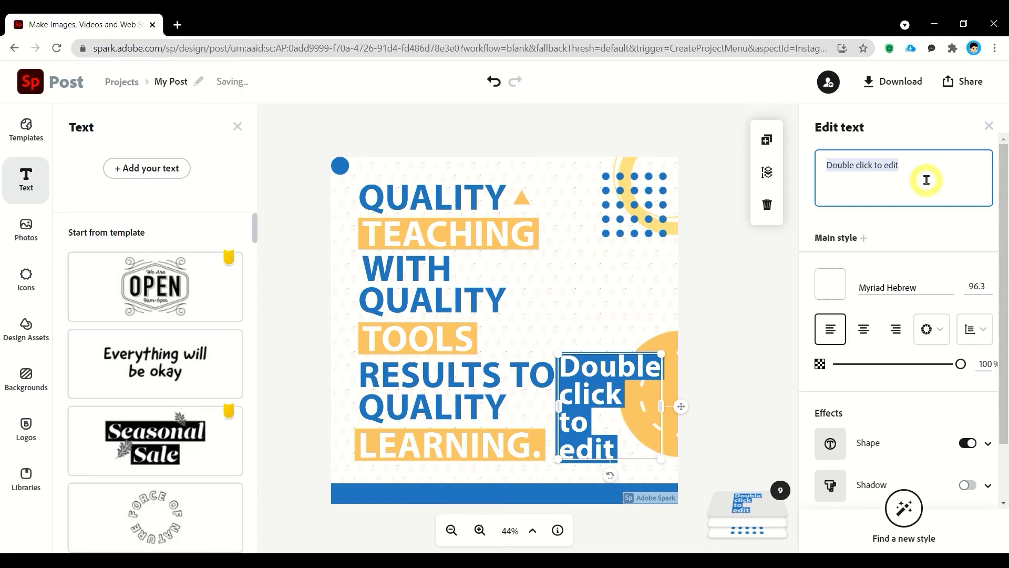
type("MY GOAL AS A C")
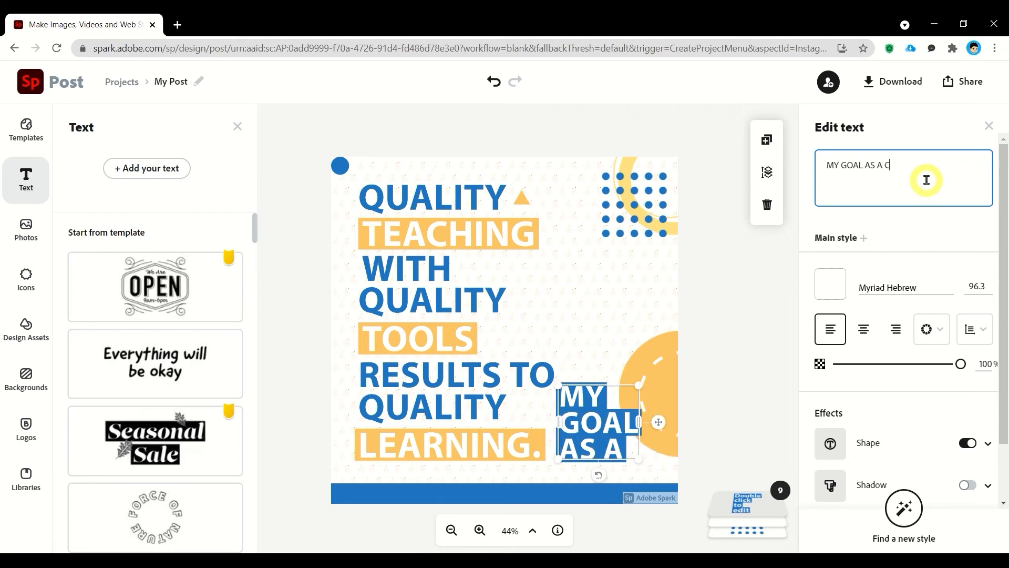
type("REATIVE ED")
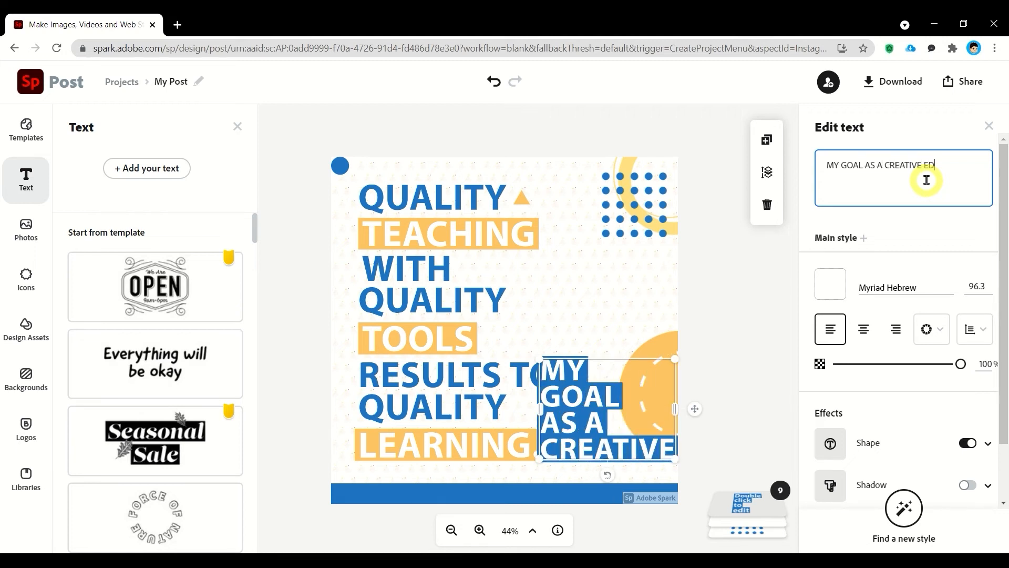
type("UCATOR")
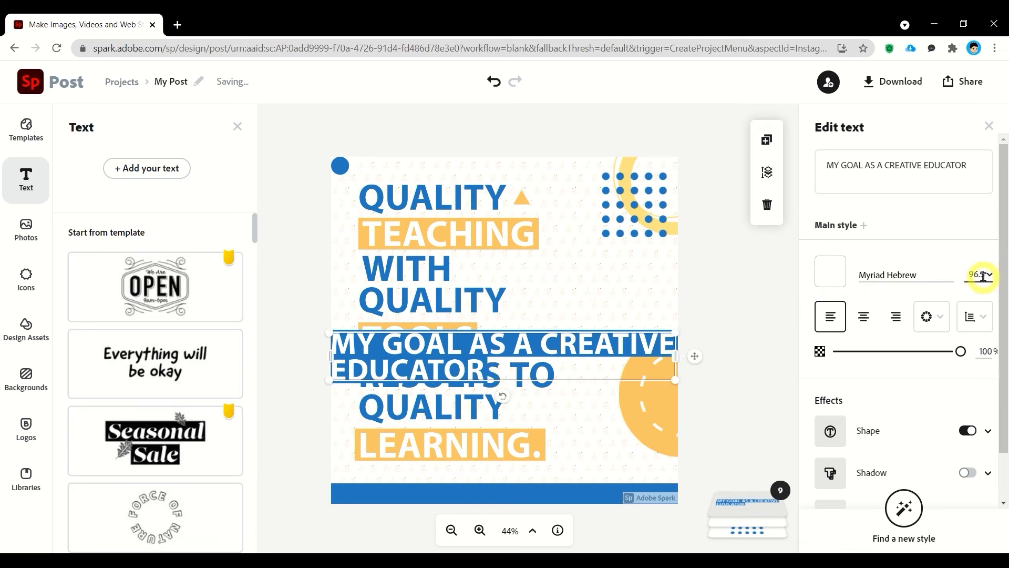
Enlarge the caption to size 36 and move it onto the blue bottom bar
left_click(990, 275)
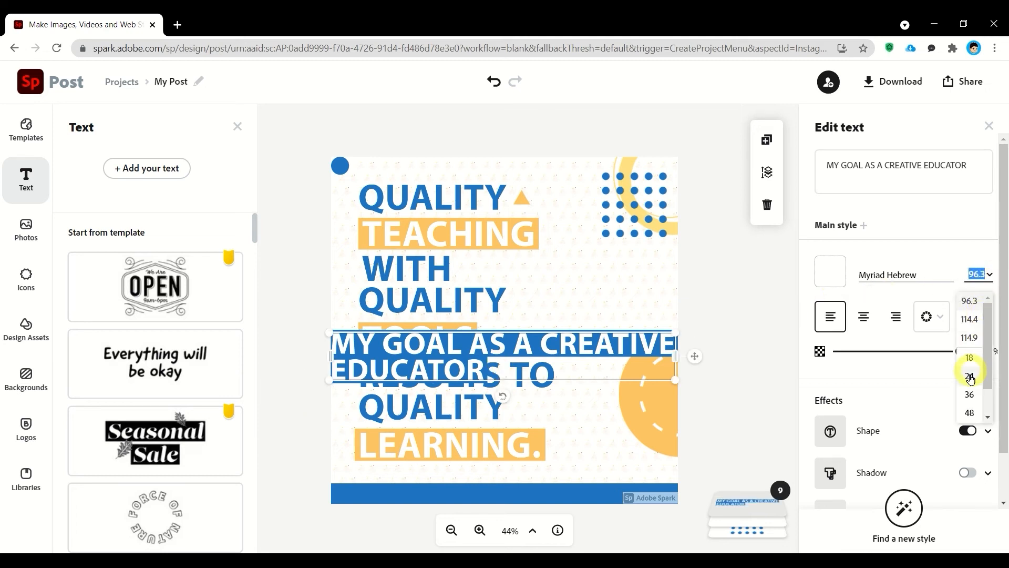
left_click(969, 377)
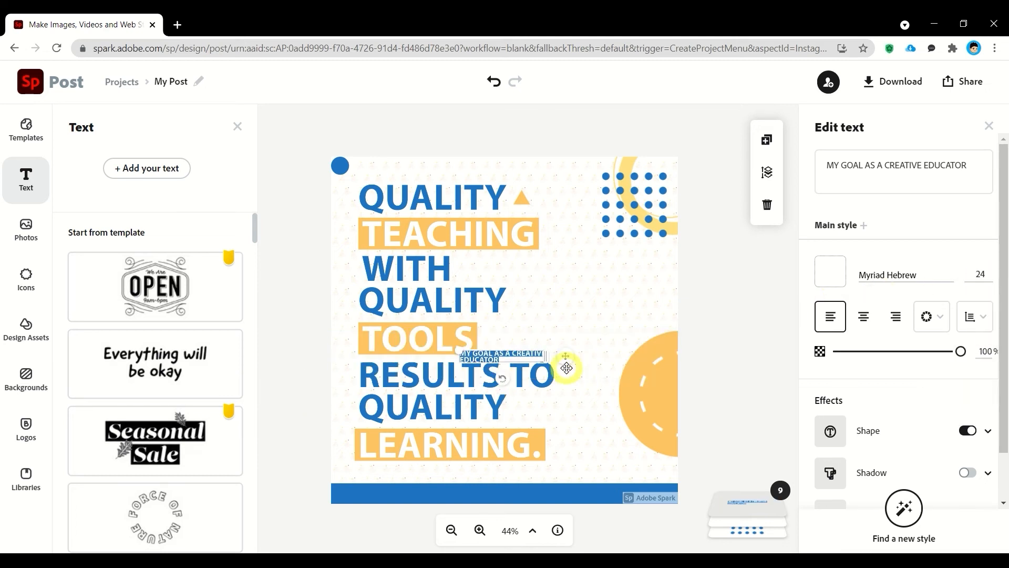
left_click(979, 275)
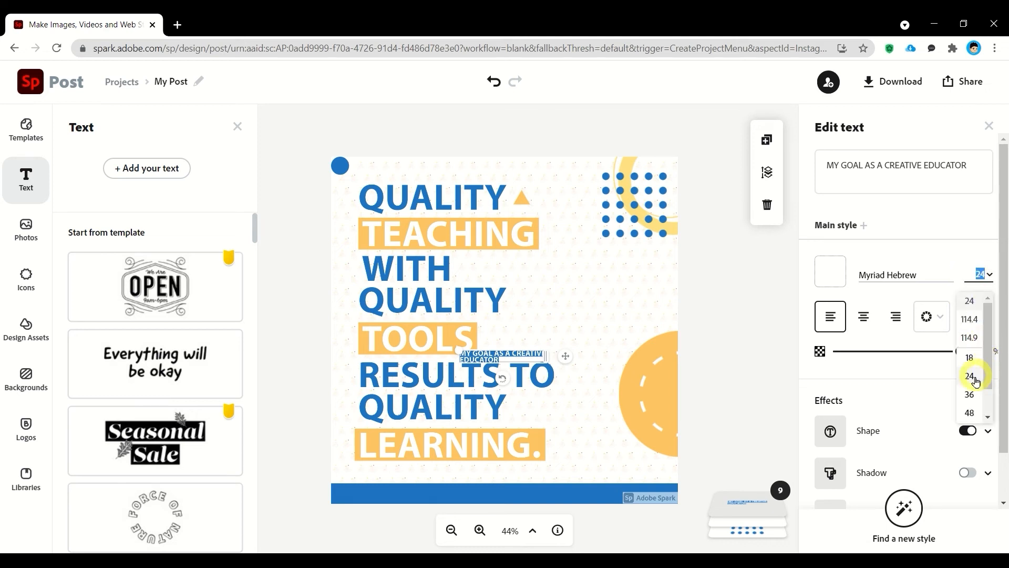
left_click(969, 394)
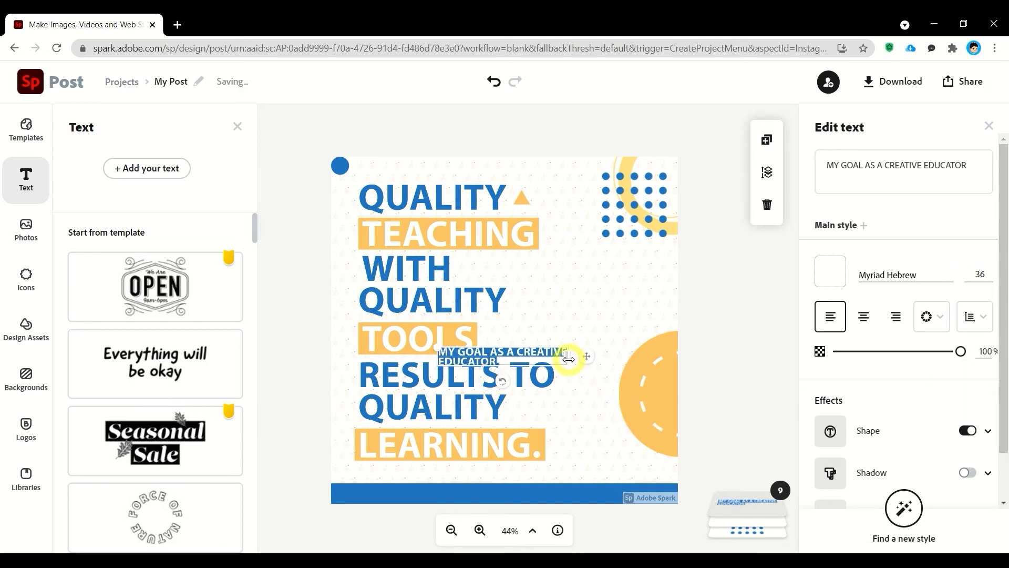
left_click_drag(570, 357, 682, 352)
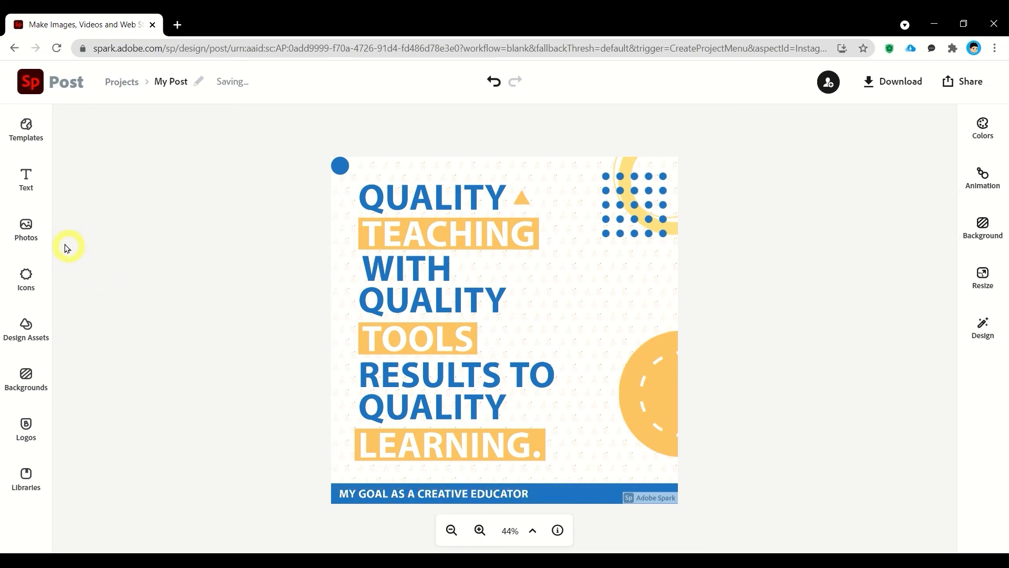
left_click(25, 179)
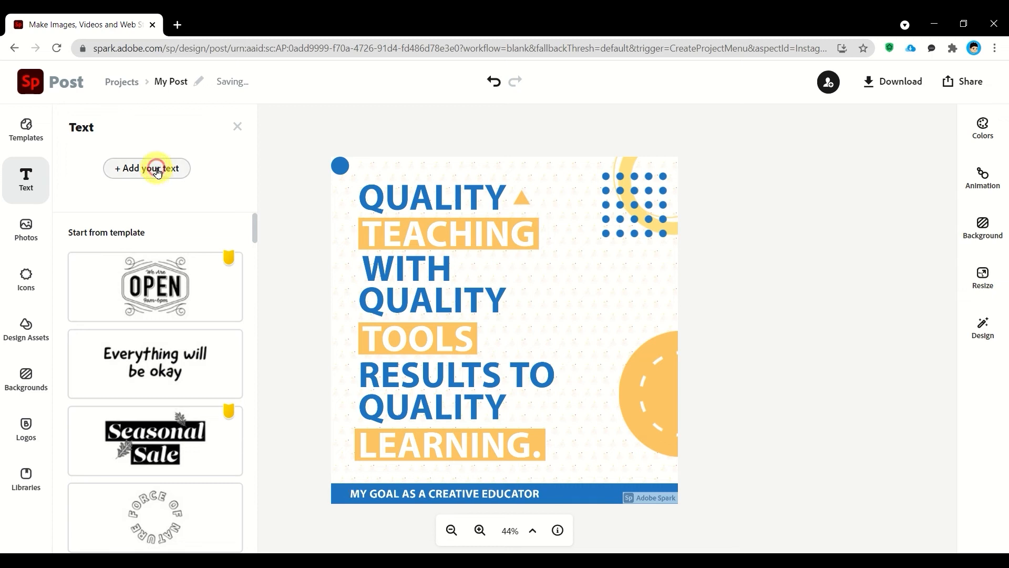
Add 'DENIX SENSEI' text with no background shape or leftover placeholder
left_click(146, 169)
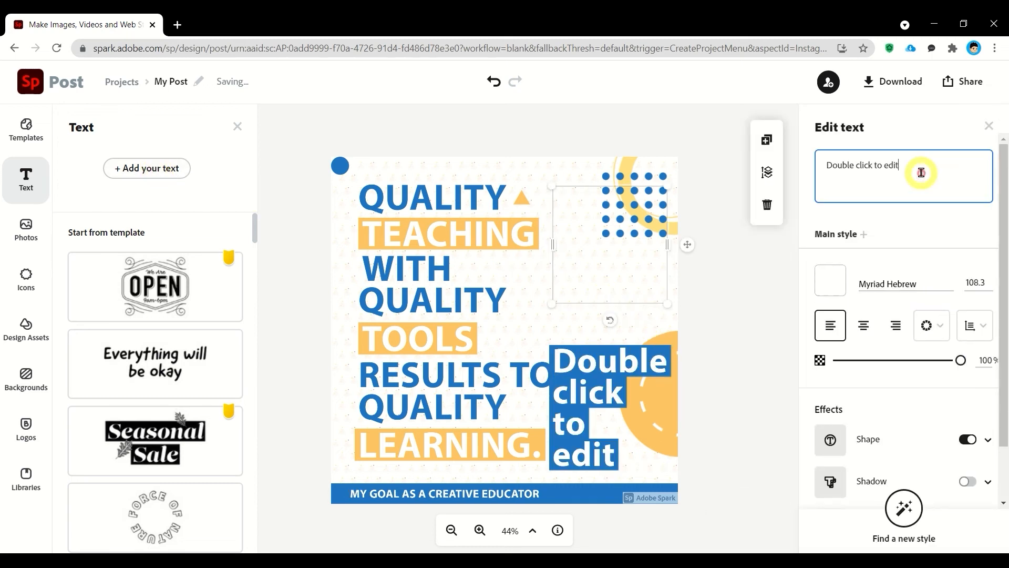
type("DENIX DEN")
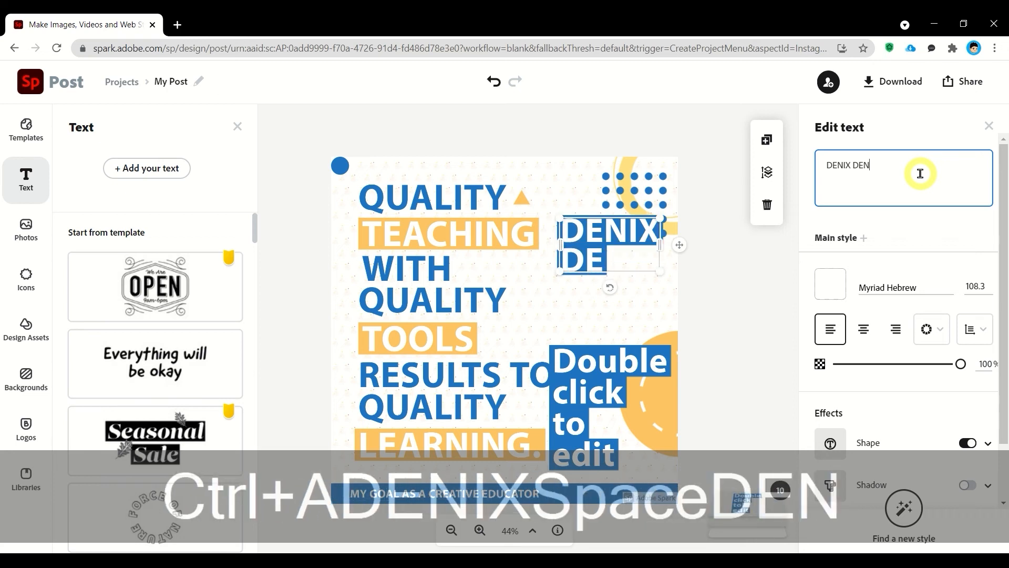
type("SENSEI")
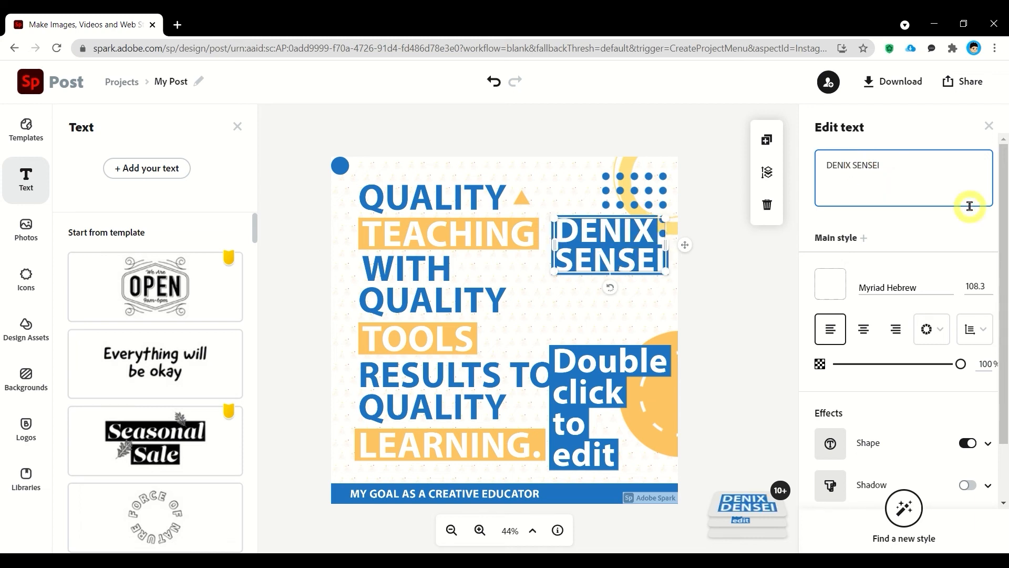
mouse_move(830, 328)
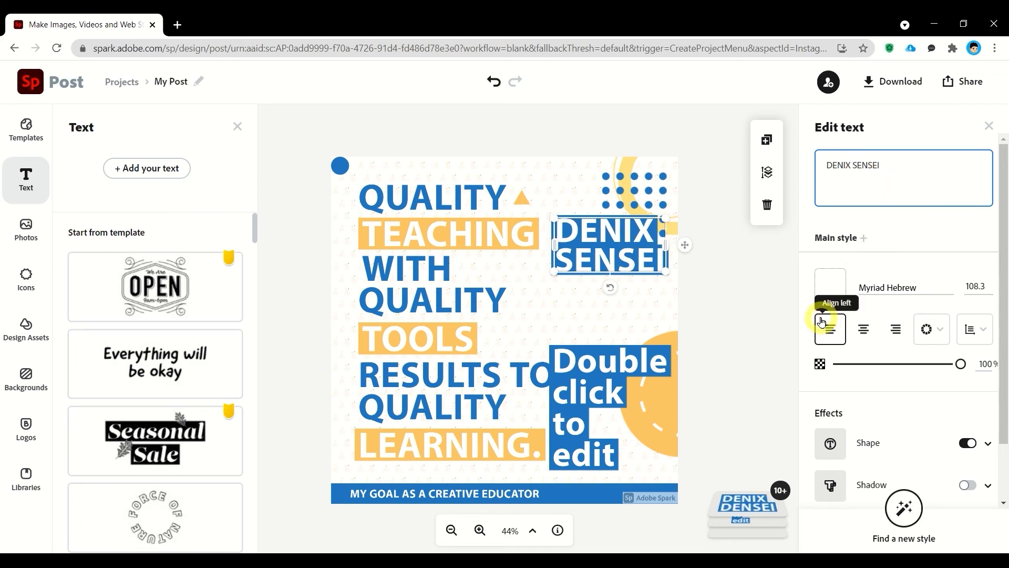
left_click(965, 442)
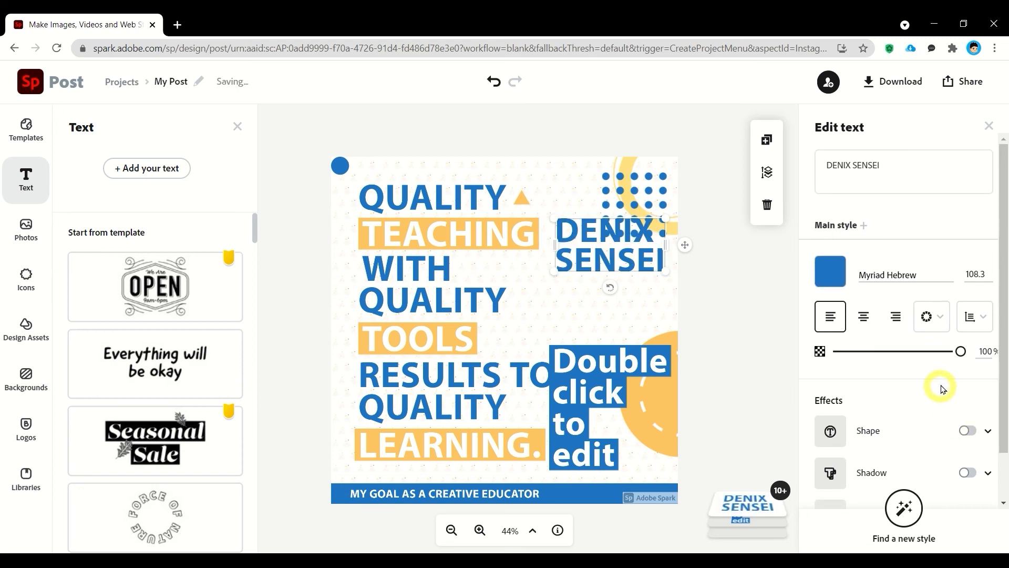
mouse_move(577, 375)
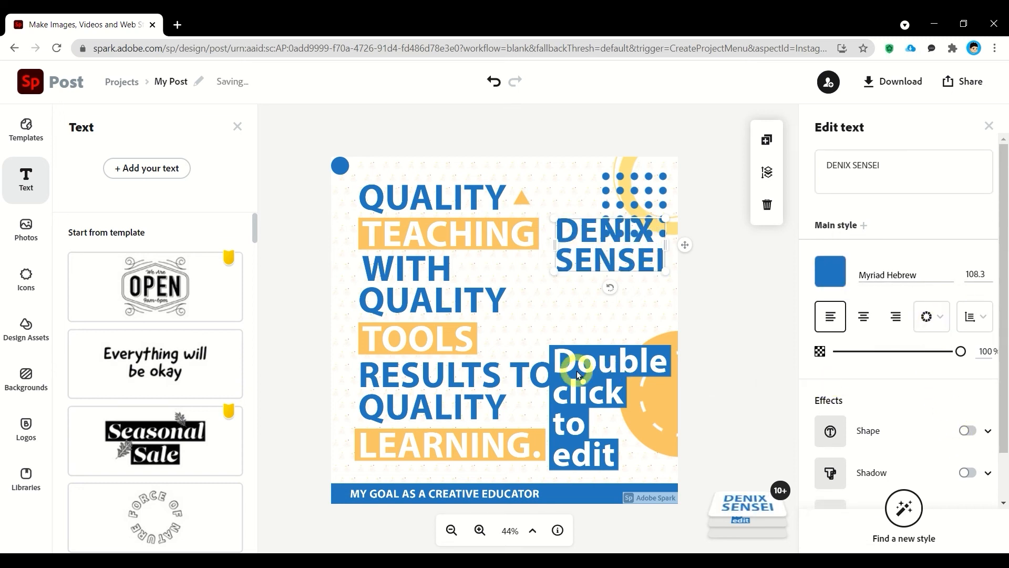
left_click(713, 240)
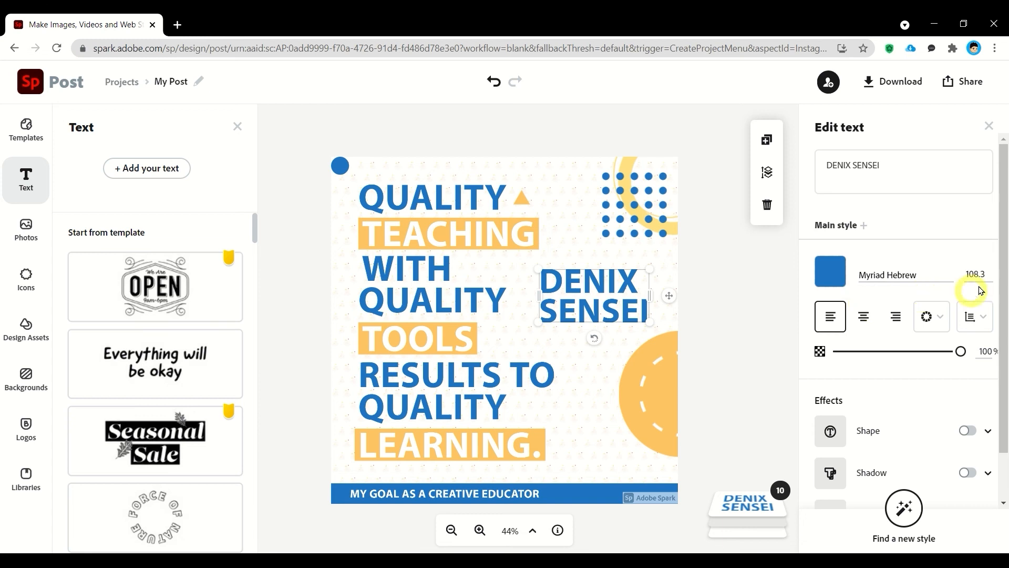
Make the name light gray #F2F1F1, size 40, rotated vertically along the left edge
left_click(829, 271)
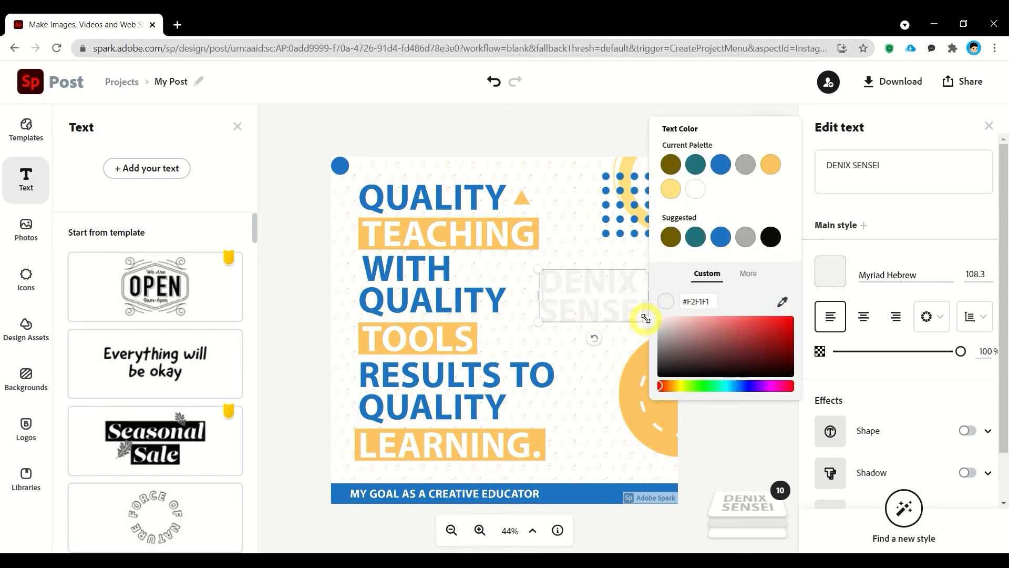
left_click(723, 359)
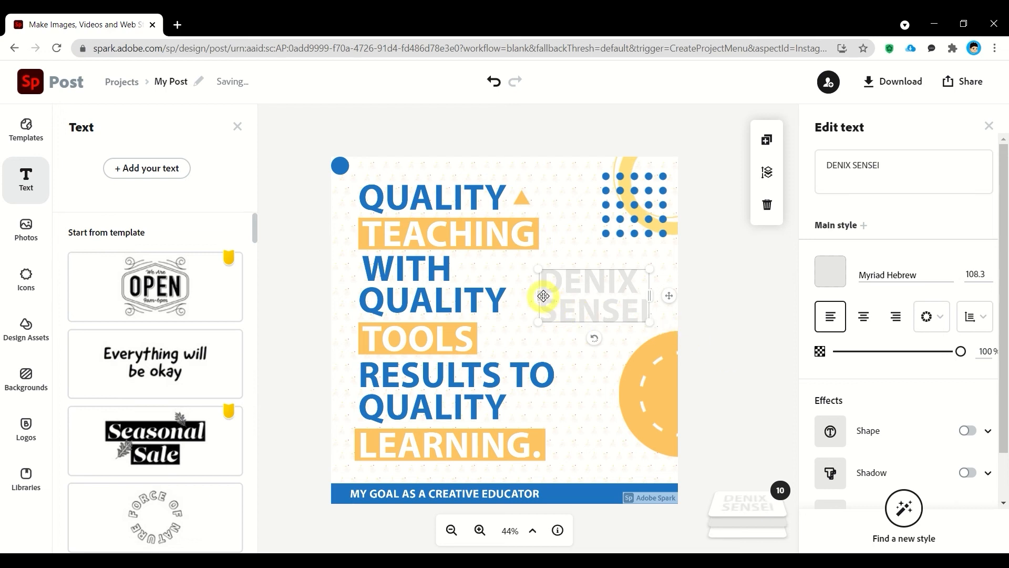
left_click_drag(542, 296, 542, 280)
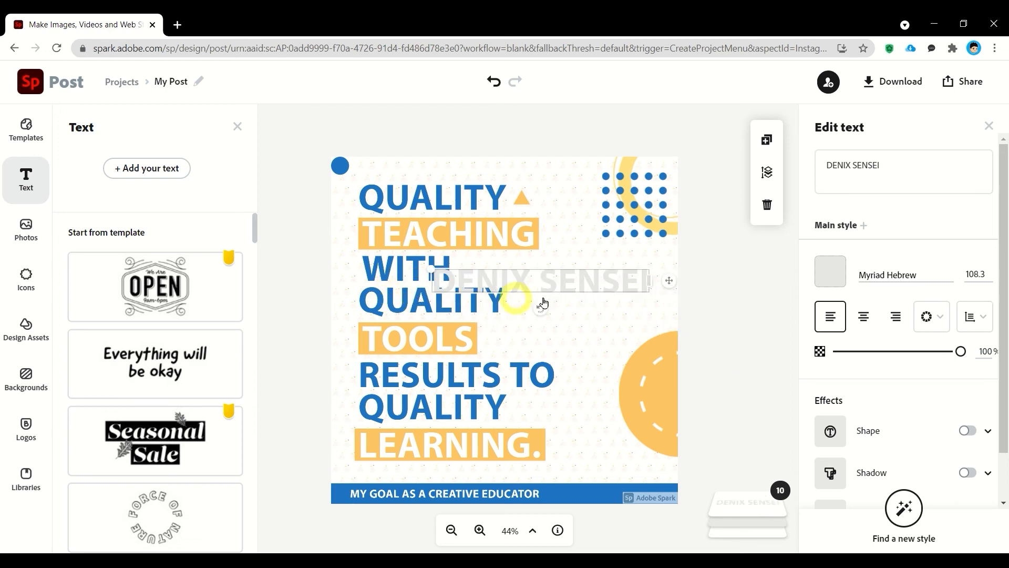
left_click(990, 274)
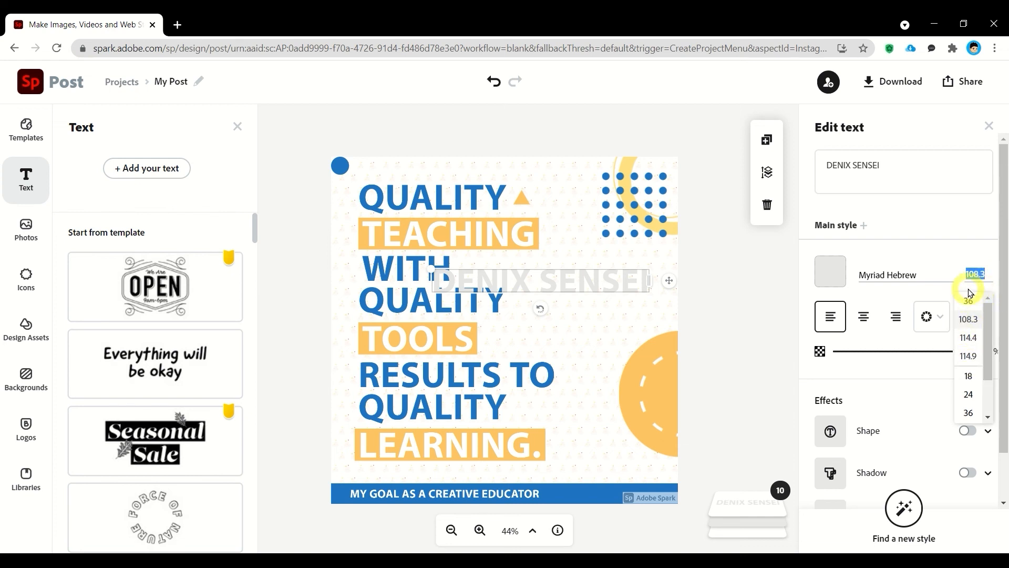
type("40")
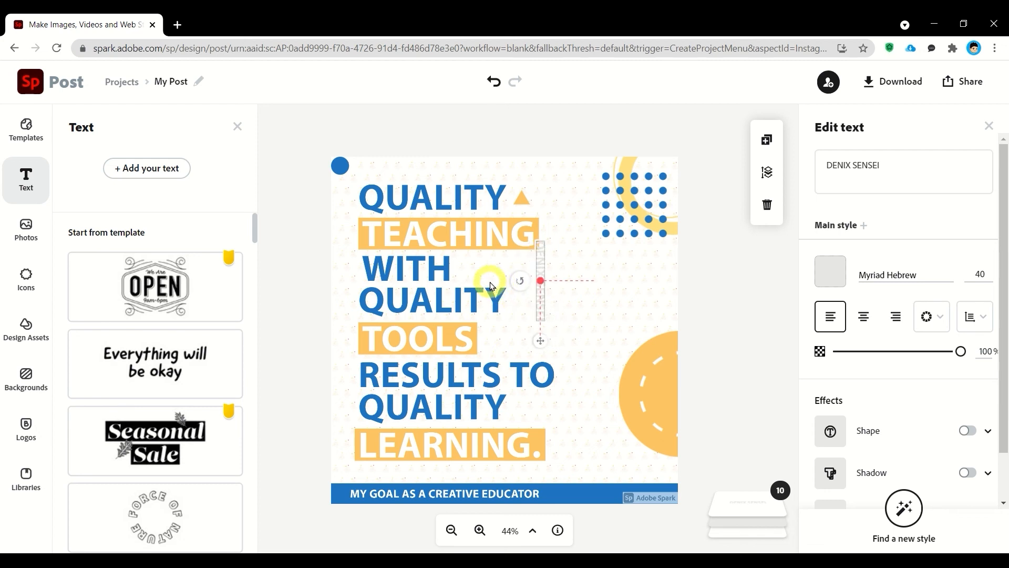
left_click_drag(541, 280, 358, 315)
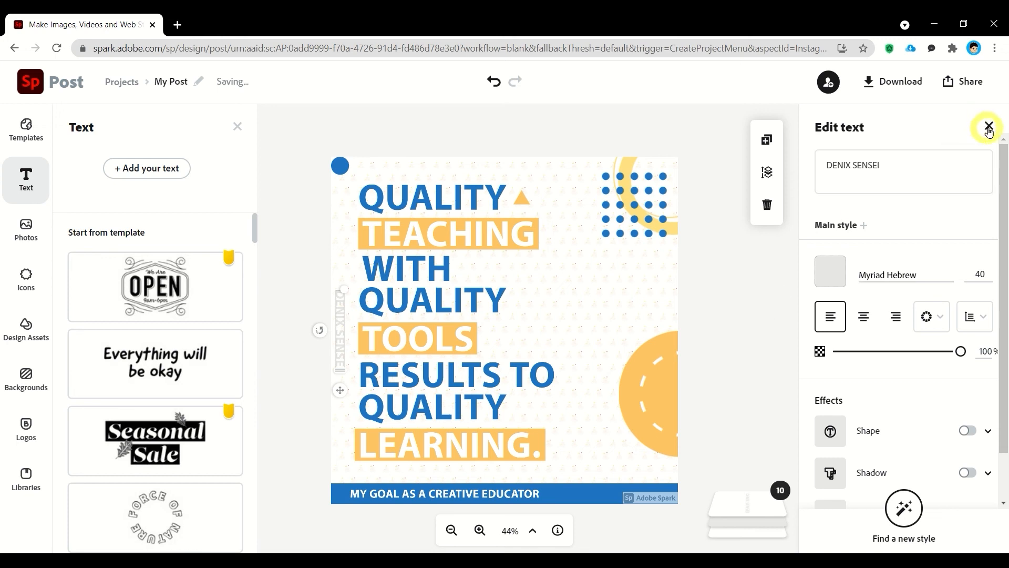
left_click(989, 126)
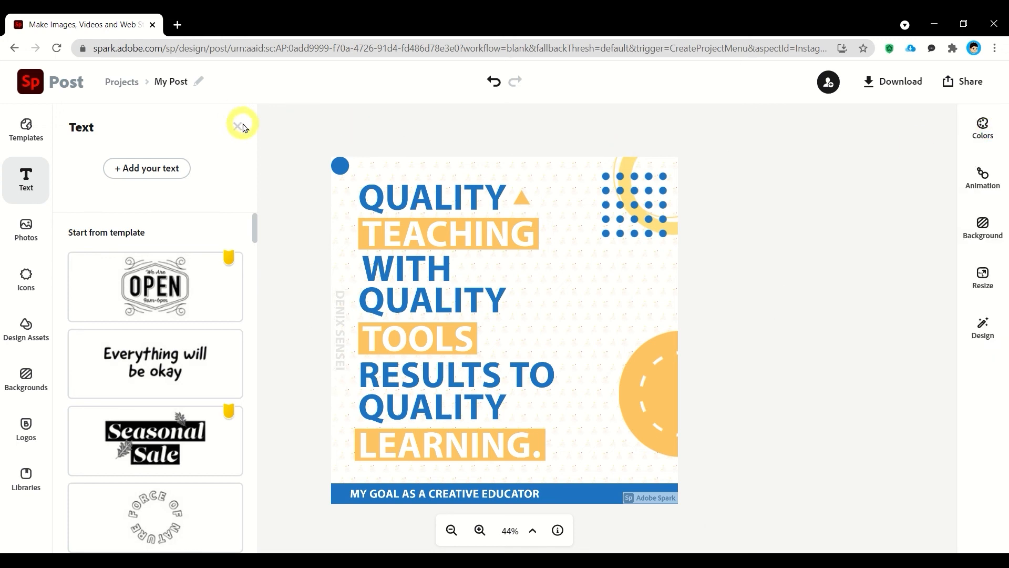
left_click(238, 125)
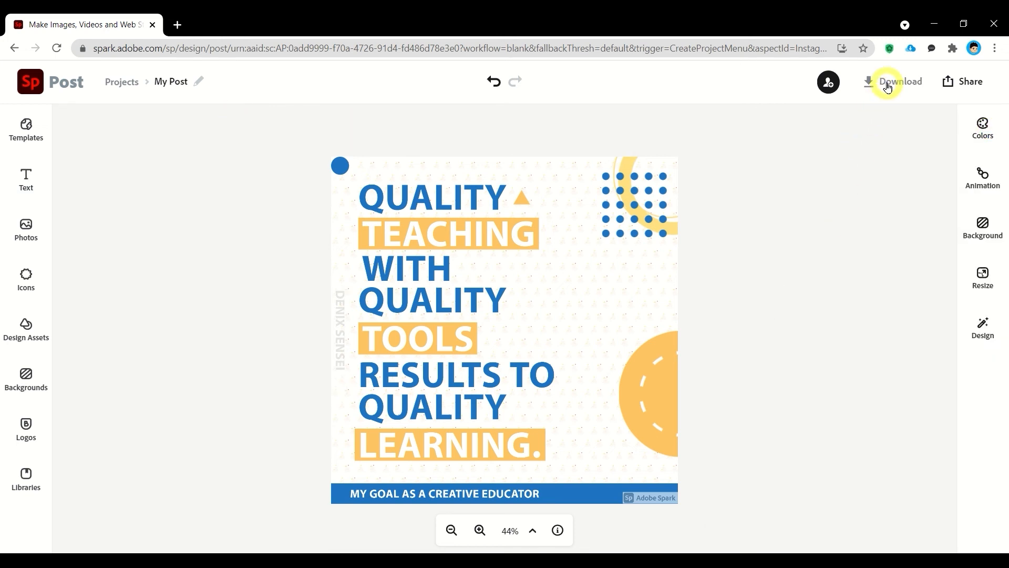
Download the finished post as a JPG image
left_click(899, 81)
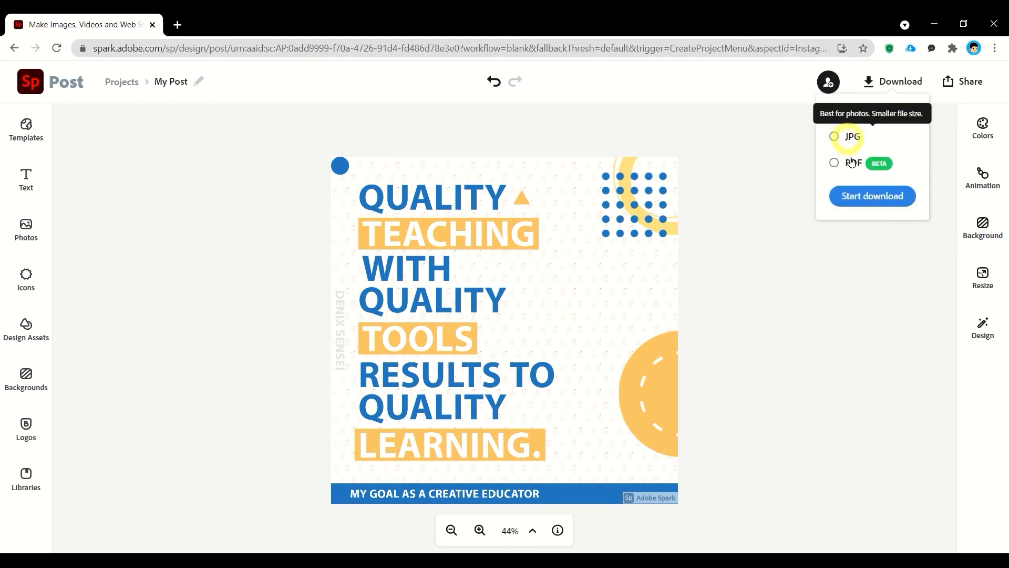
left_click(859, 200)
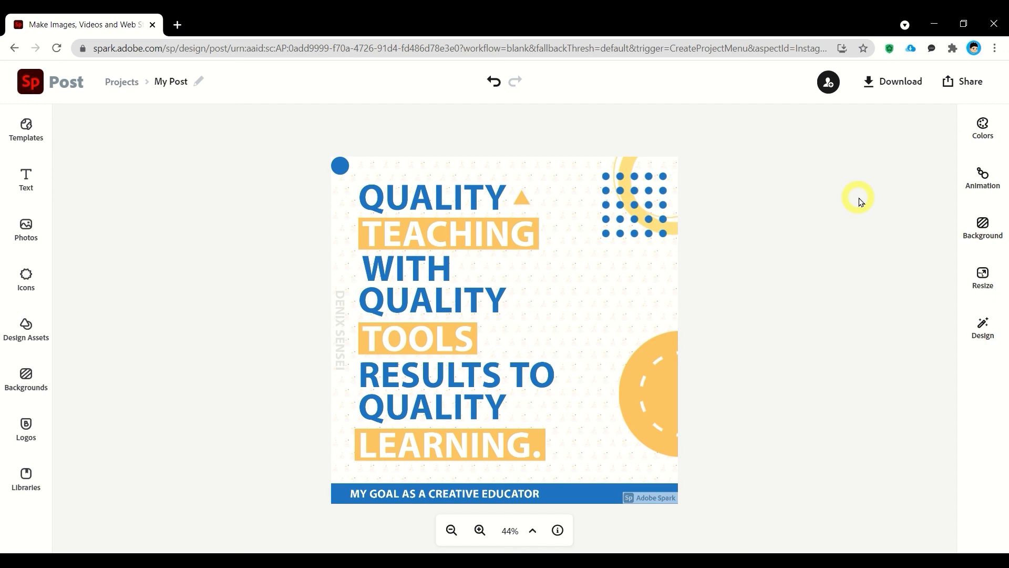
left_click(901, 81)
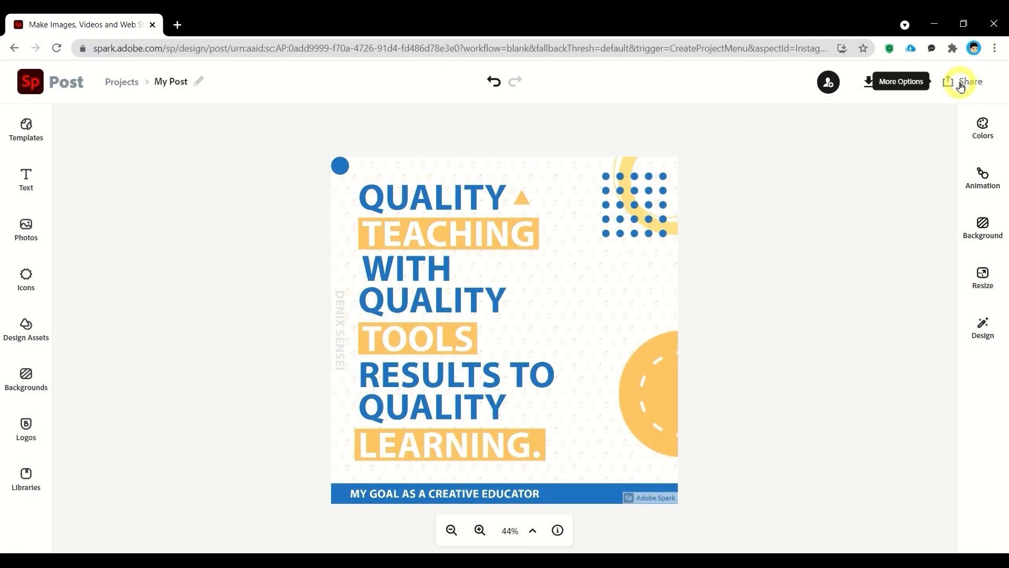
Get a shareable link for the finished post from the Share options
left_click(961, 82)
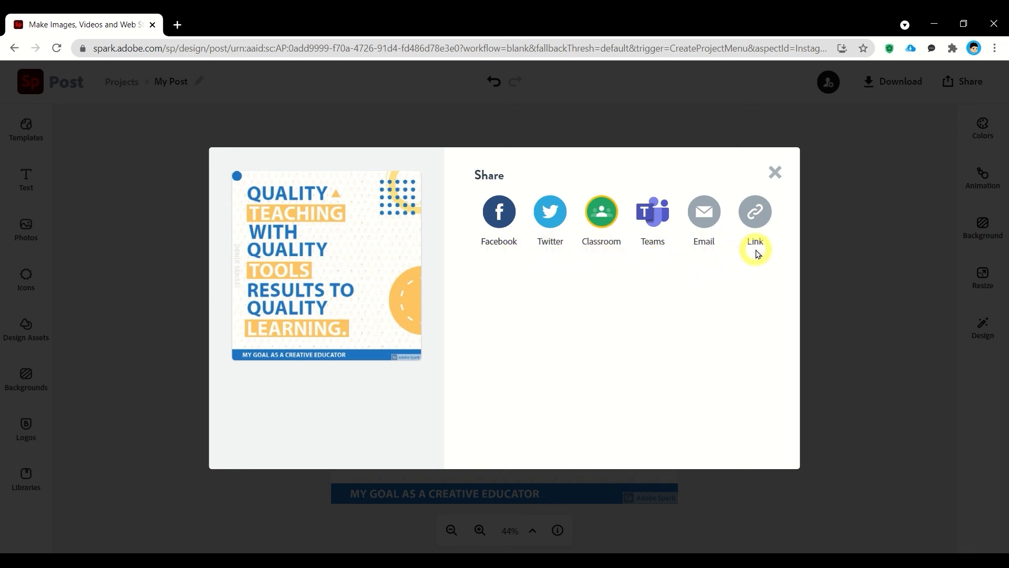
left_click(775, 172)
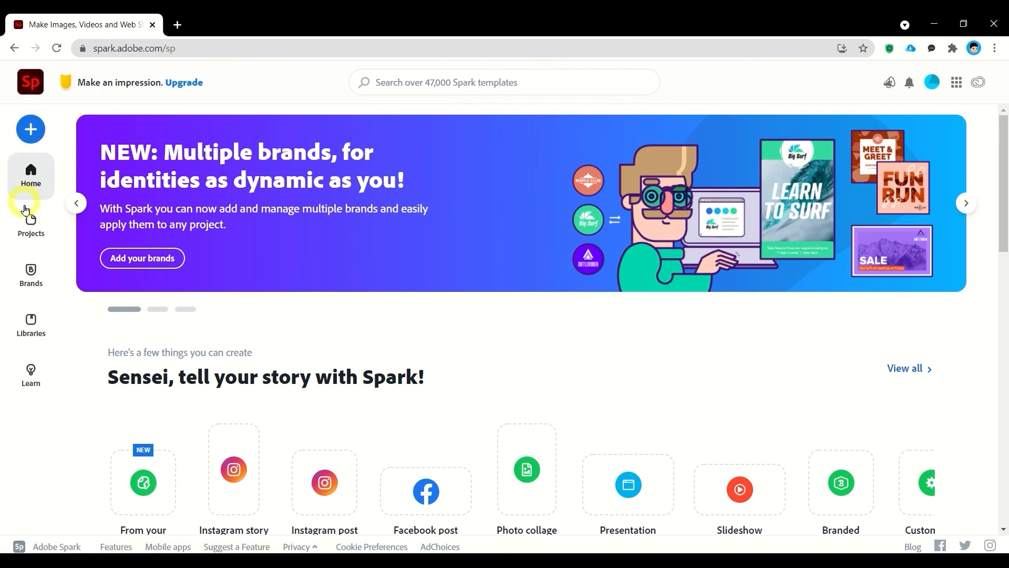
Go to the Projects page to see the saved 'My Post' project
left_click(31, 224)
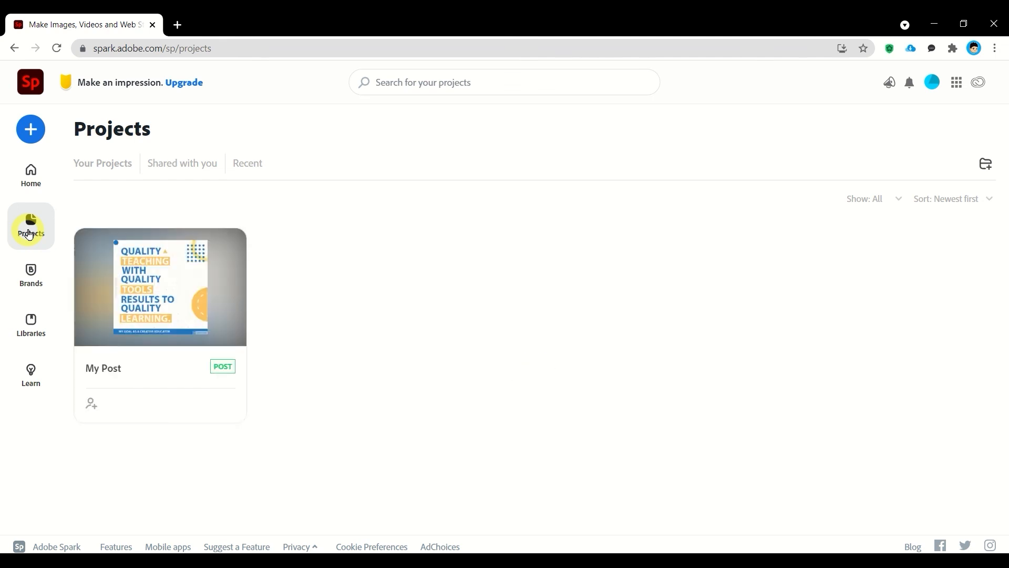
mouse_move(160, 286)
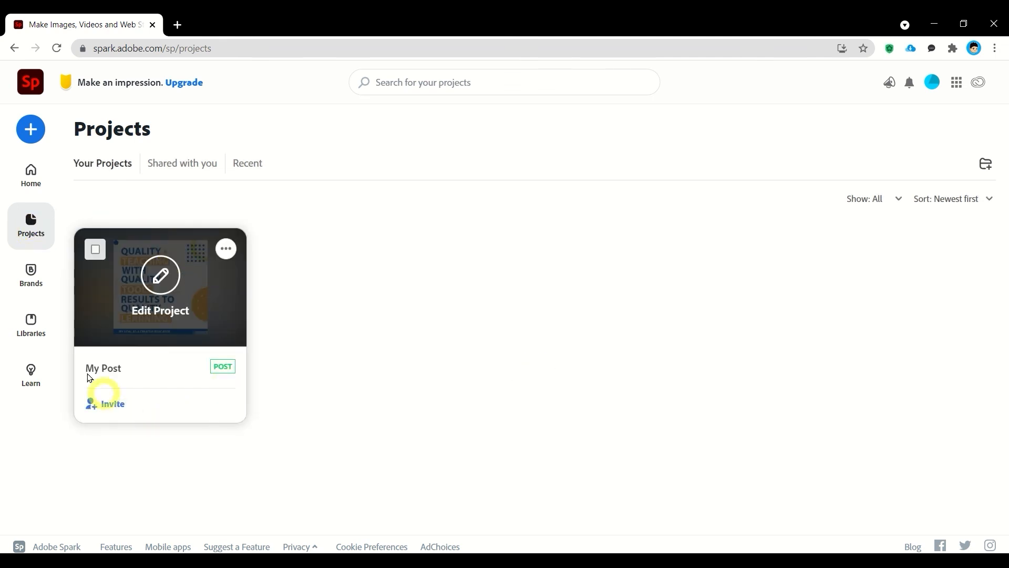